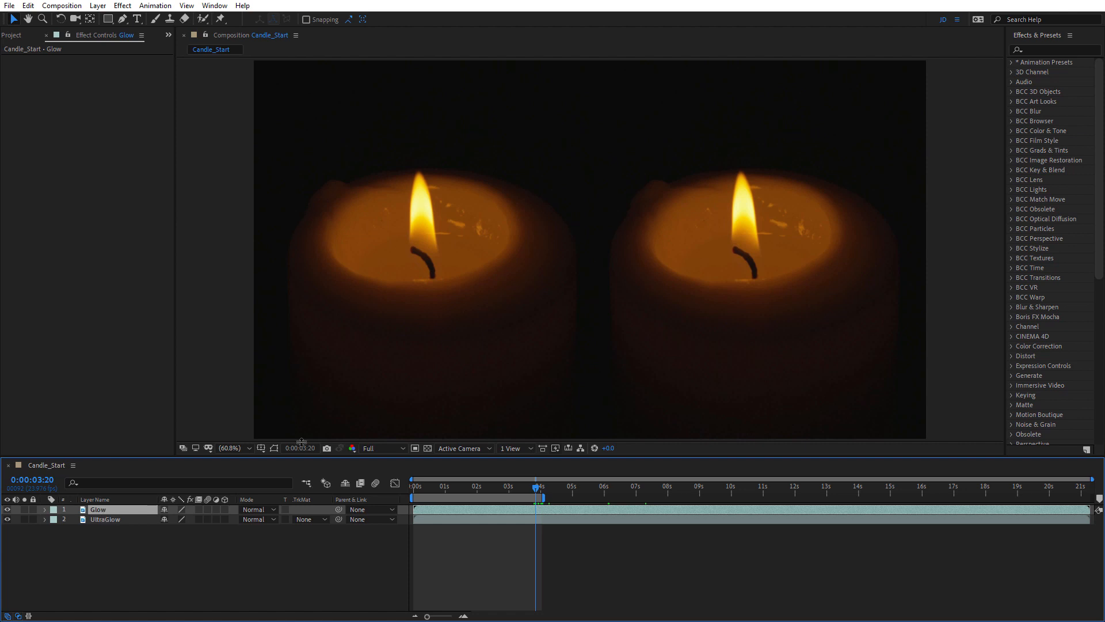
Apply the S_Glow effect to the Glow layer from Effects & Presets
click(1050, 49)
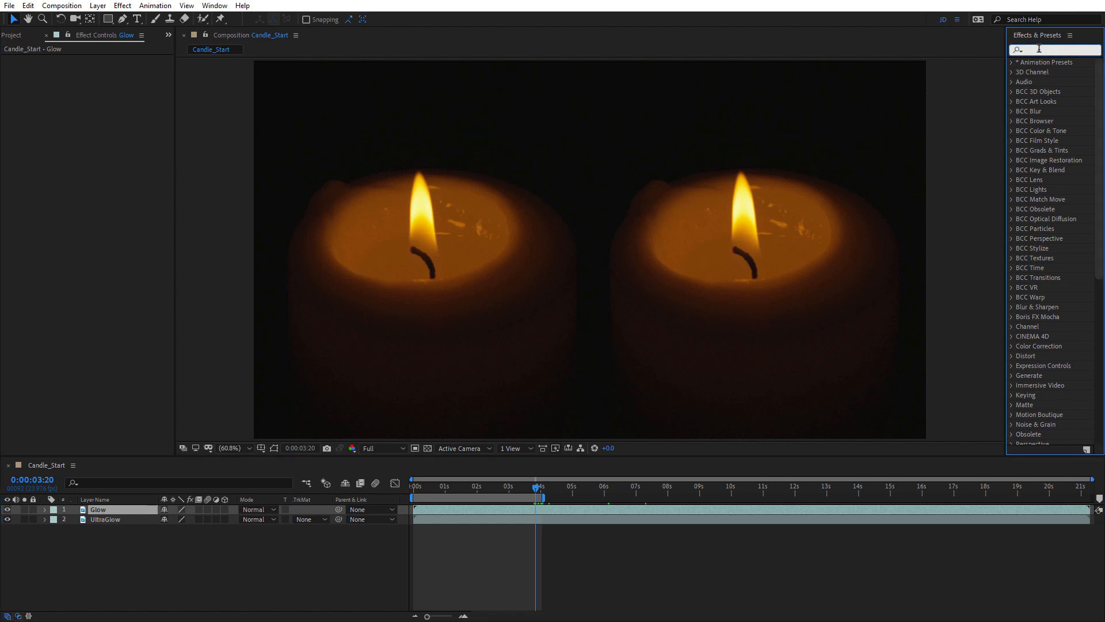
text(s_glow)
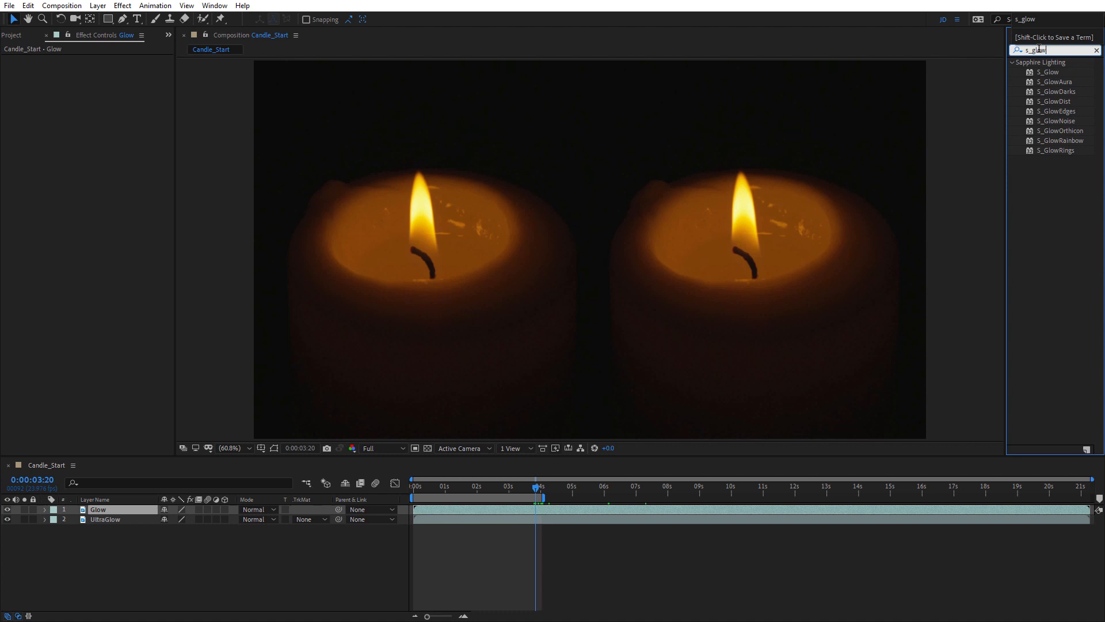
click(1049, 71)
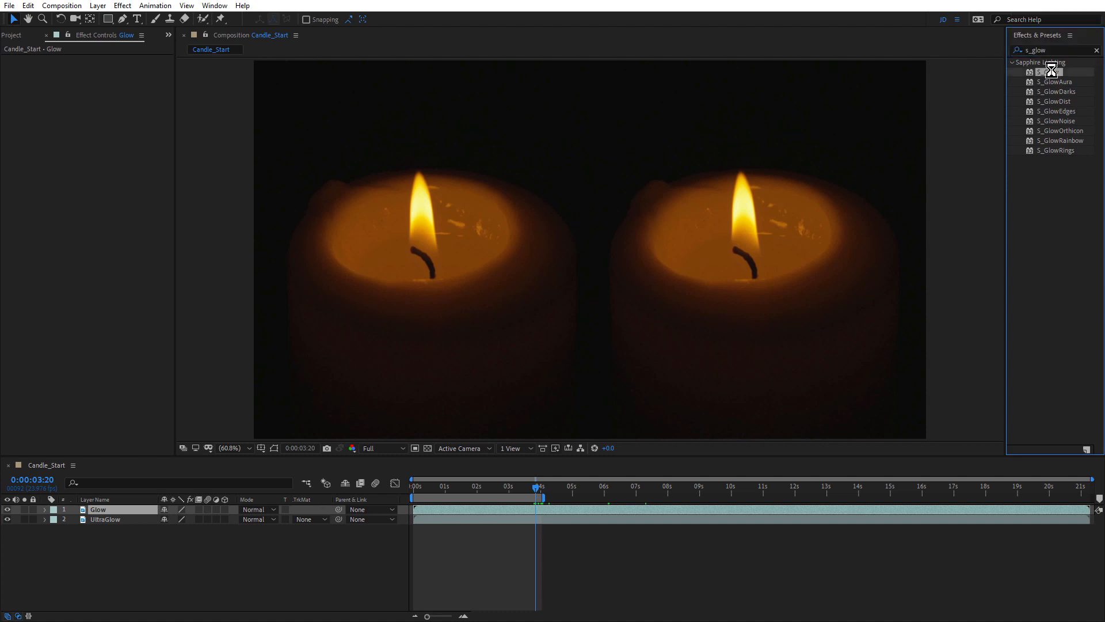
double_click(1049, 72)
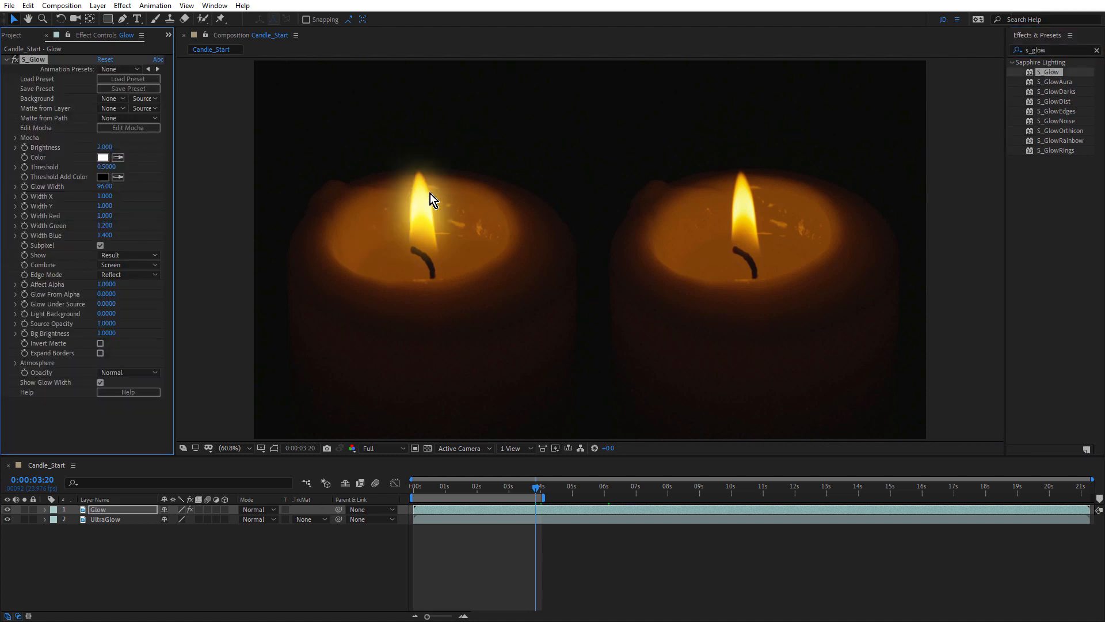
mouse_move(423, 215)
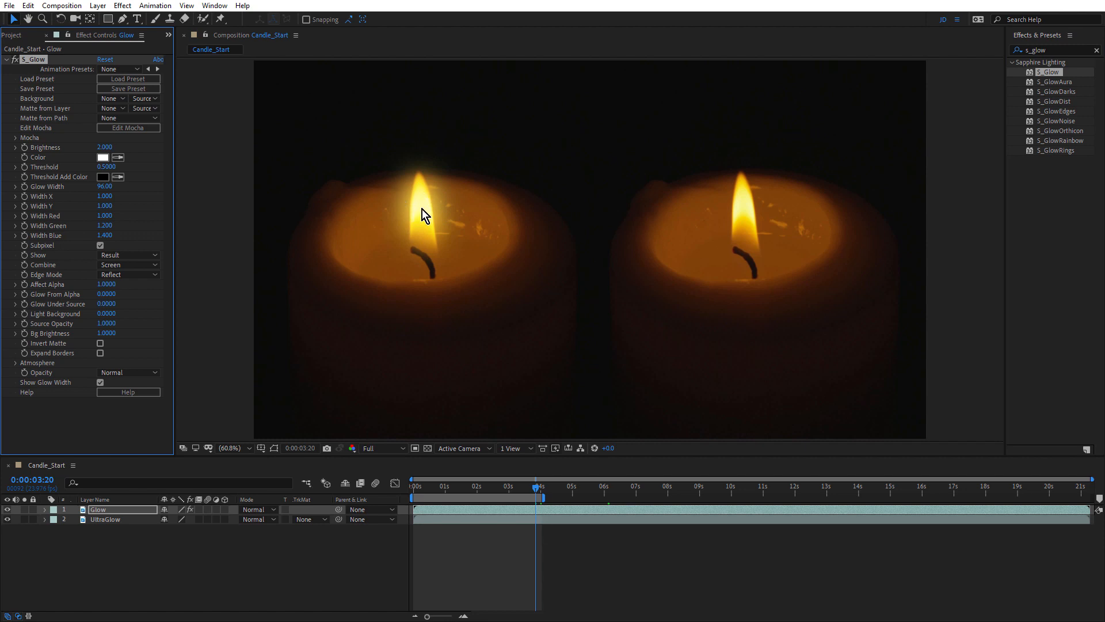
mouse_move(430, 207)
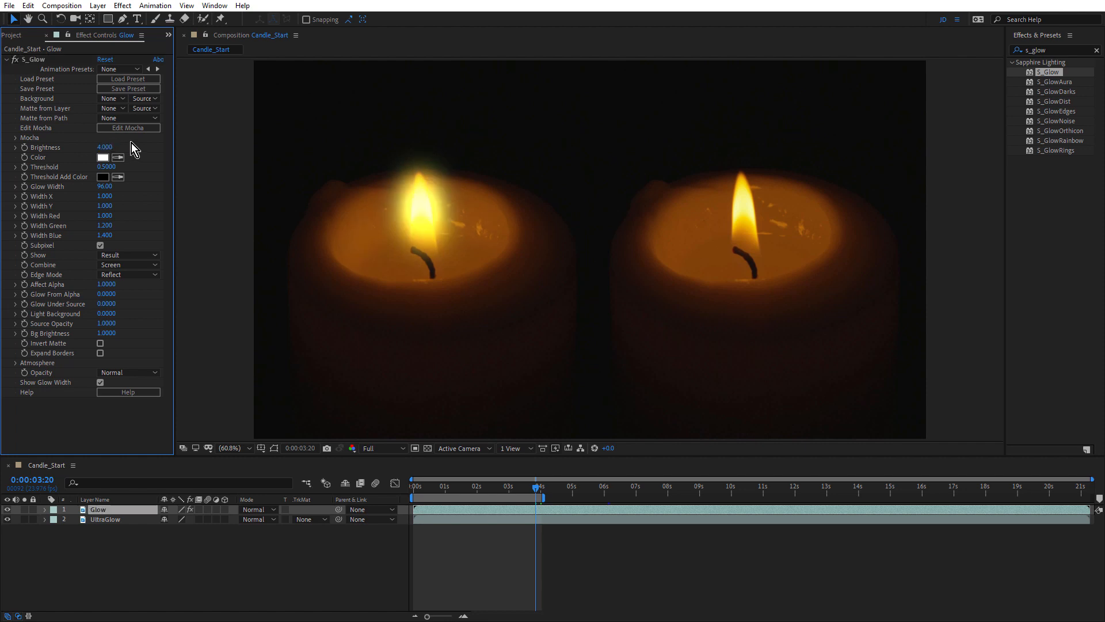
Set Glow Width to 150 and Width Green to 1, then scrub to preview
double_click(104, 186)
text(150)
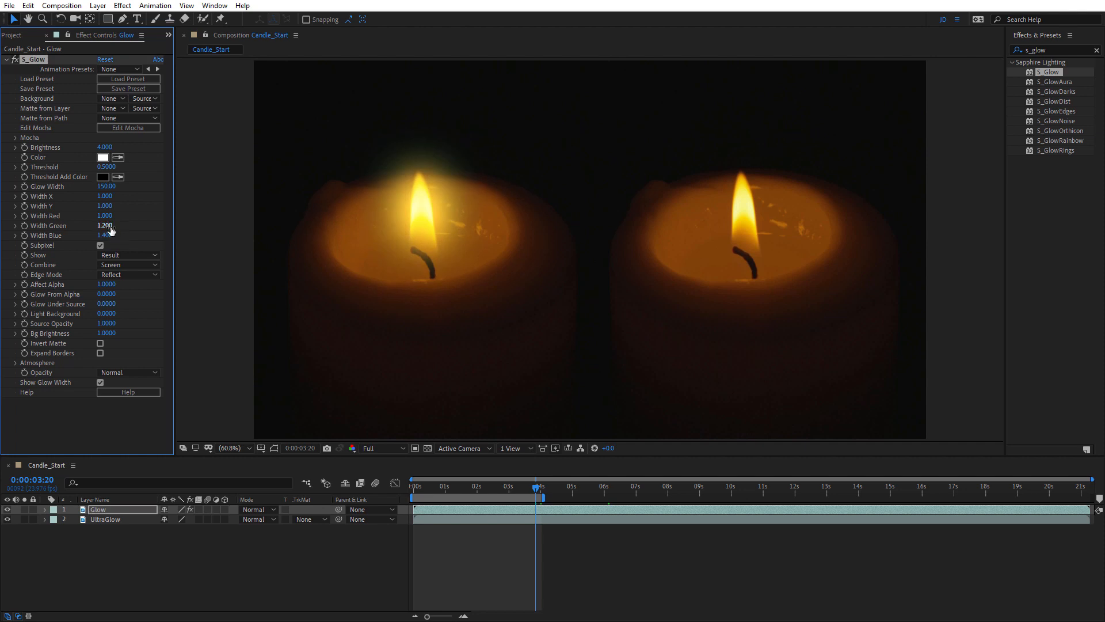
click(107, 235)
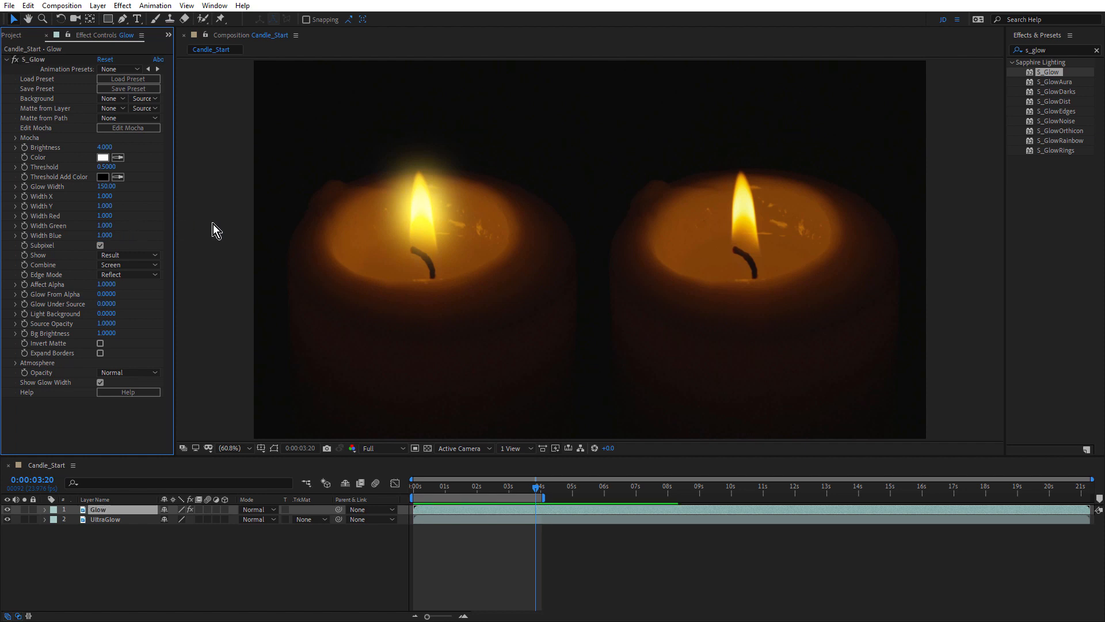
drag(537, 498, 500, 498)
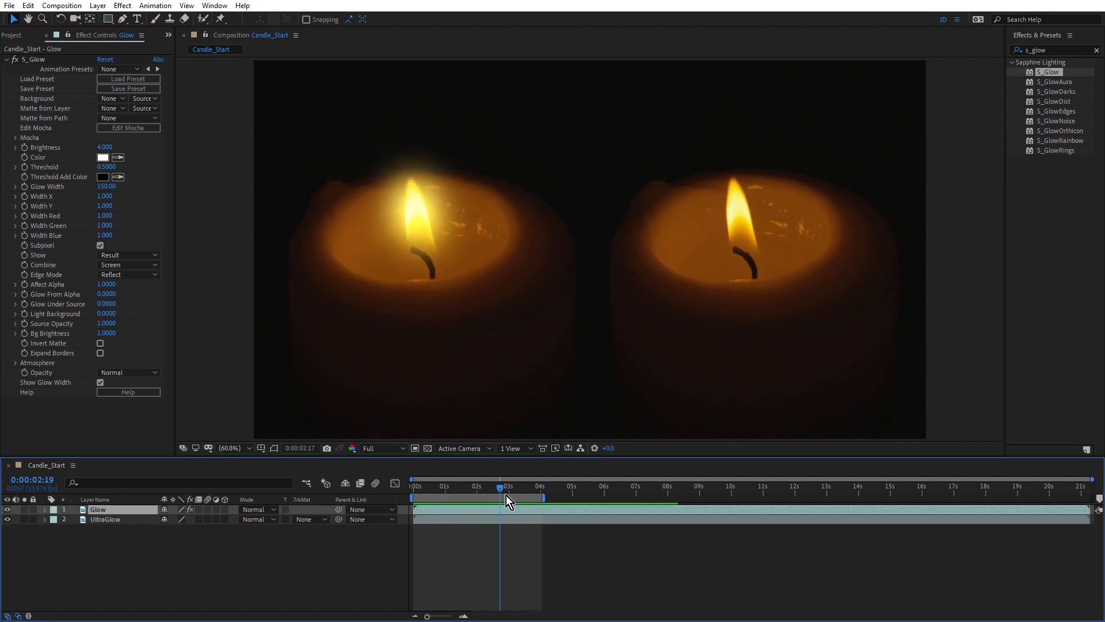
drag(500, 497, 416, 488)
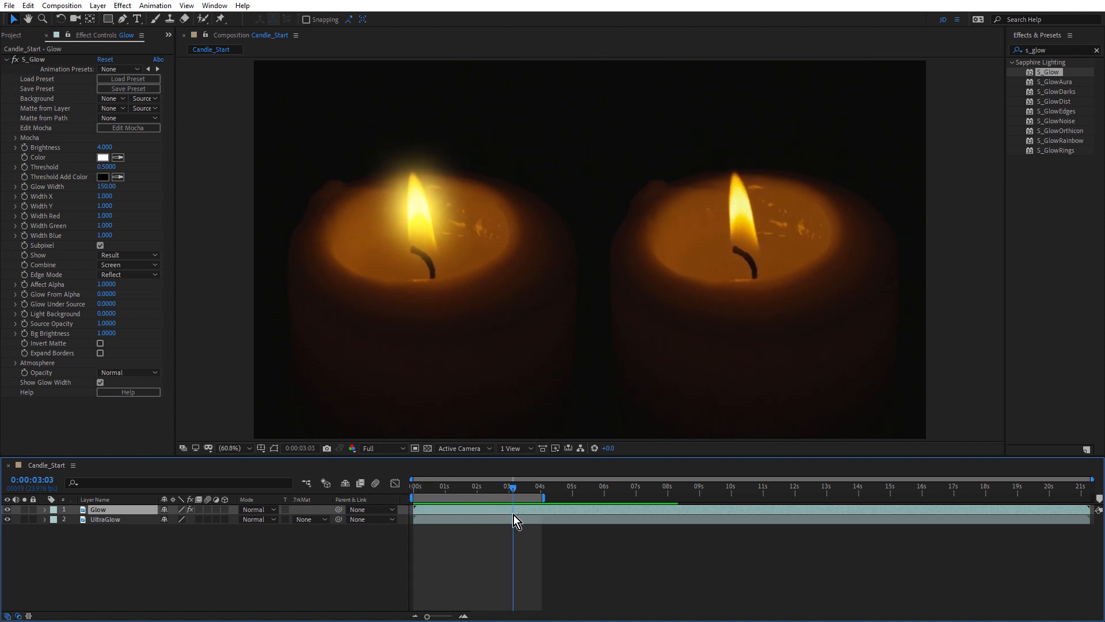
drag(513, 488, 508, 488)
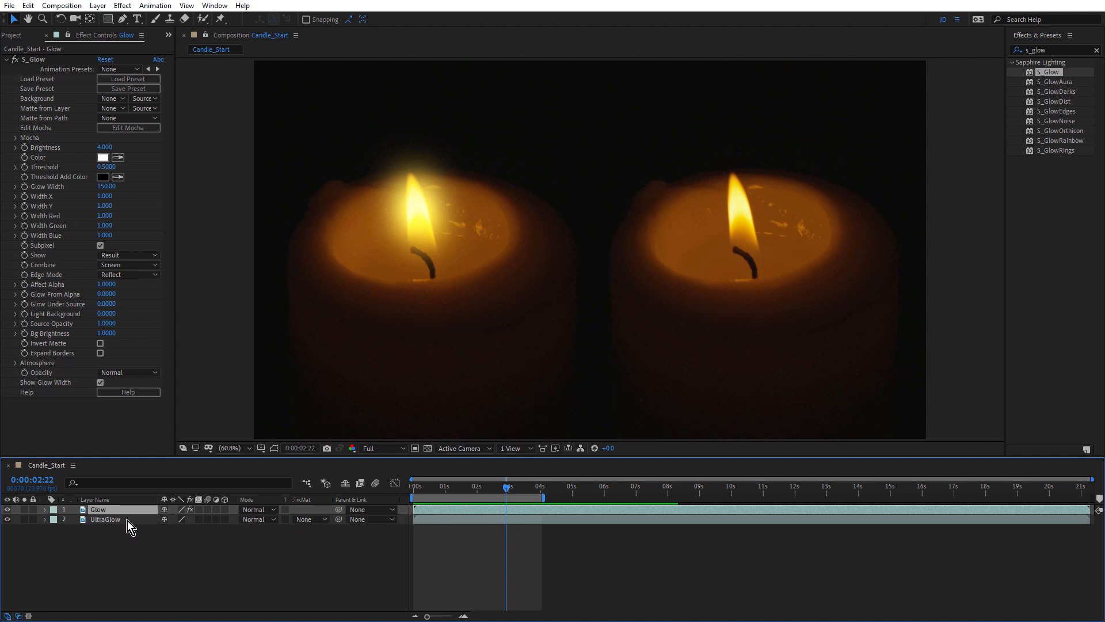
Select the UltraGlow layer and apply S_UltraGlow, found by searching 'ultra'
click(105, 519)
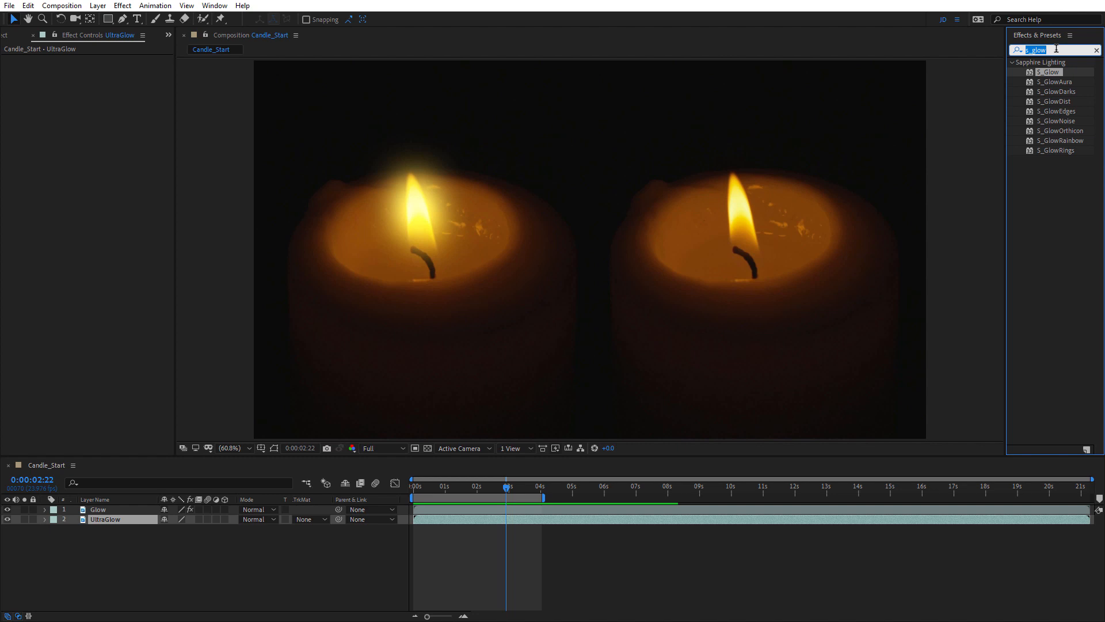
text(ultra)
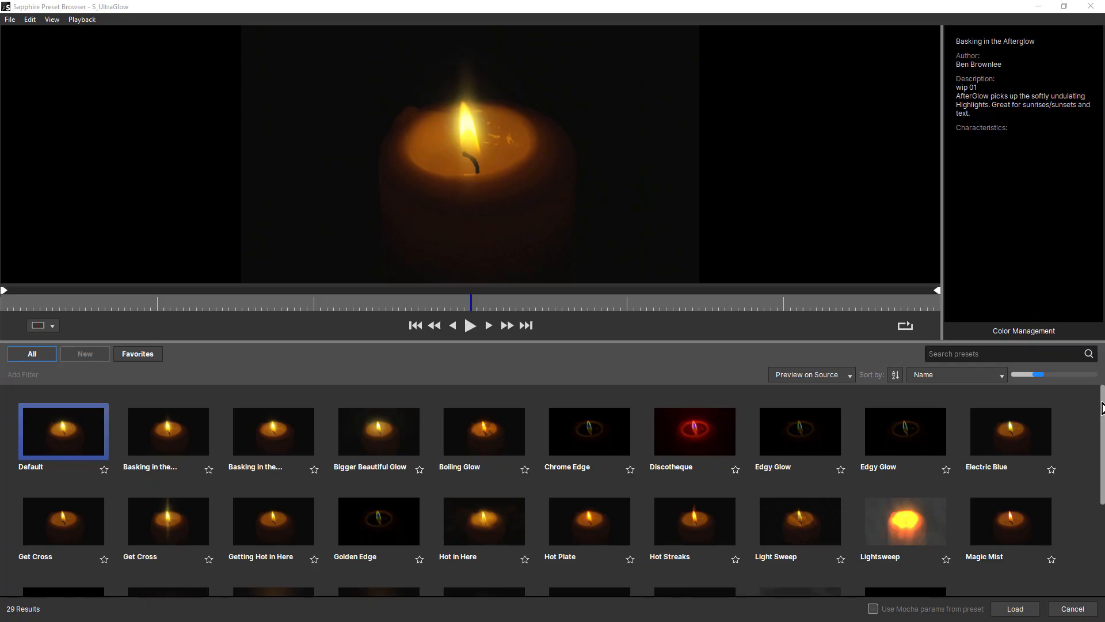
scroll(down, 3)
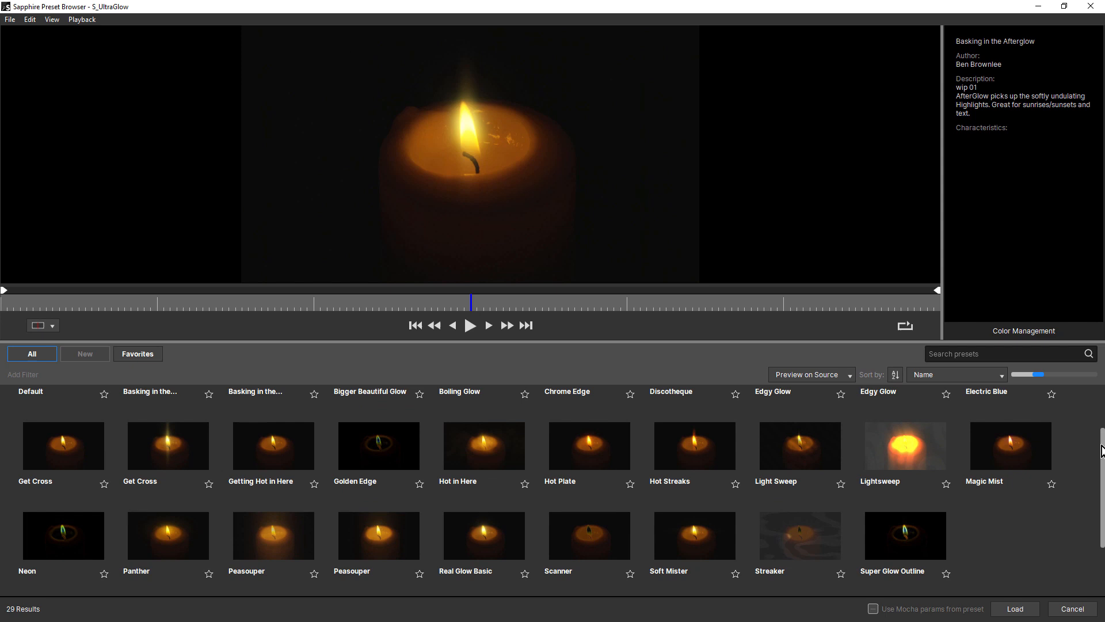
scroll(down, 3)
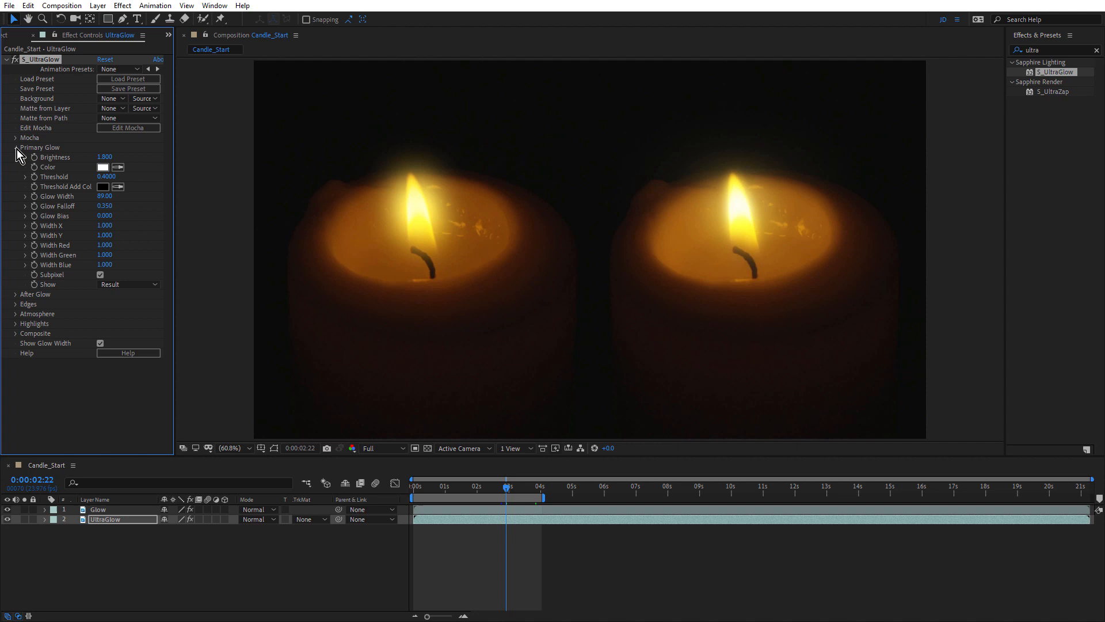
Set the S_UltraGlow After Glow Width to 0
click(15, 147)
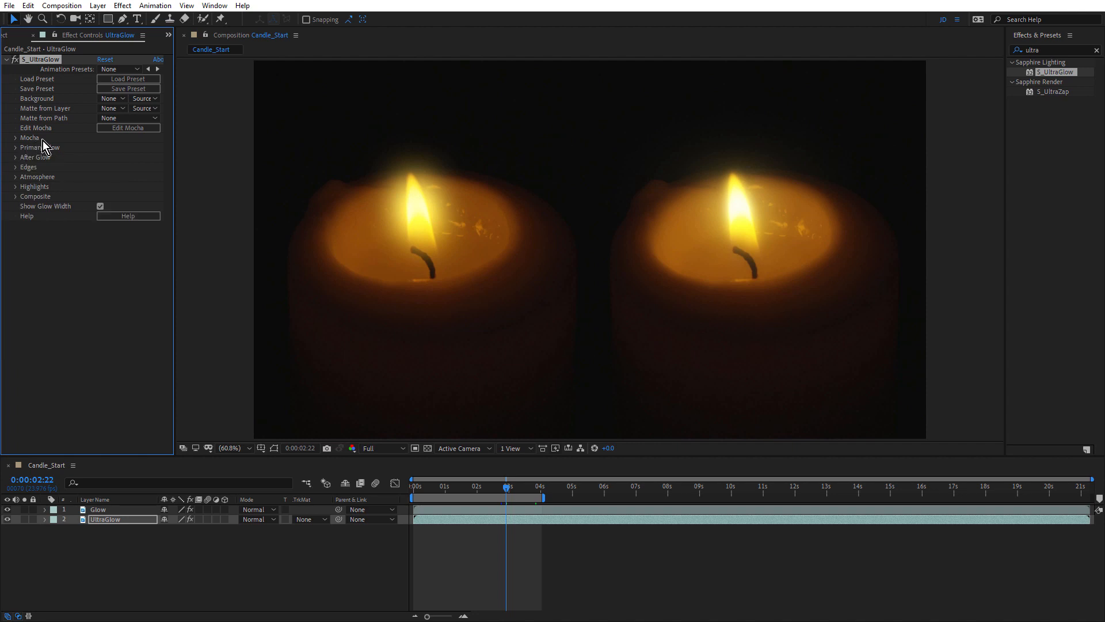
mouse_move(66, 148)
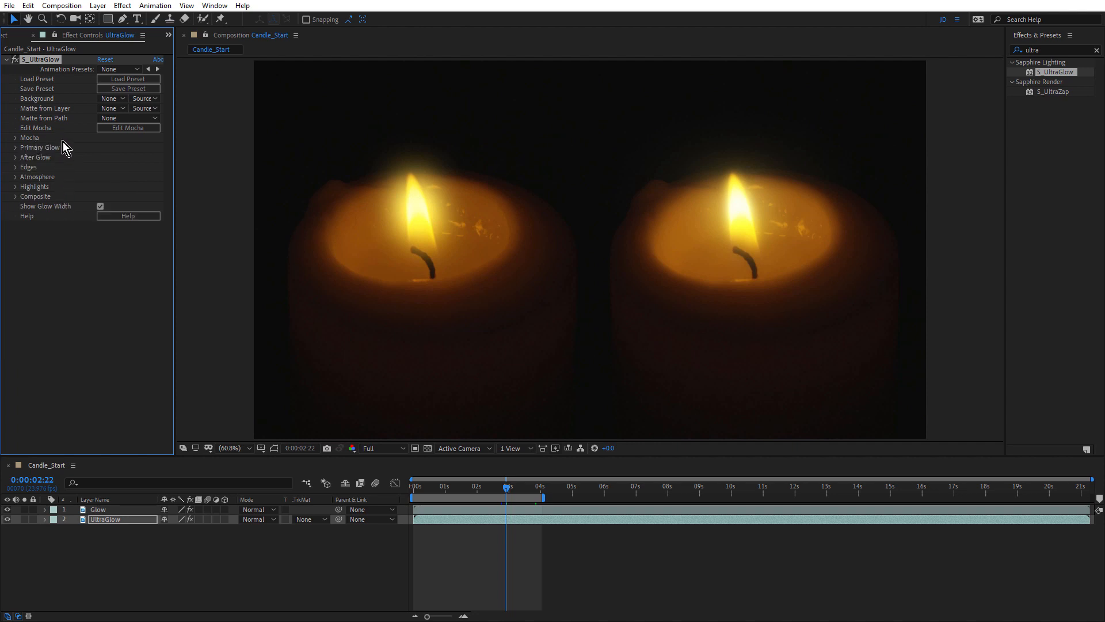
mouse_move(26, 197)
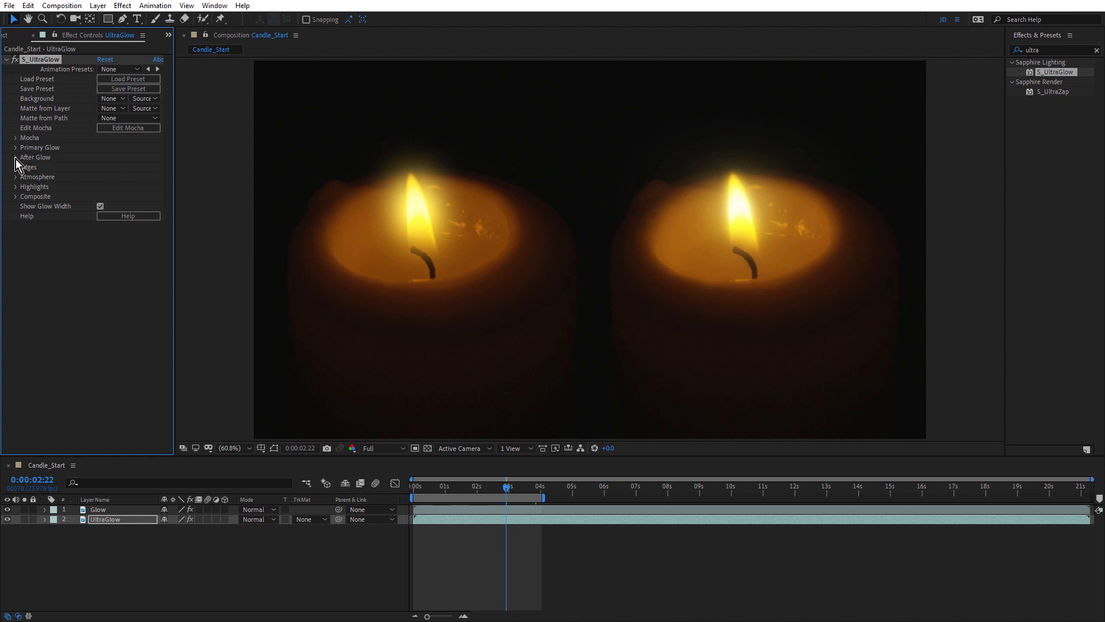
click(15, 157)
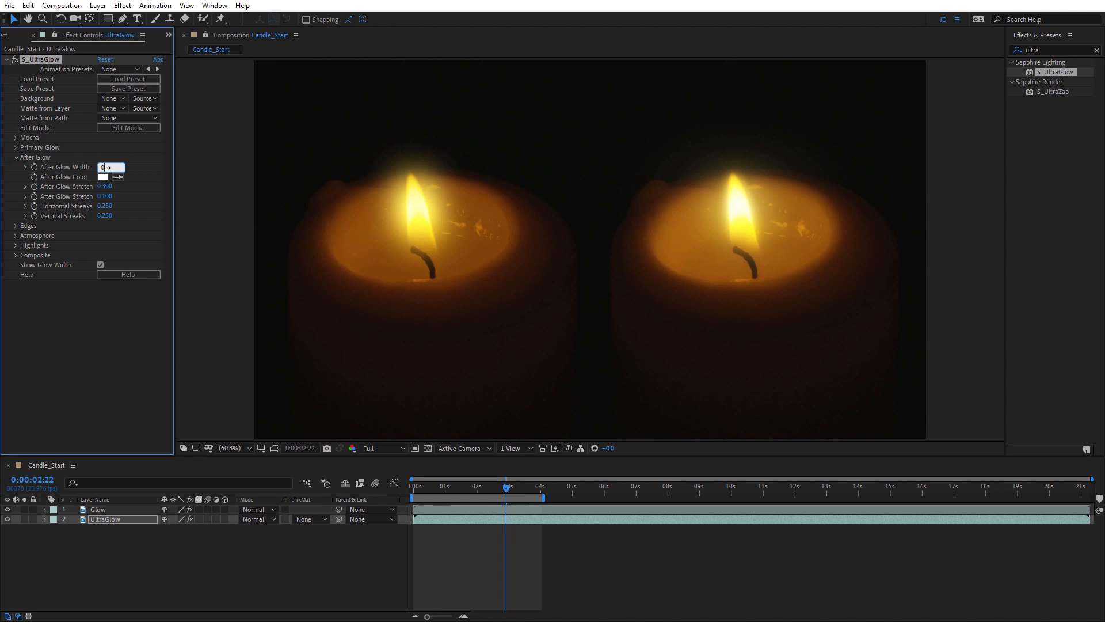
click(106, 166)
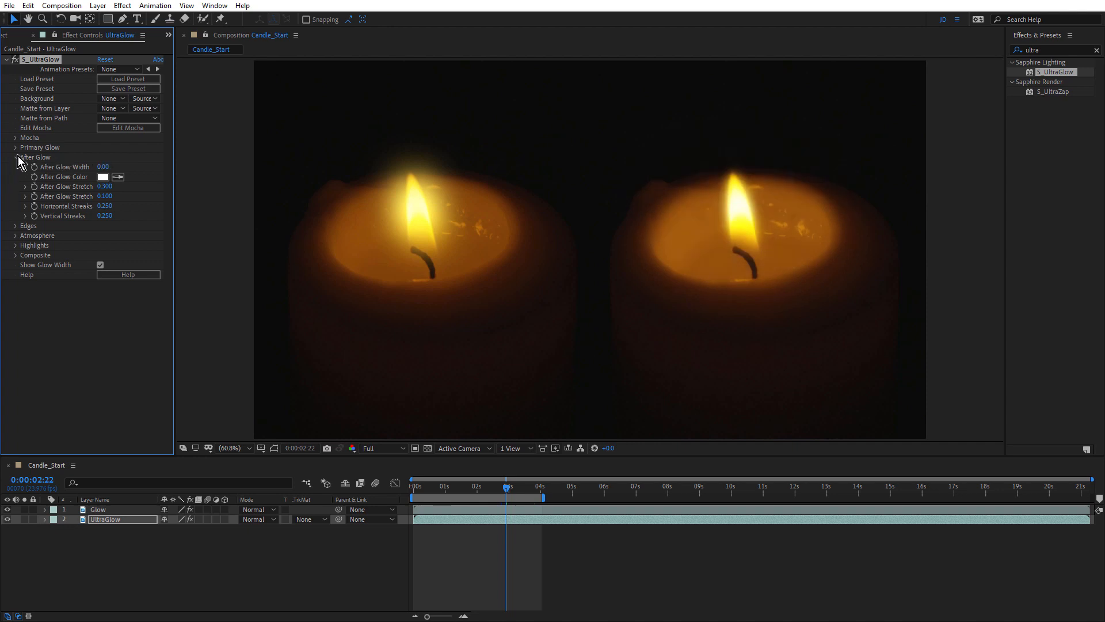
click(16, 157)
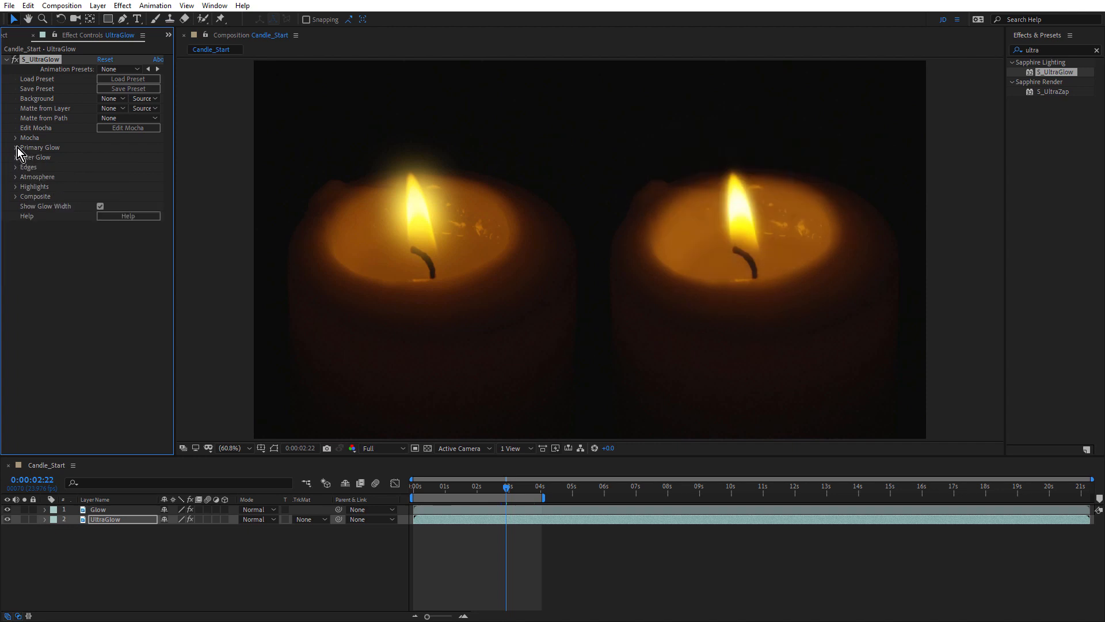
Set Primary Glow threshold 0.35, width 140 and falloff 0.350
click(16, 148)
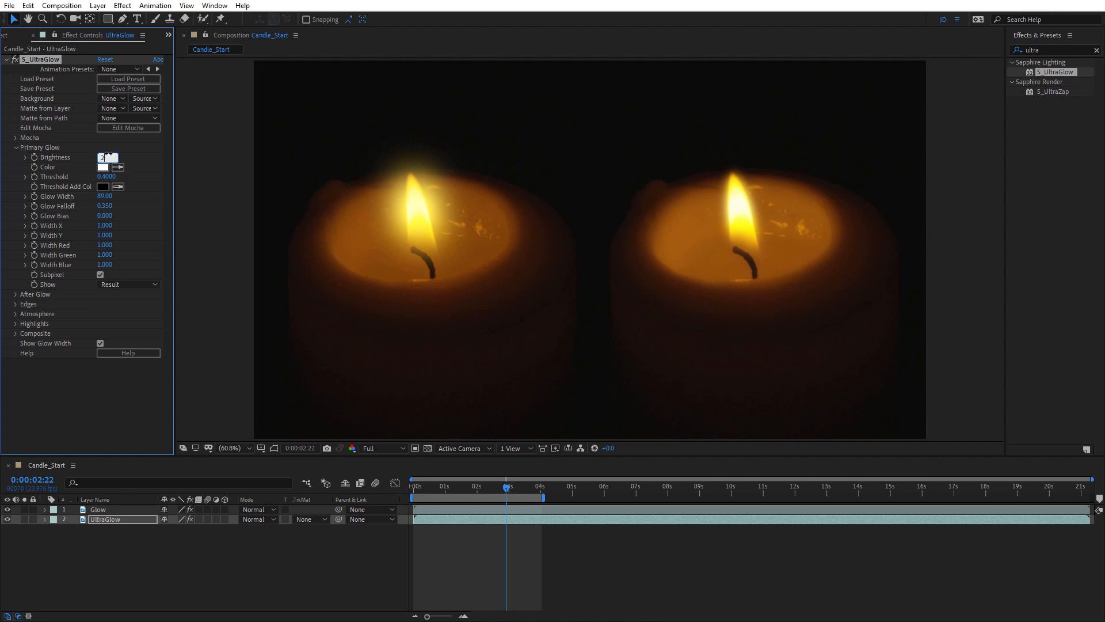
click(106, 176)
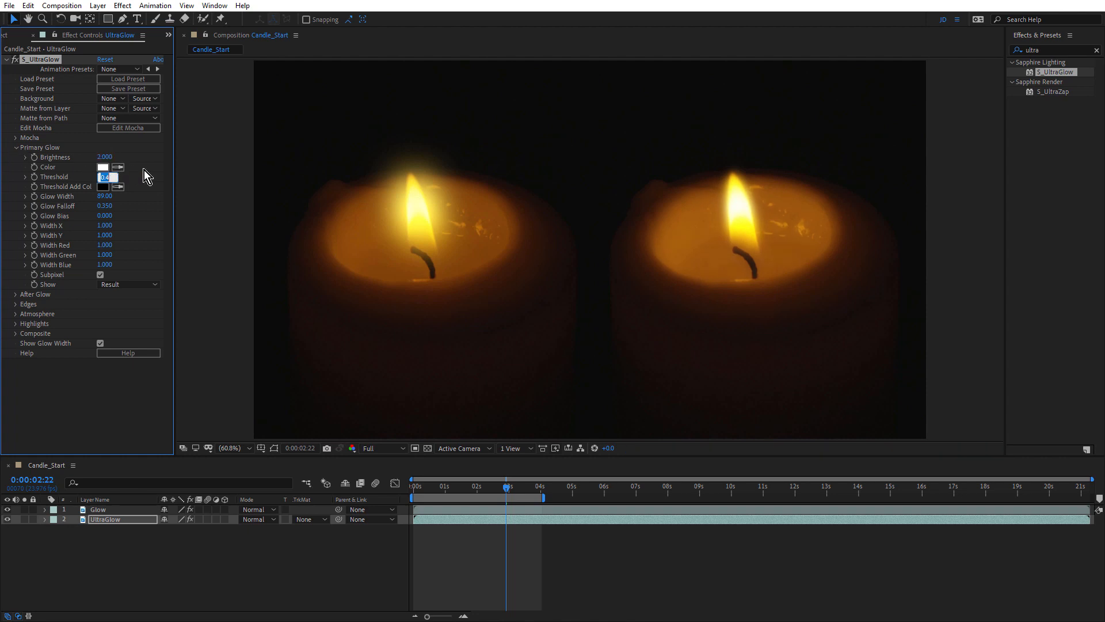
text(3500)
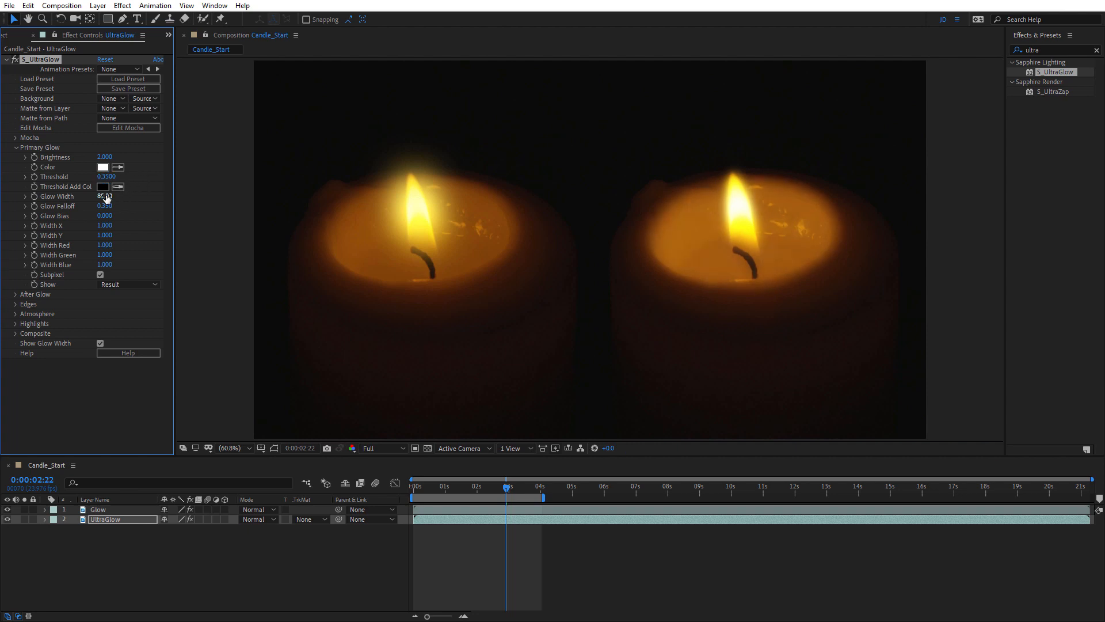
click(106, 195)
text(140)
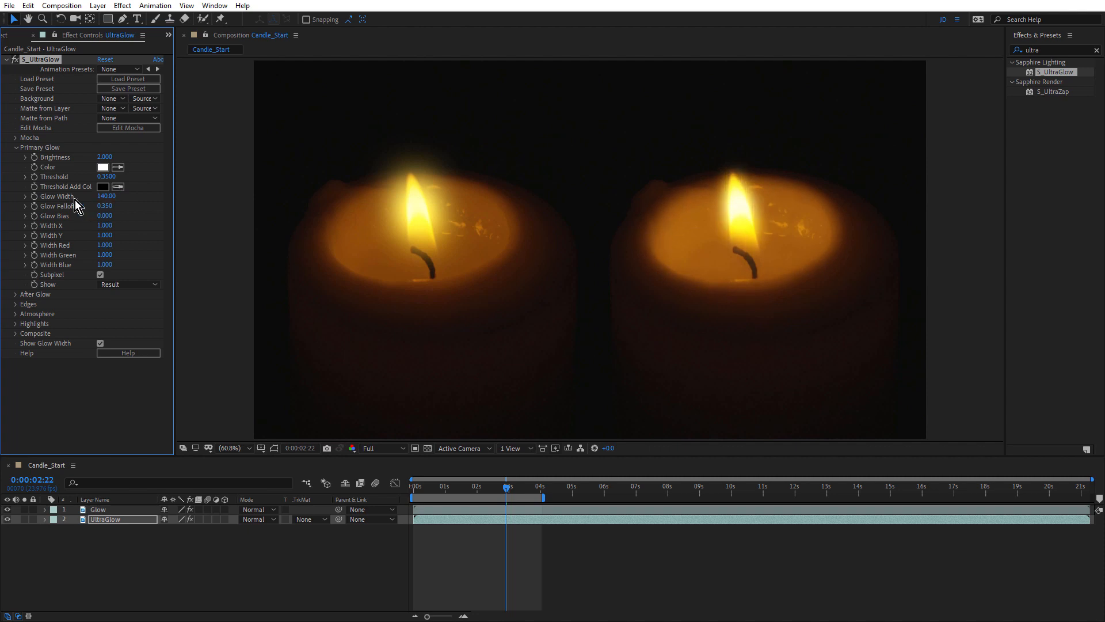
mouse_move(81, 227)
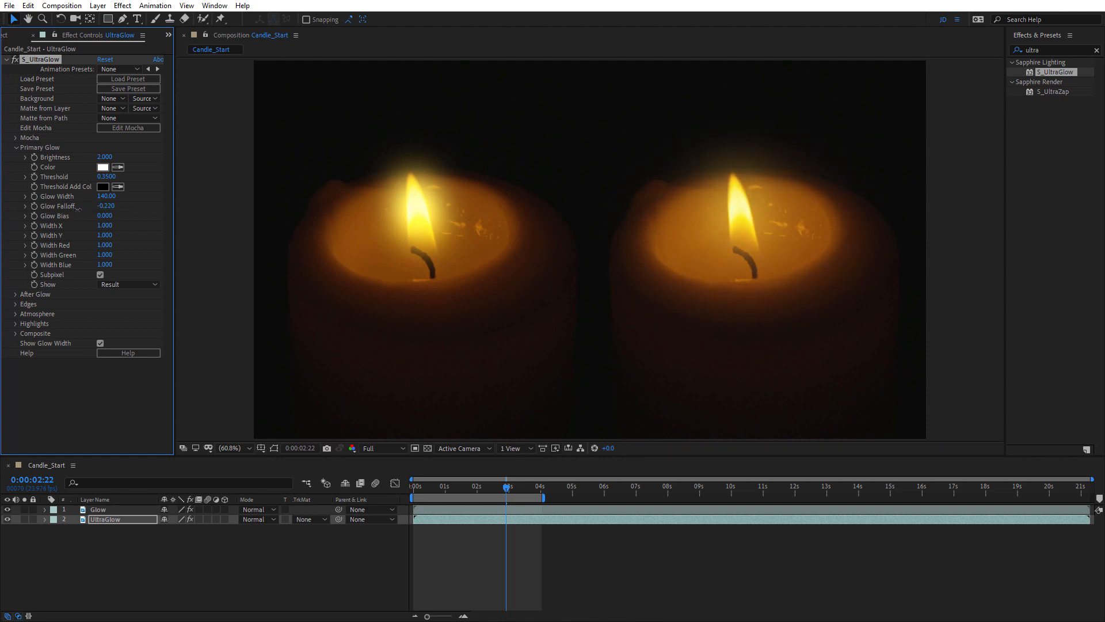
drag(106, 205, 109, 205)
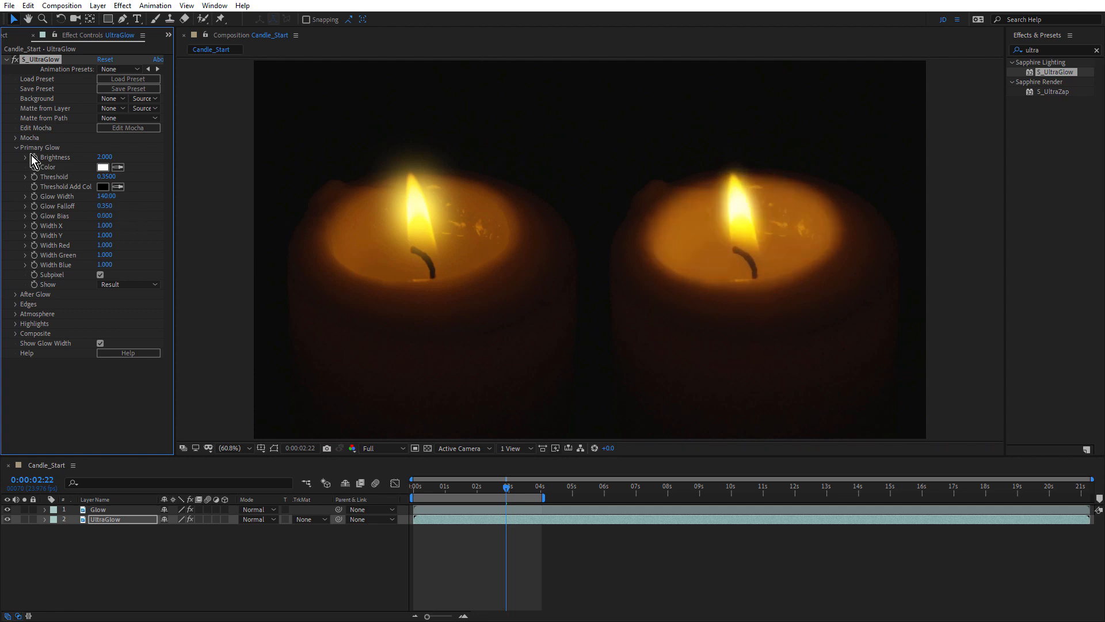
click(16, 146)
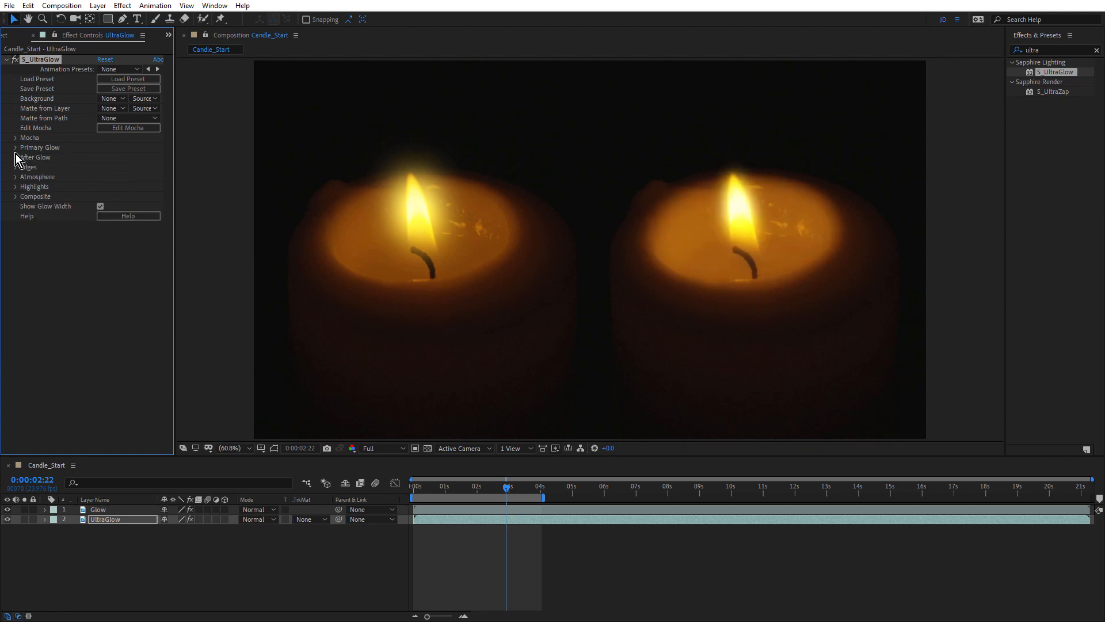
Make the after glow colour orange with After Glow Width 300
click(15, 158)
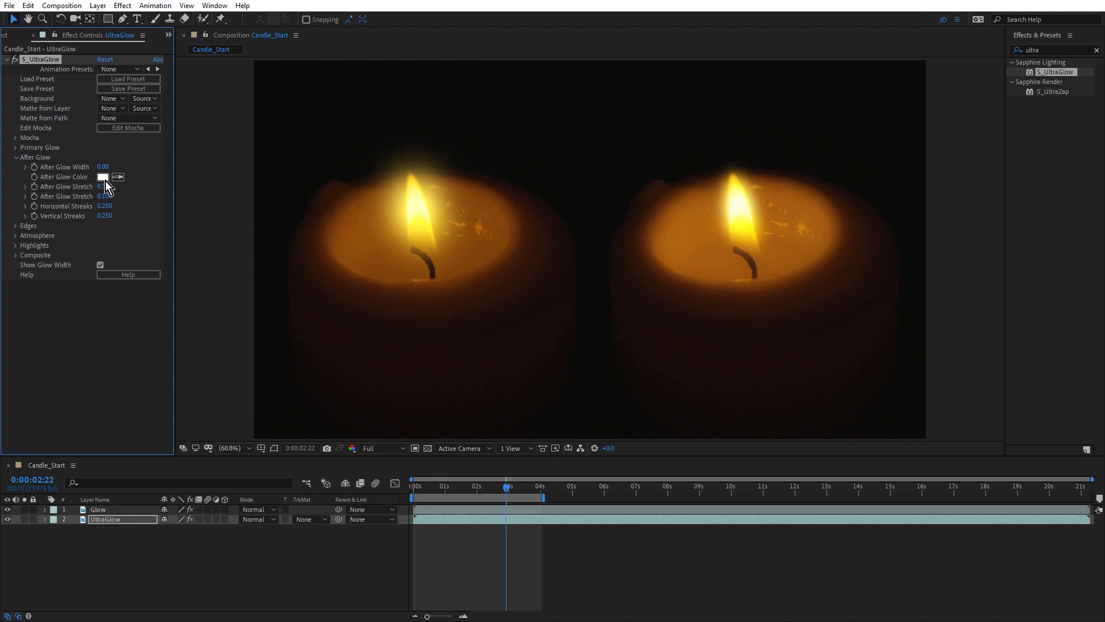
click(103, 177)
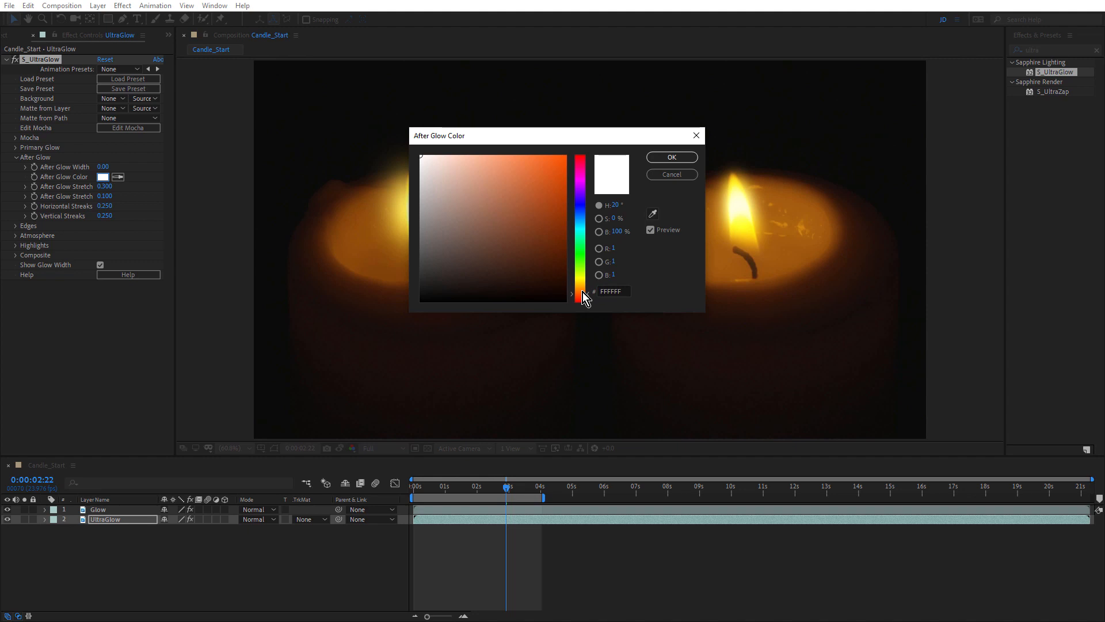
click(670, 157)
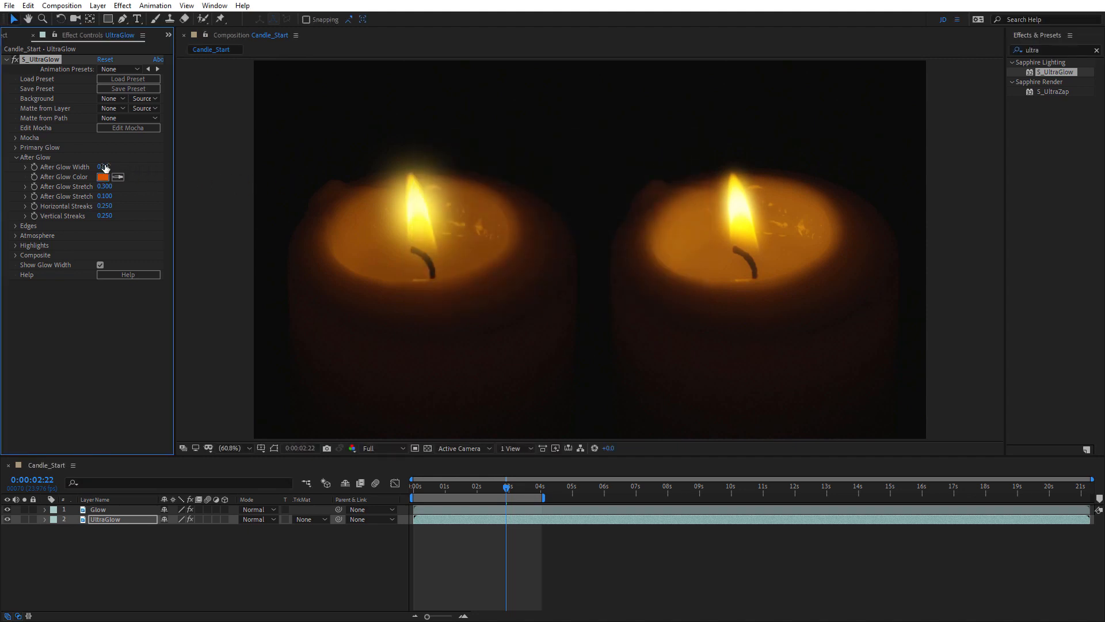
click(106, 167)
text(300)
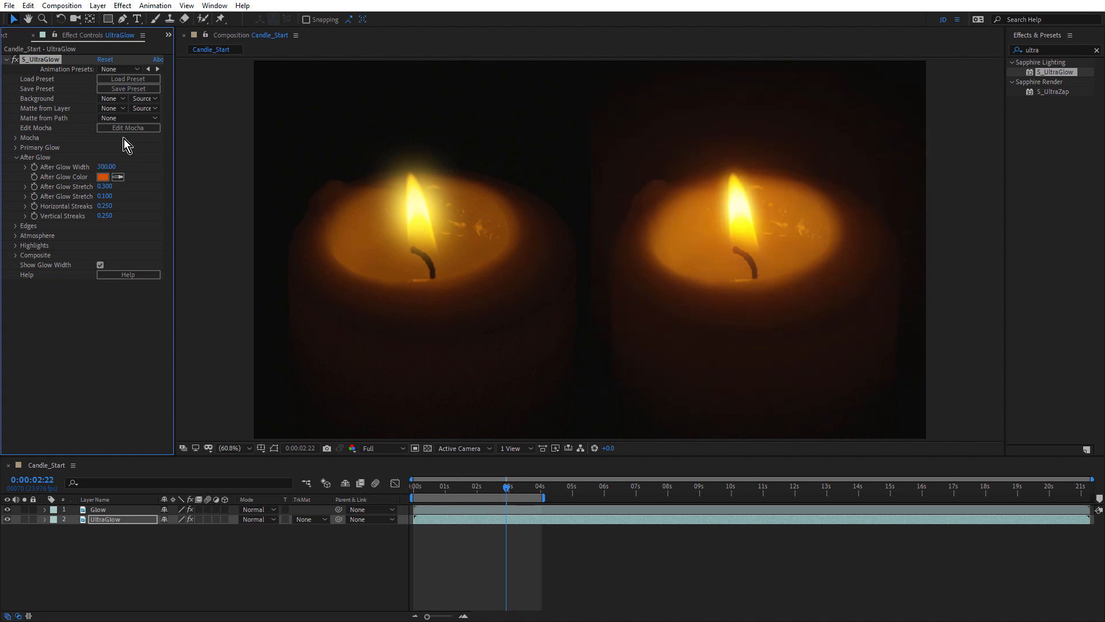
mouse_move(638, 236)
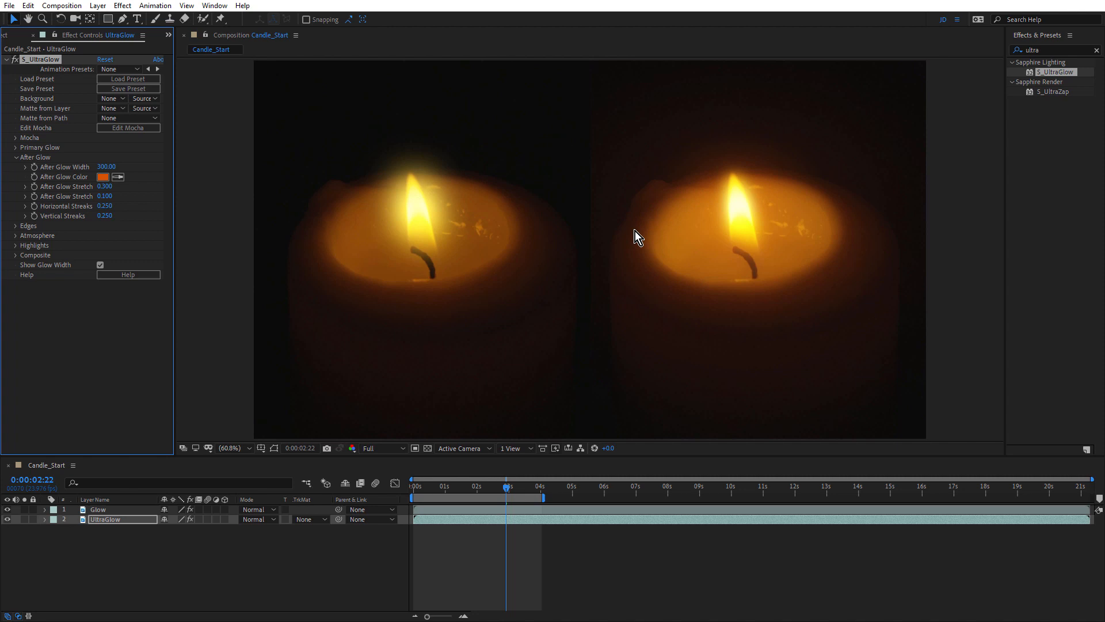
mouse_move(649, 264)
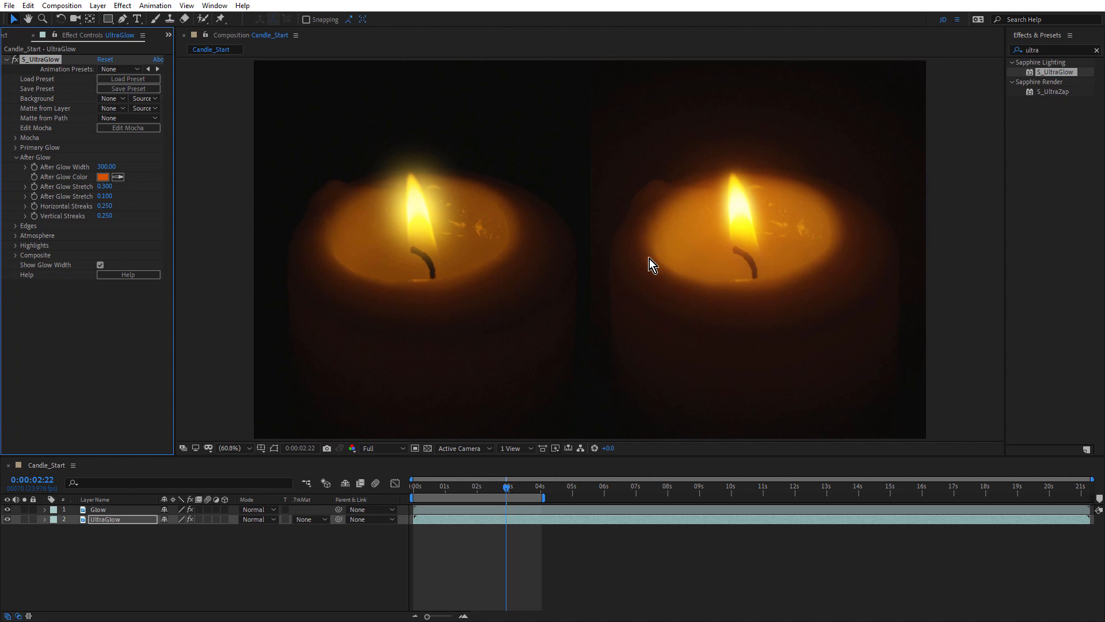
mouse_move(728, 297)
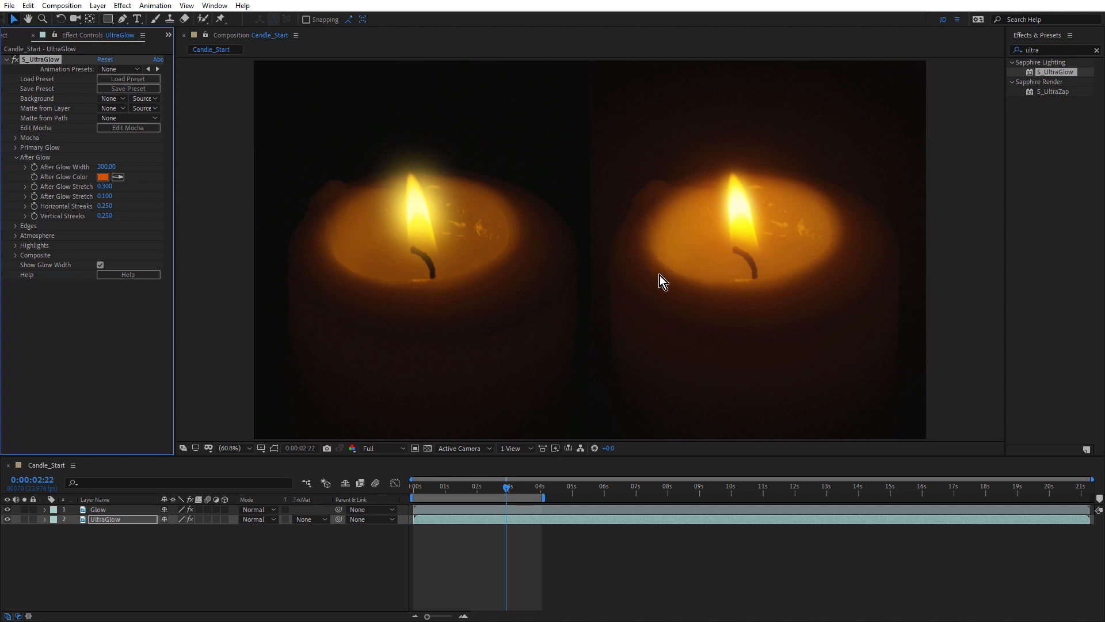
mouse_move(701, 299)
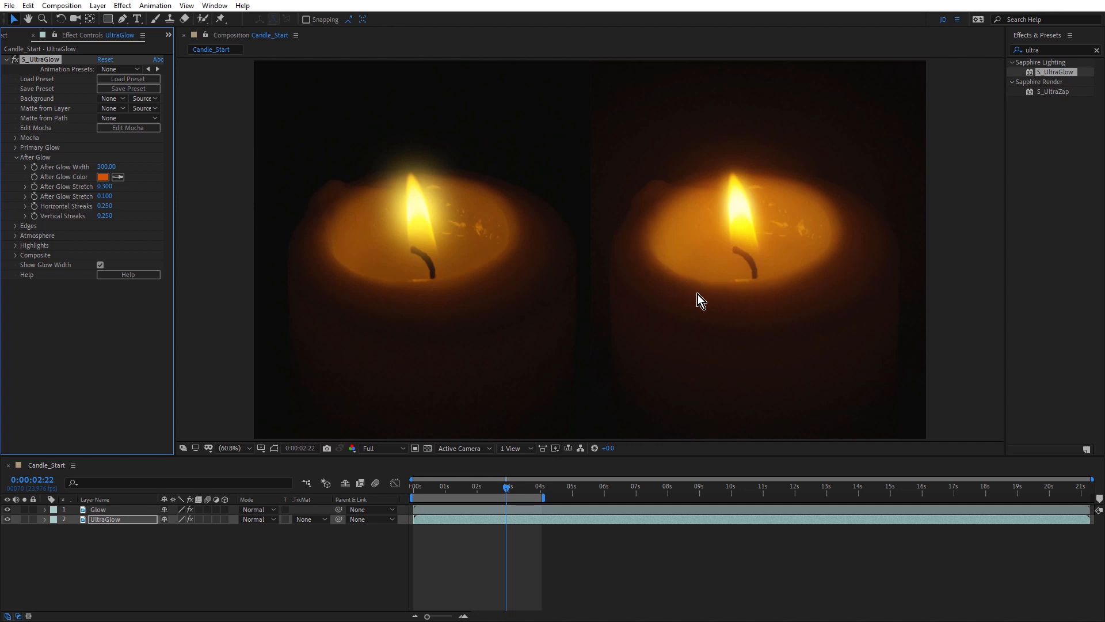
mouse_move(735, 299)
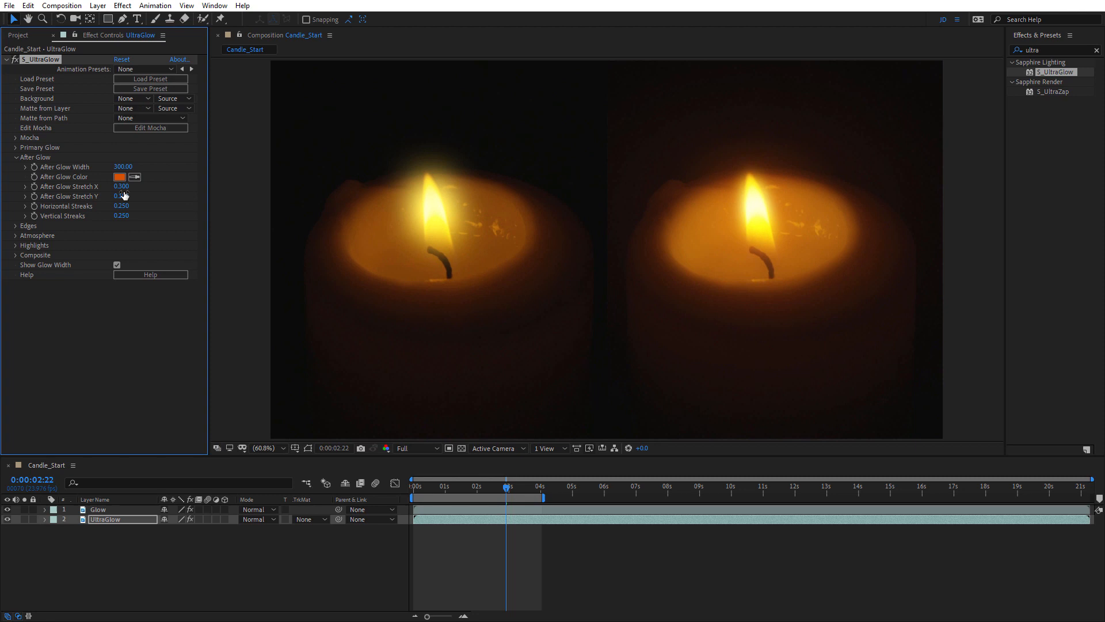
Set after glow Stretch X 0, Stretch Y 0.5, and Vertical Streaks 1
drag(122, 186, 121, 195)
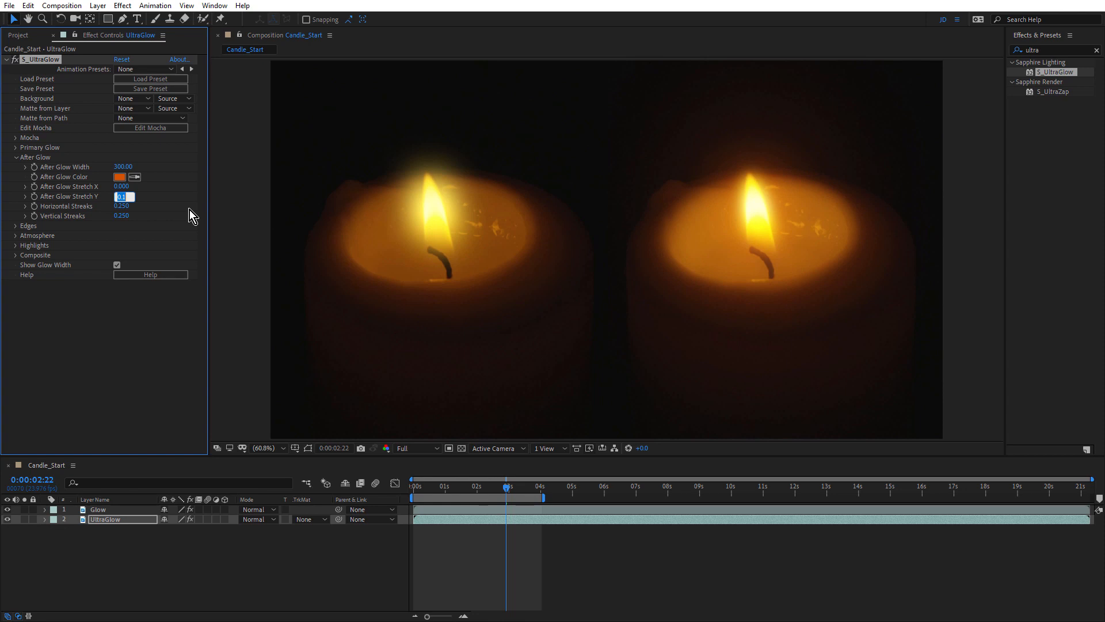
text(0.500)
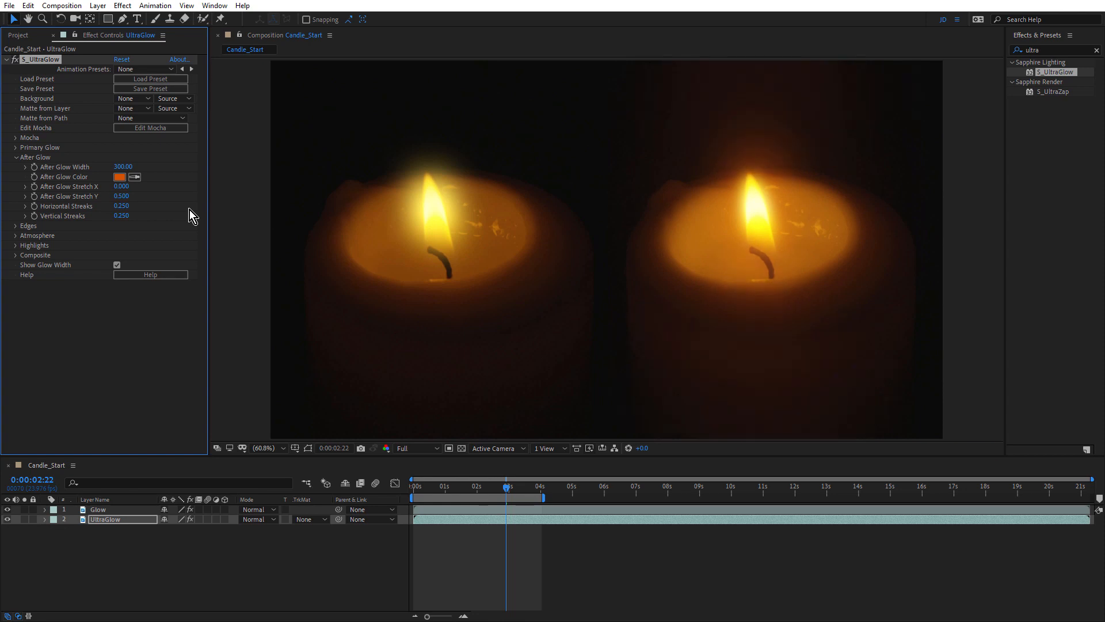
mouse_move(785, 151)
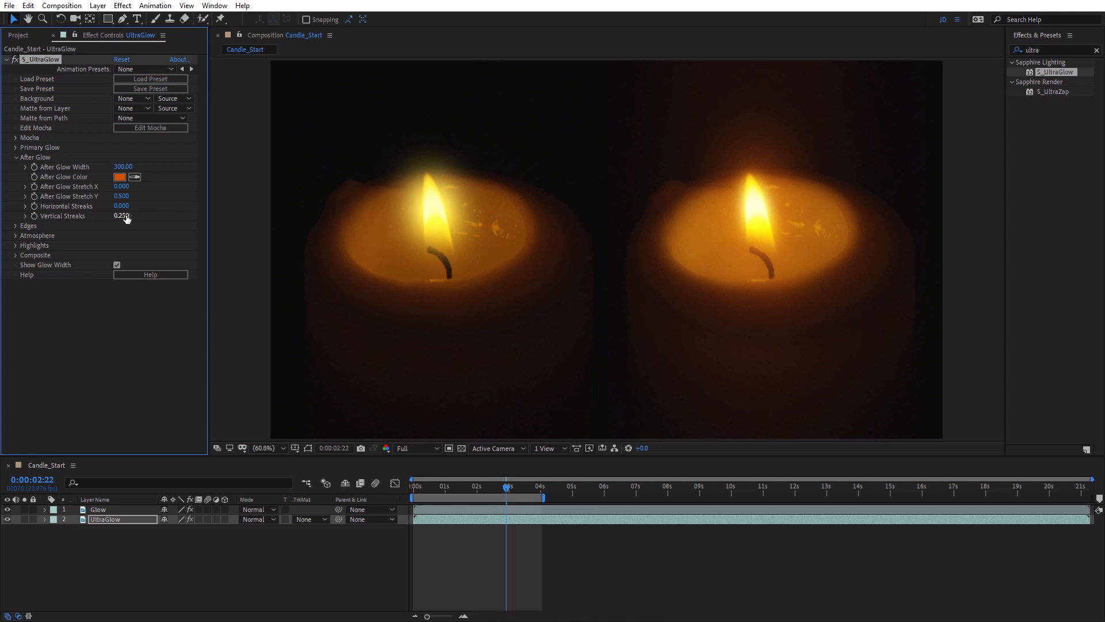
double_click(123, 216)
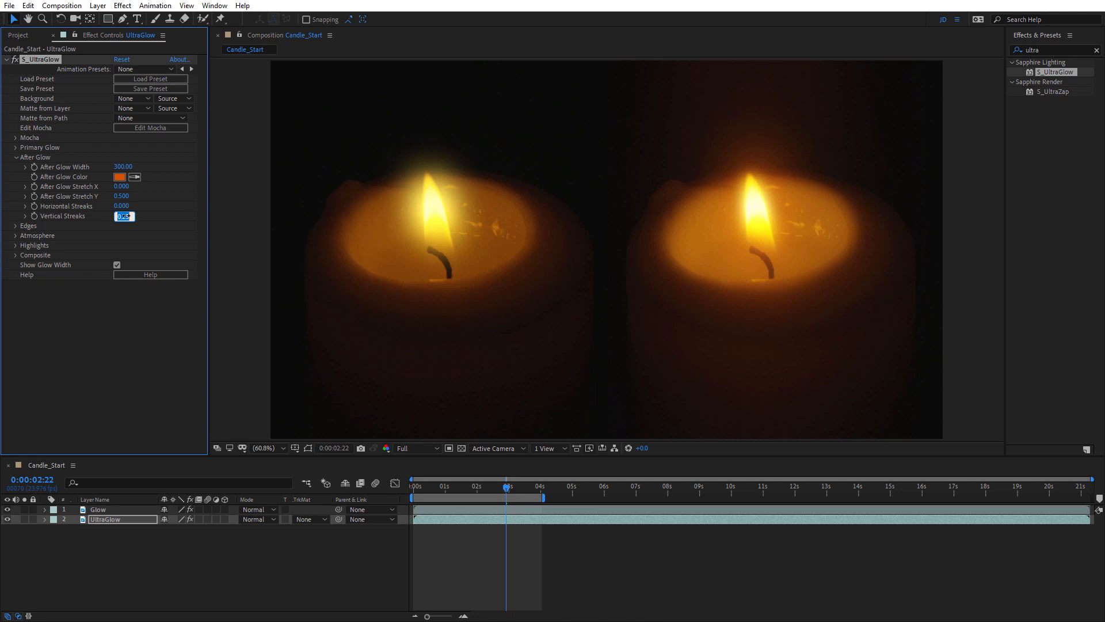
text(1.000)
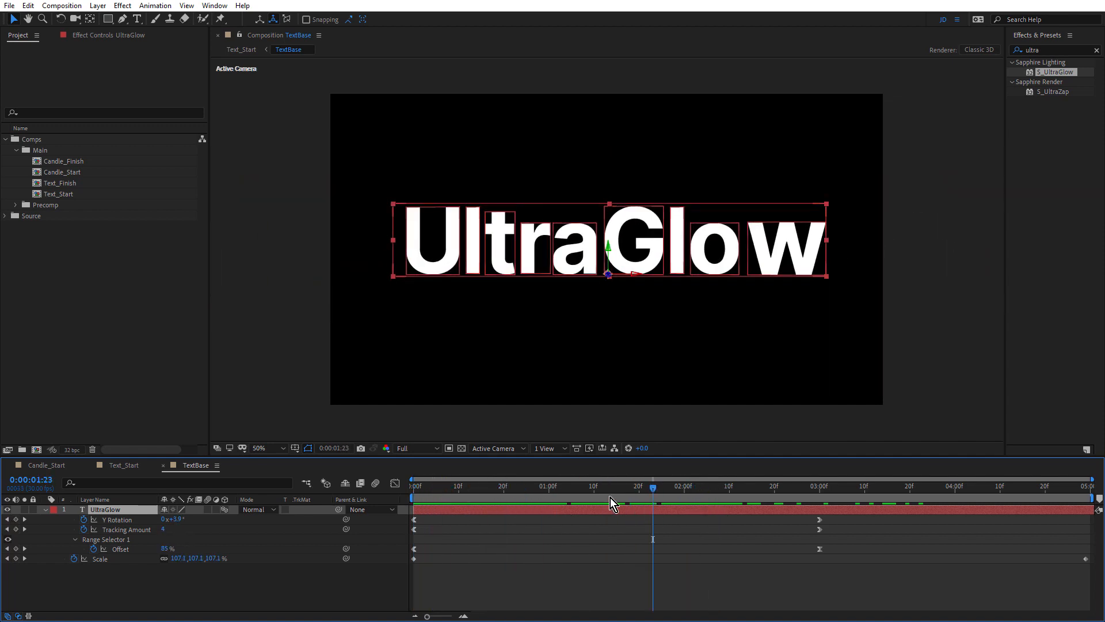
Switch the Timeline to the TextBase composition tab
click(124, 464)
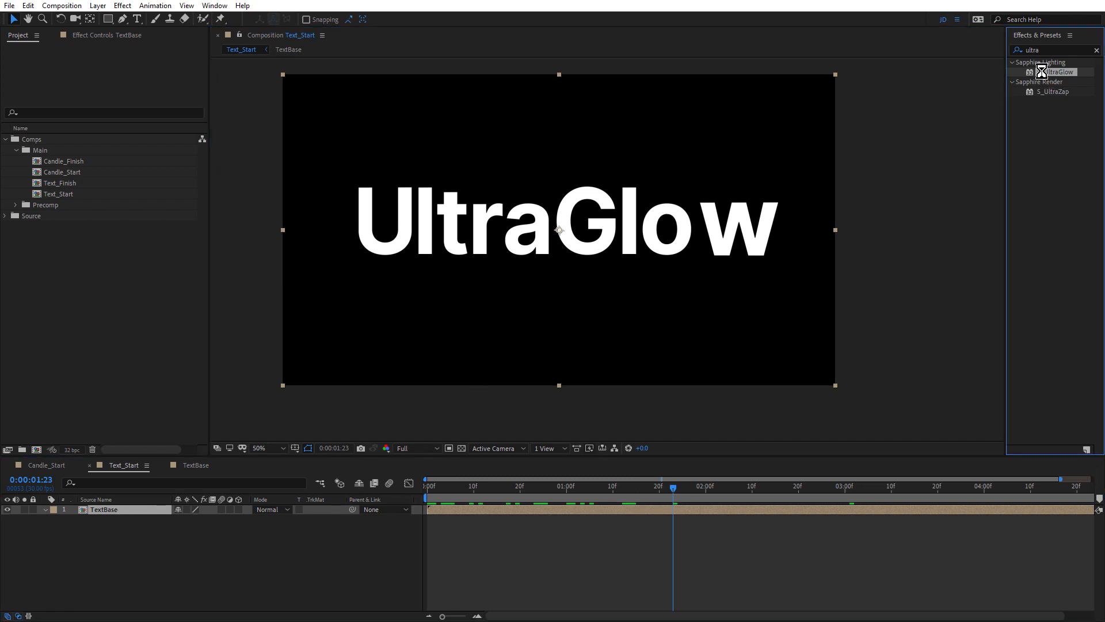
Apply S_UltraGlow to the Text_Start title with After Glow Width 0
double_click(1059, 71)
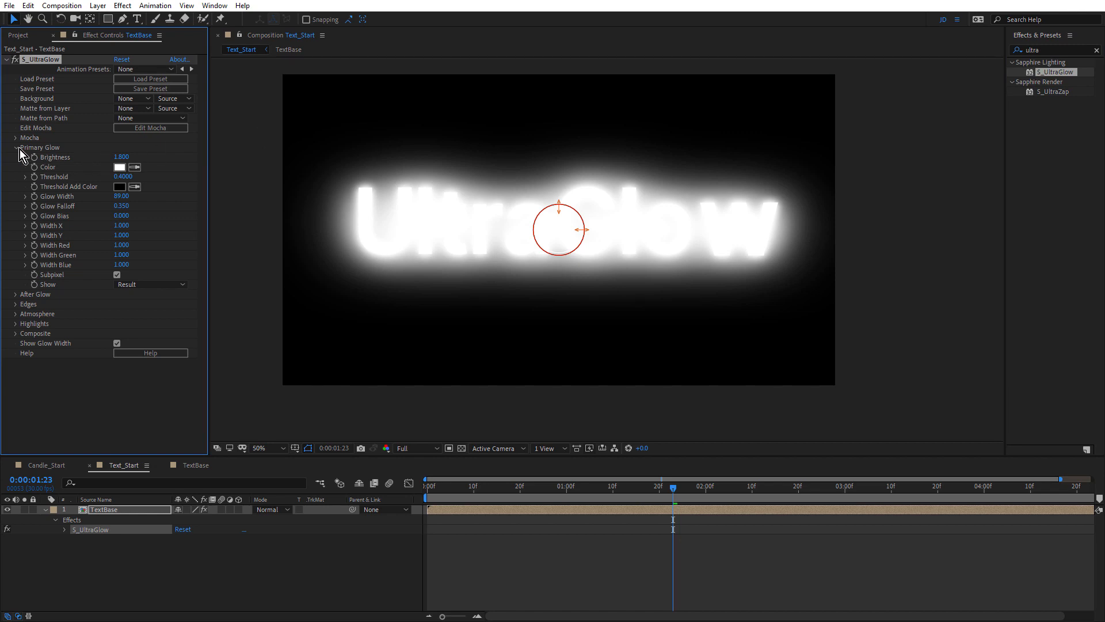
click(15, 148)
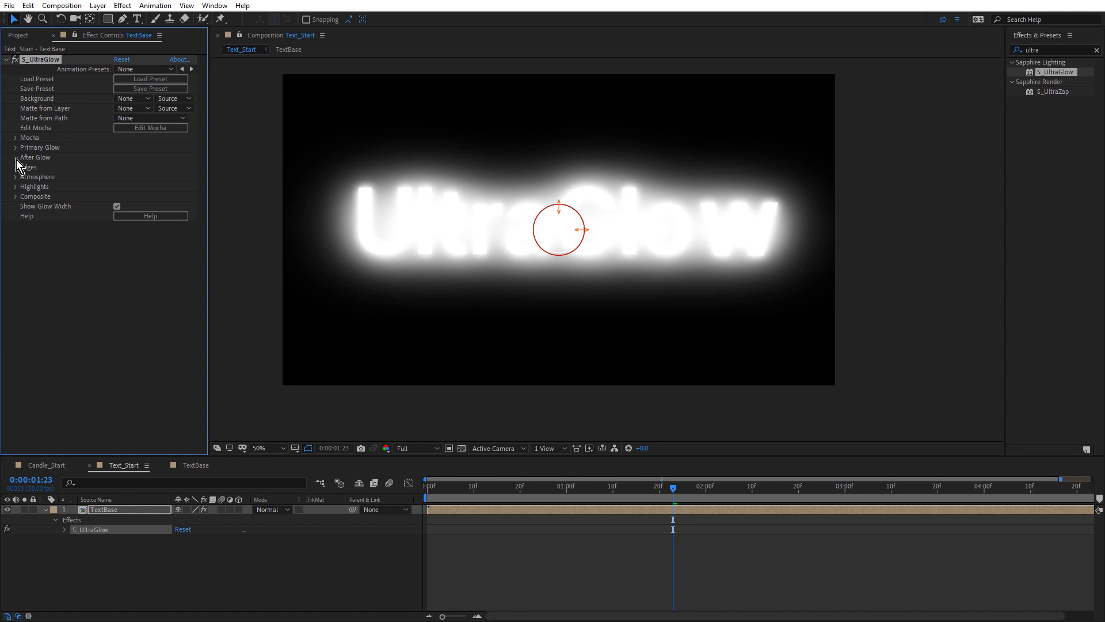
click(16, 157)
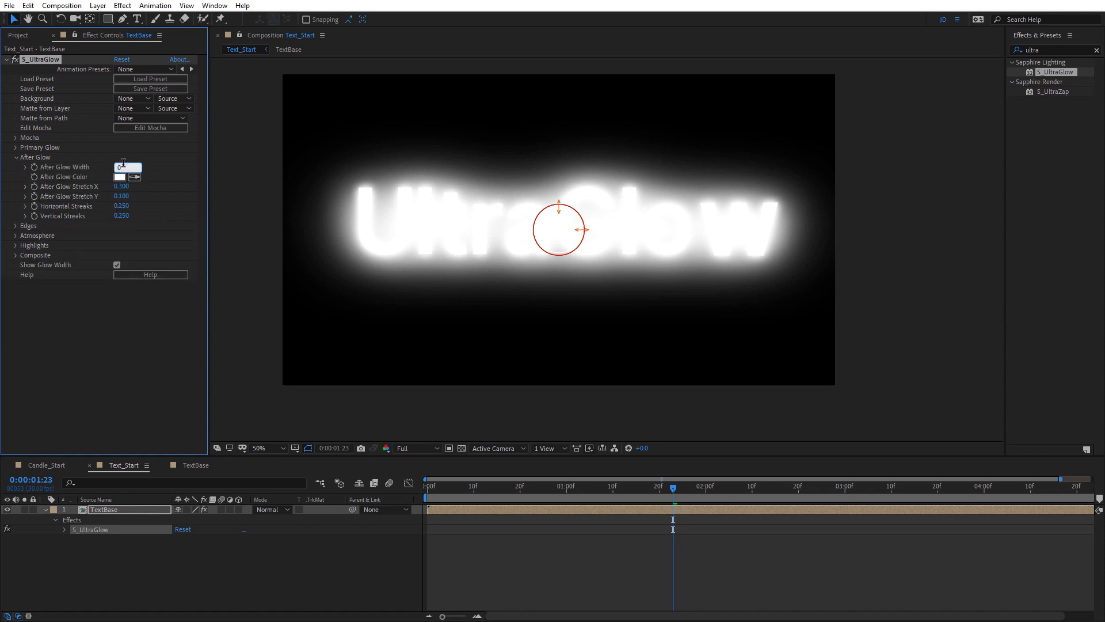
text(0.00)
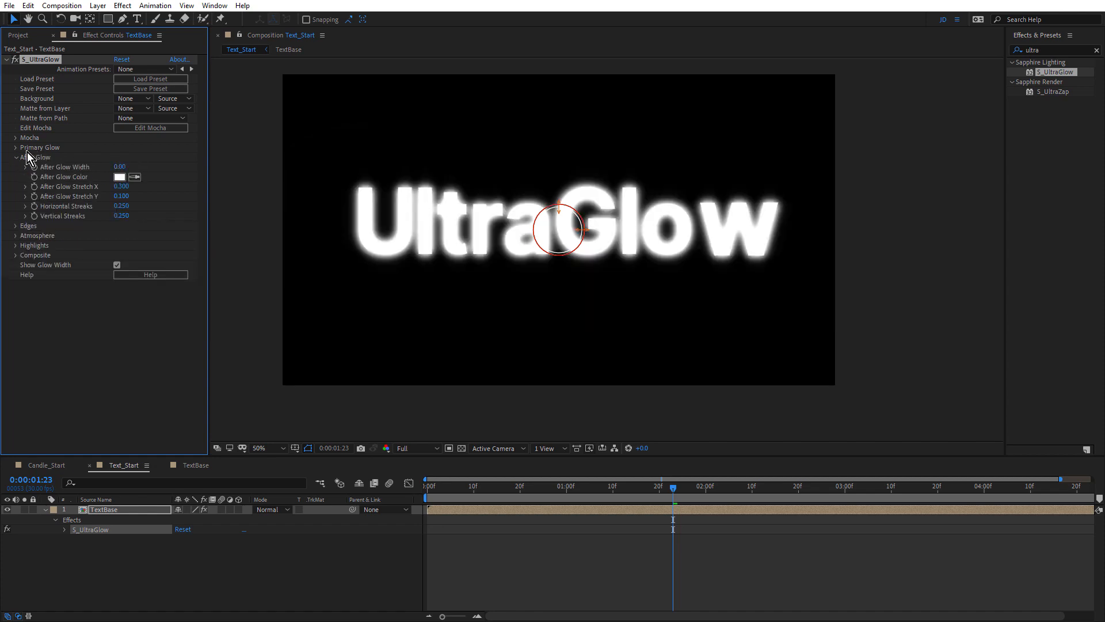
click(16, 147)
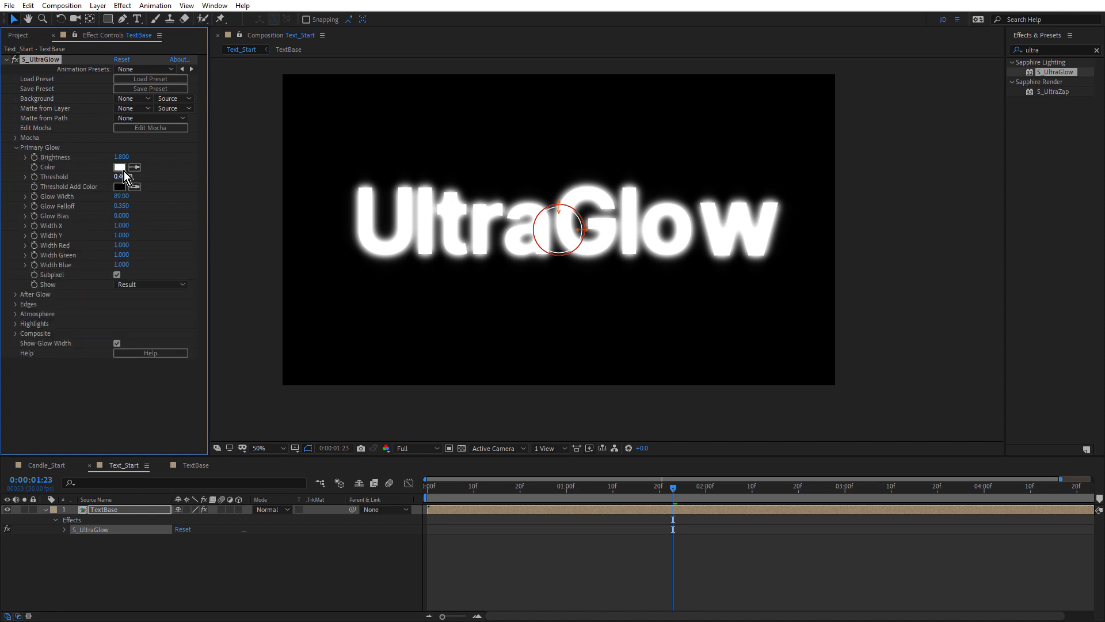
Set the primary glow colour to light blue, threshold 0, and glow bias 0.700
click(119, 167)
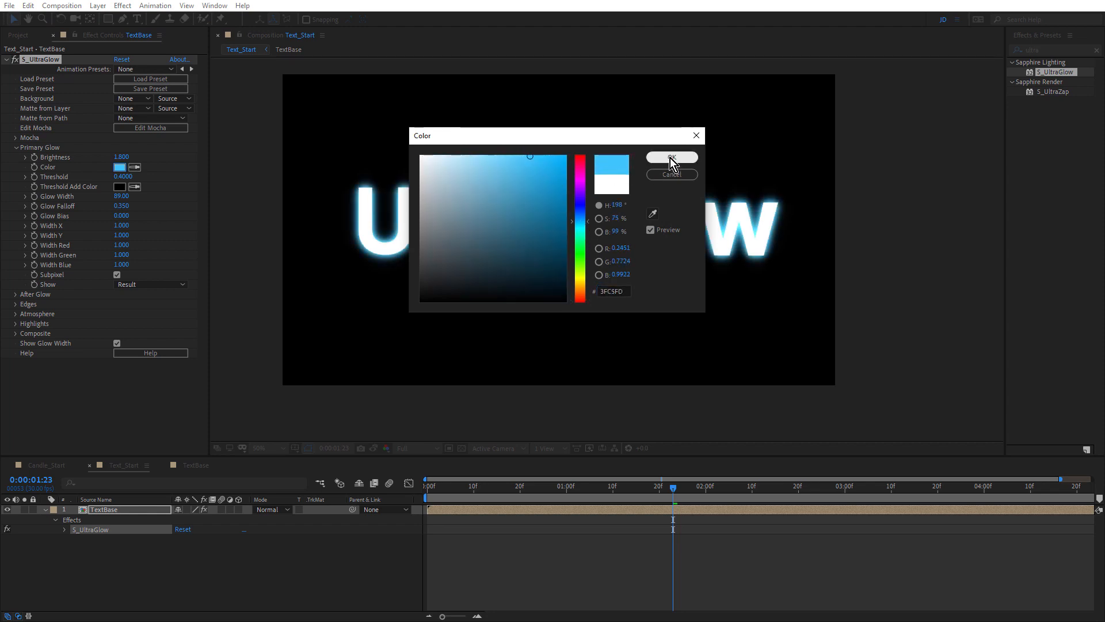
click(670, 157)
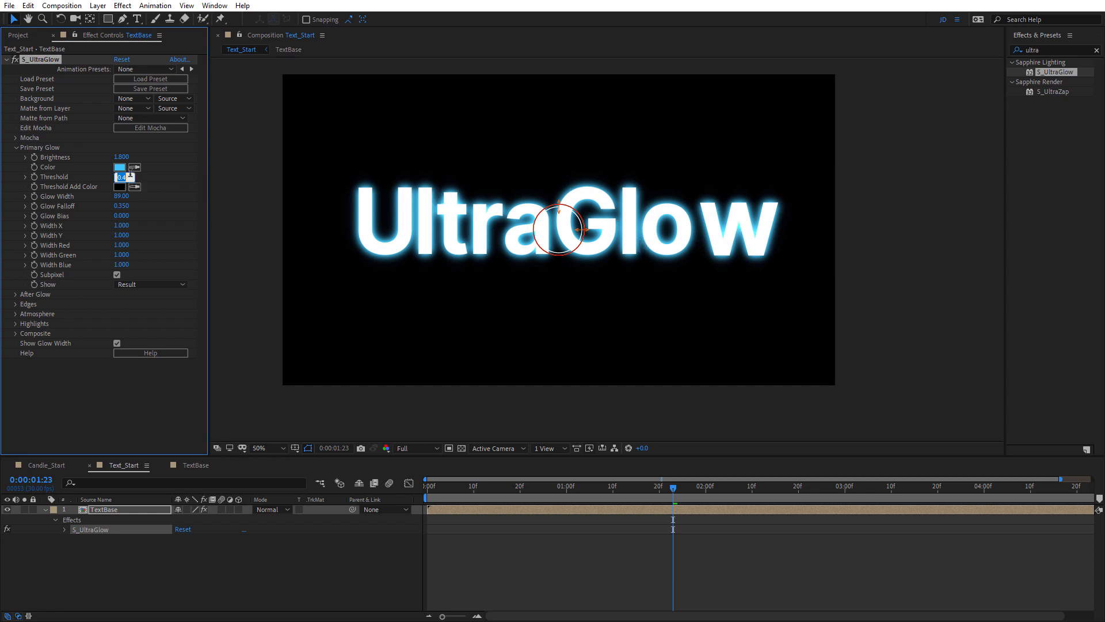
text(0.0000)
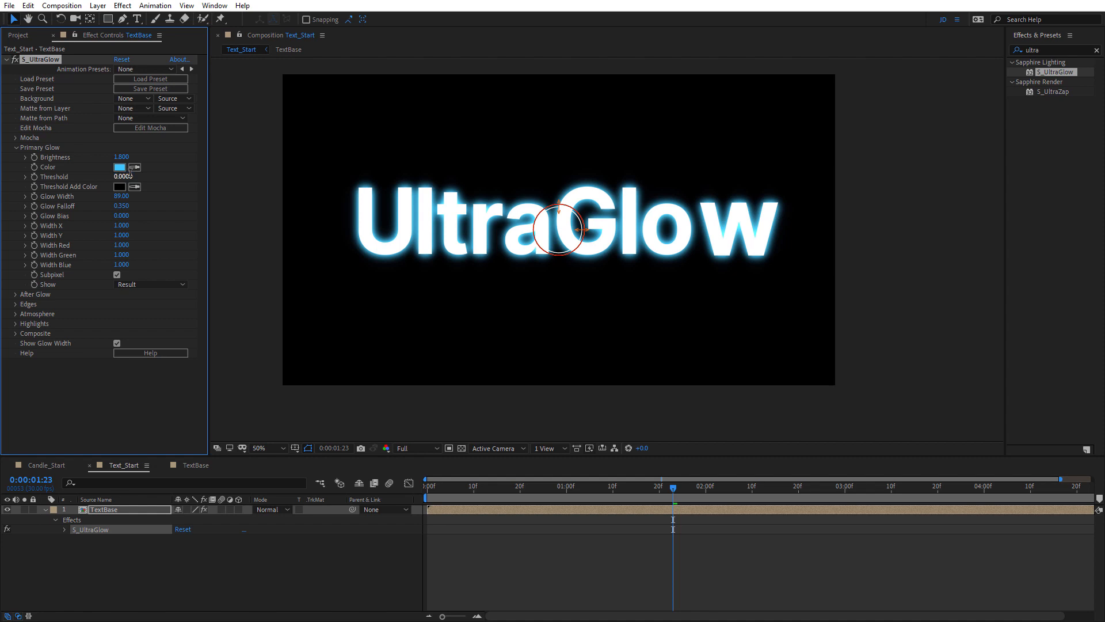
click(122, 195)
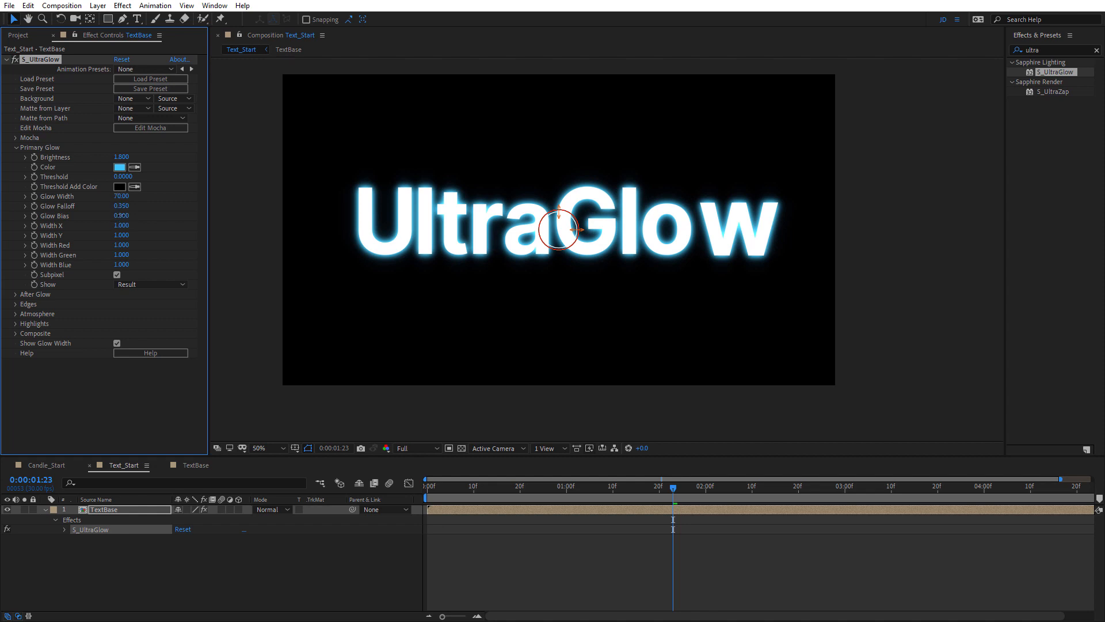
click(122, 215)
text(0.700)
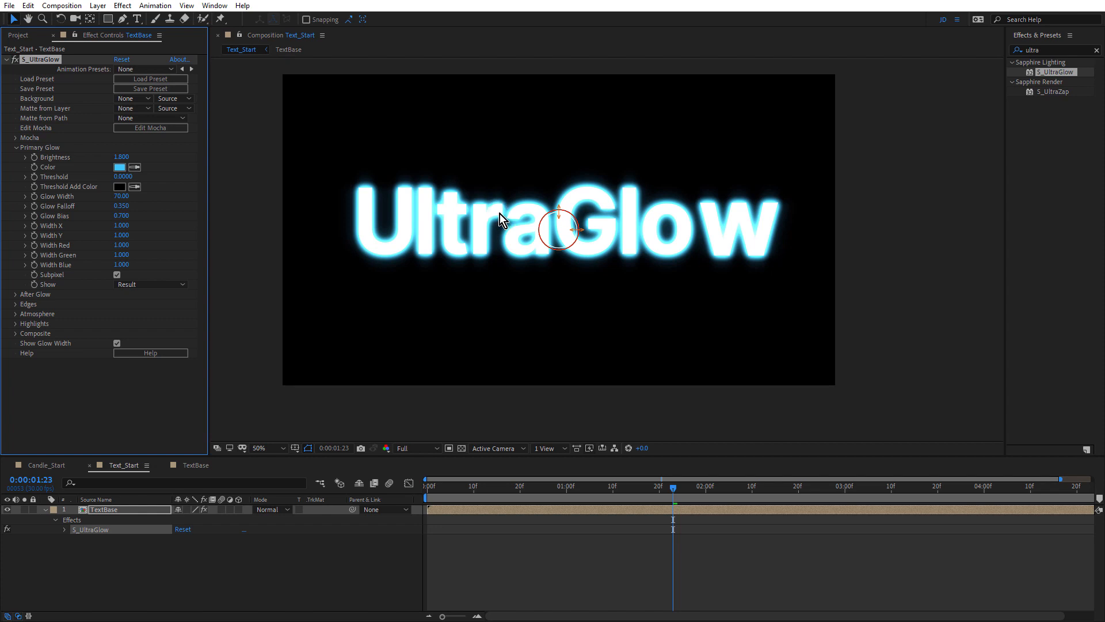
mouse_move(19, 154)
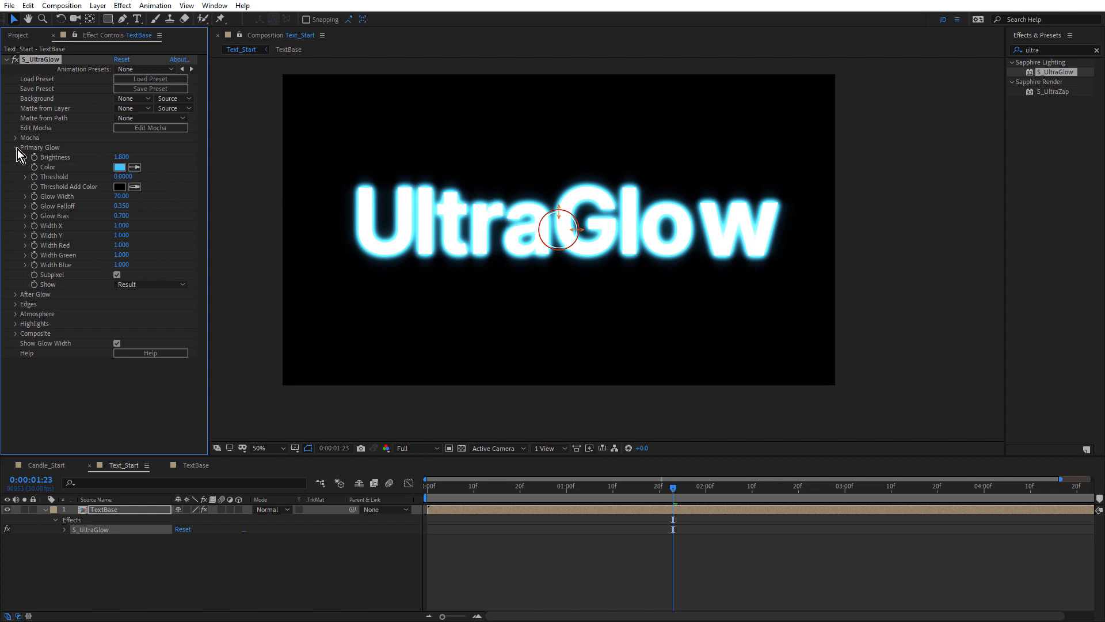
Enable Edge Detect with Edge Combine set to Edges Only and Edge Smooth 3.00
click(16, 147)
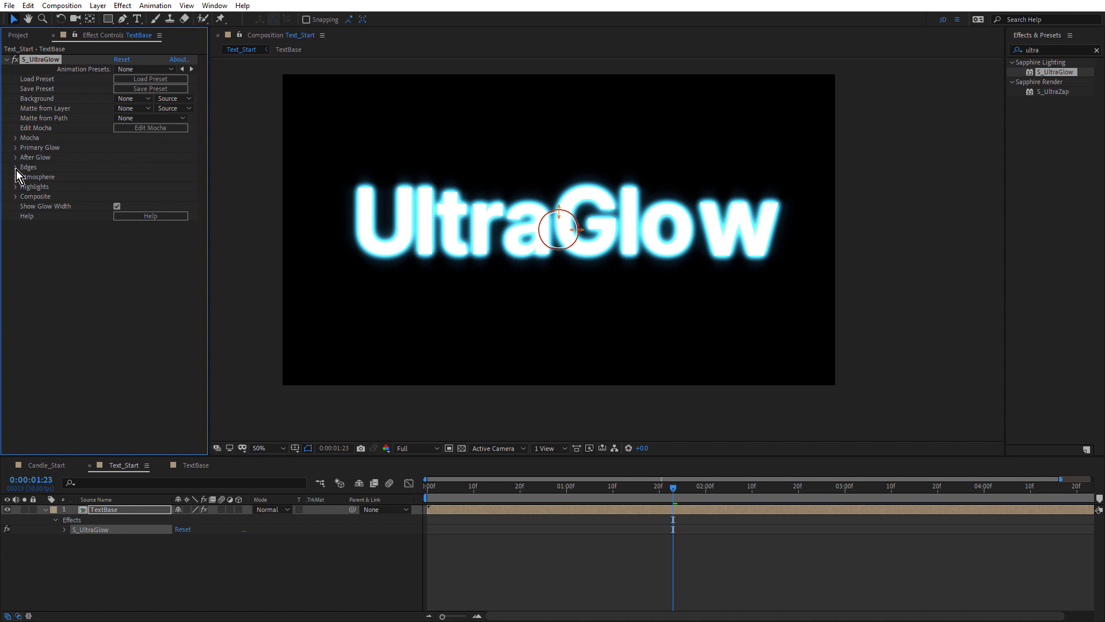
click(15, 167)
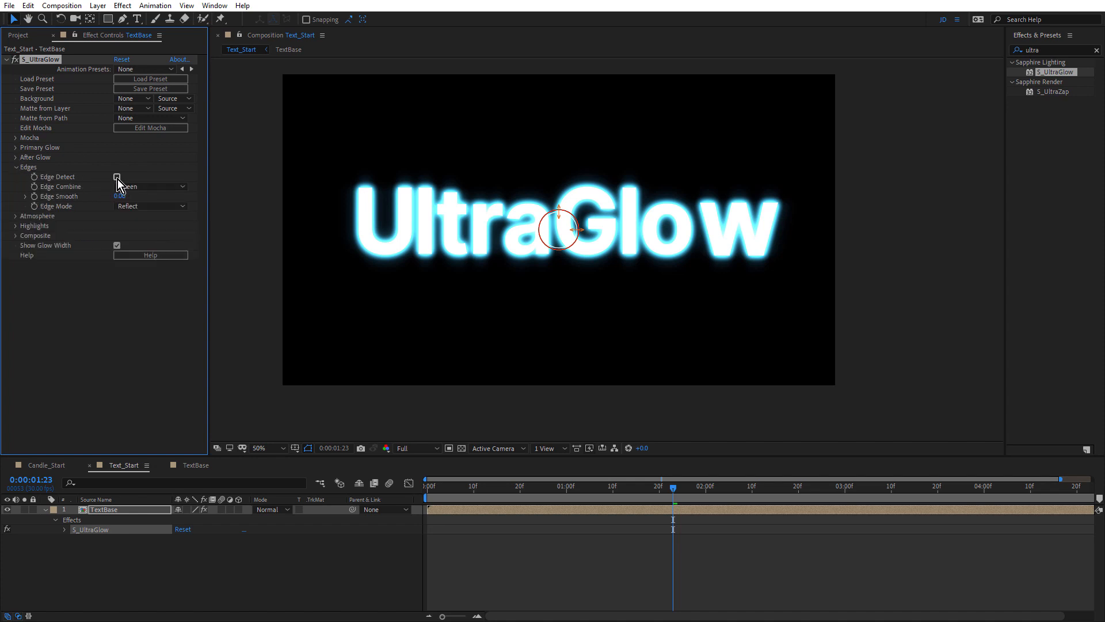
click(116, 176)
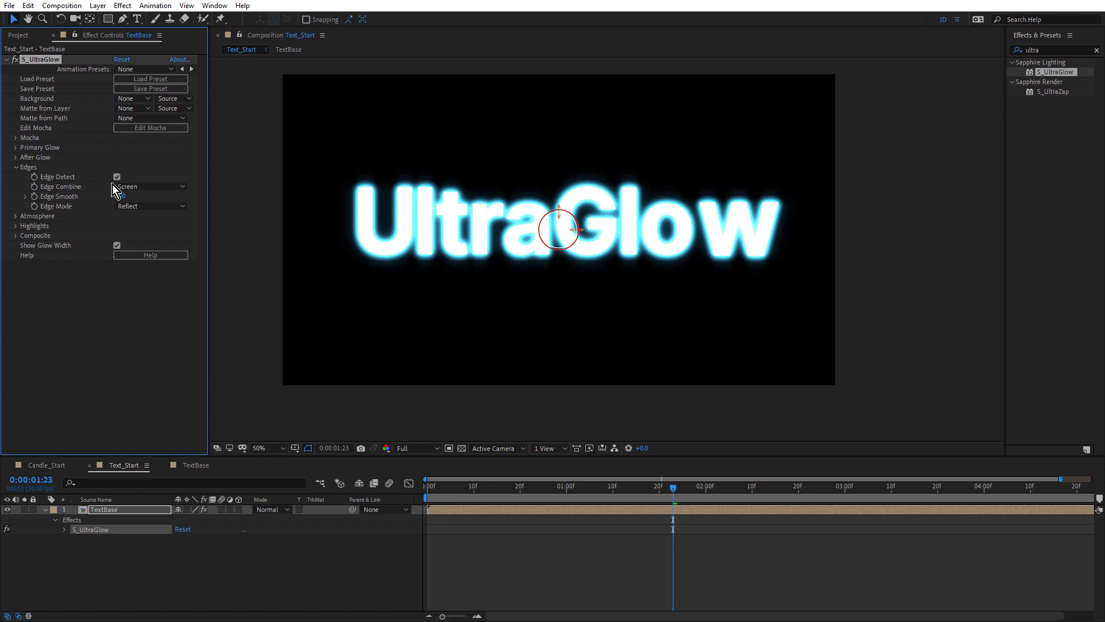
click(151, 186)
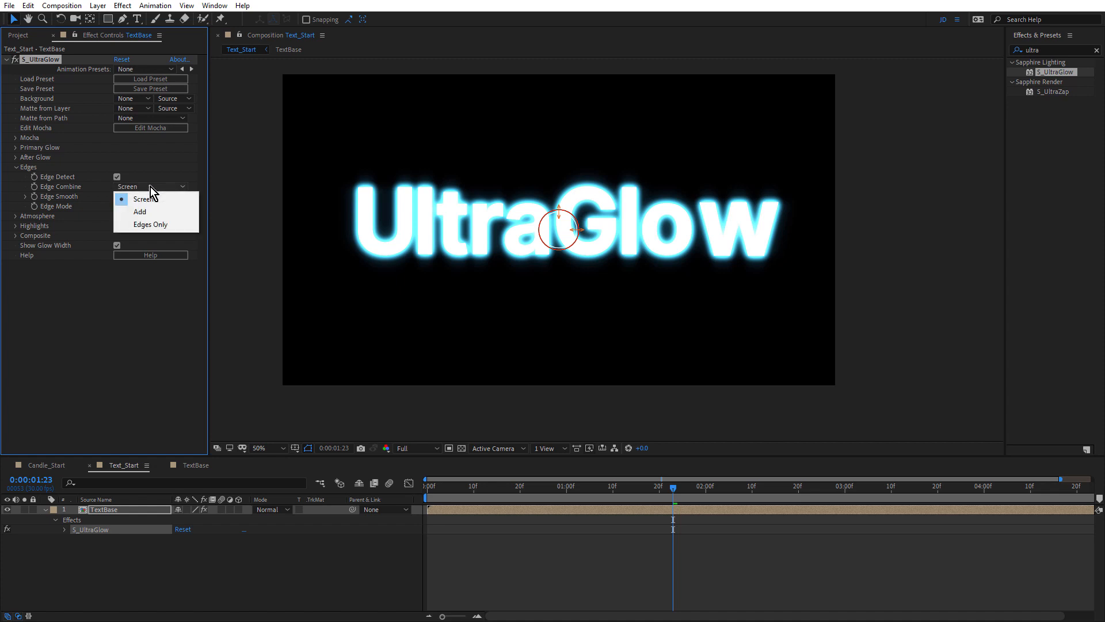
click(150, 224)
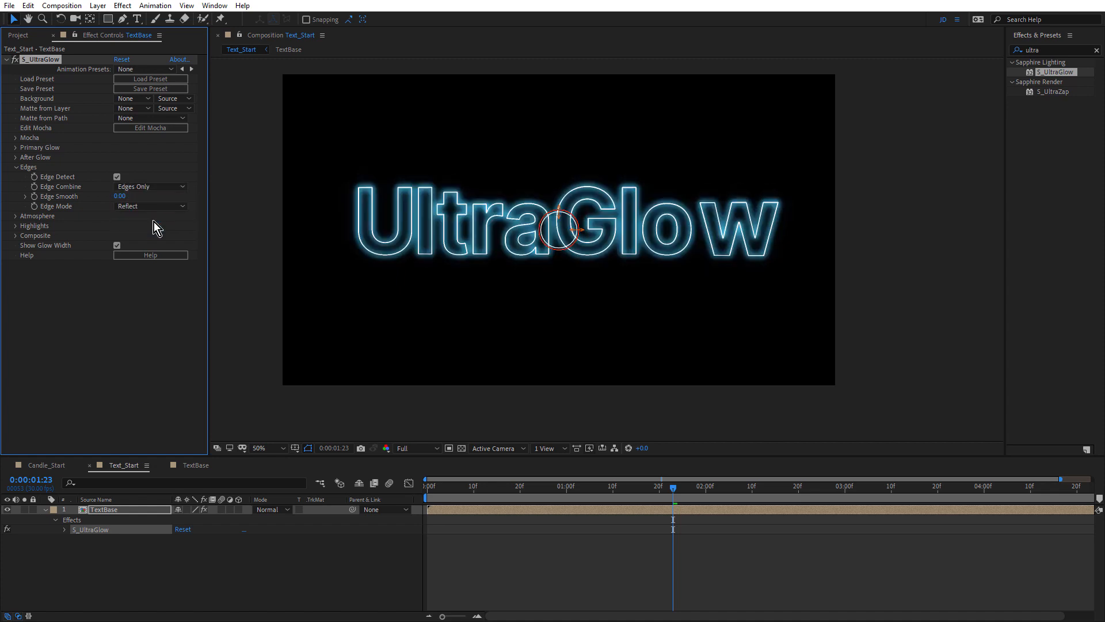
mouse_move(451, 253)
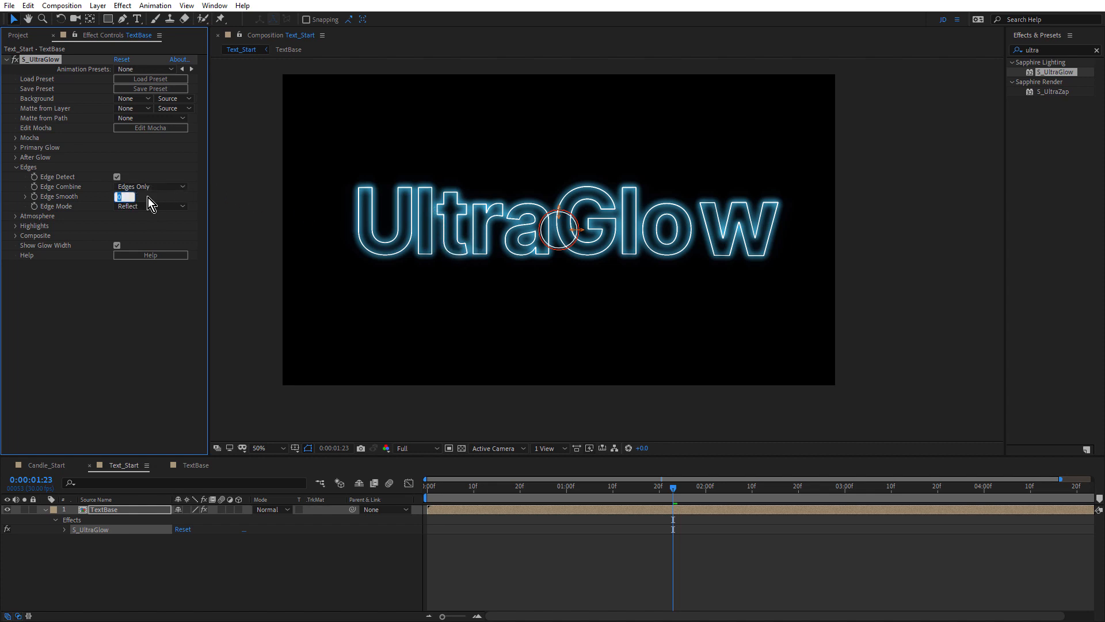
text(3.00)
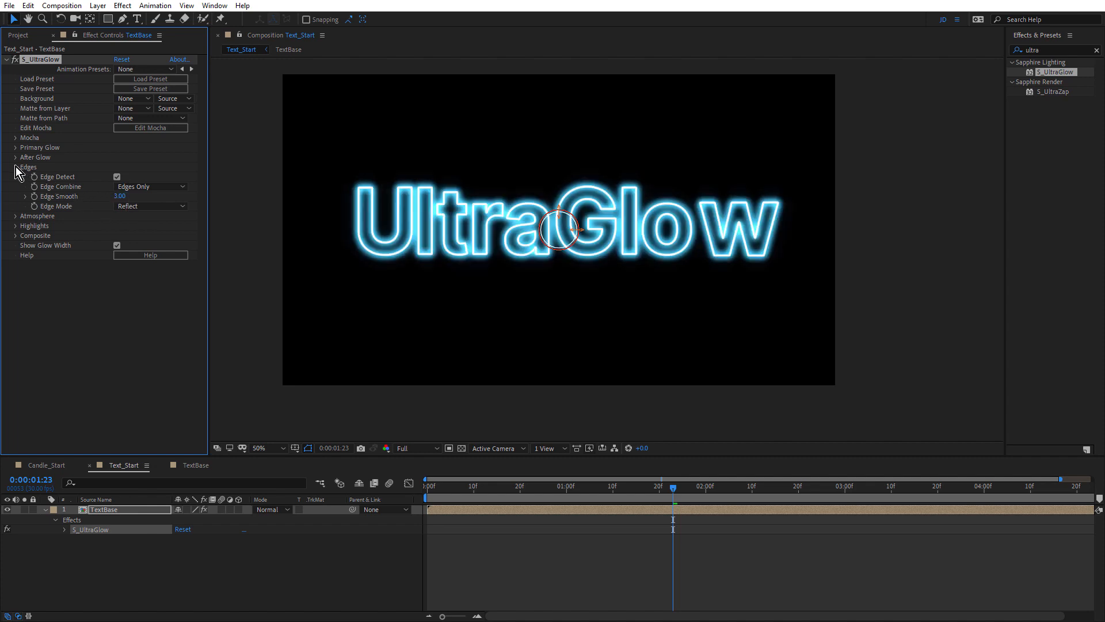
Set the text's after glow colour to blue
click(16, 157)
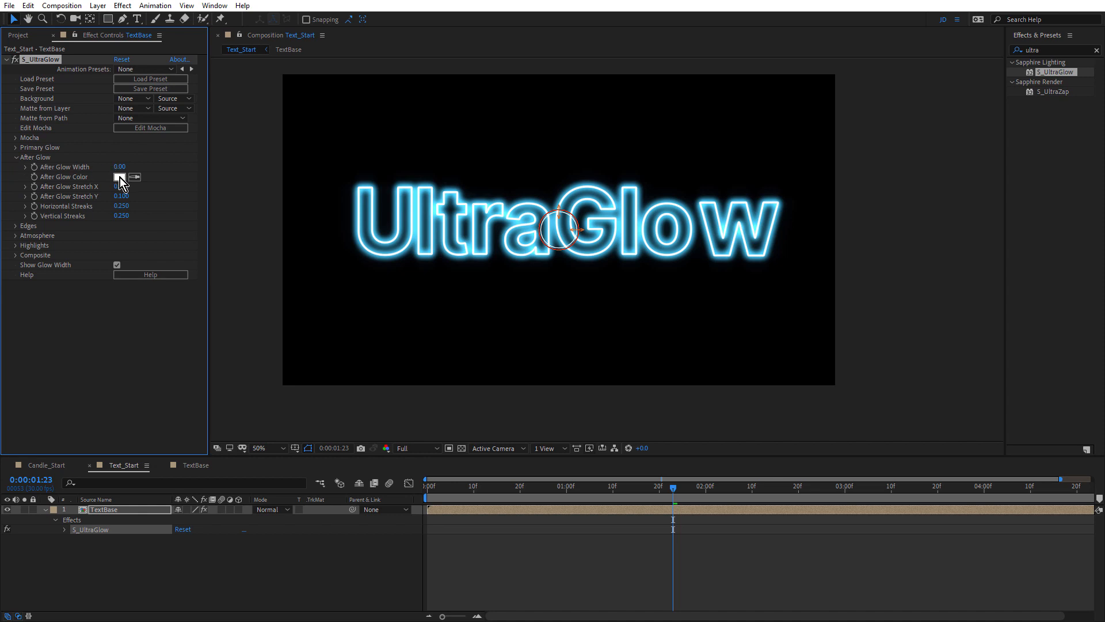
click(119, 176)
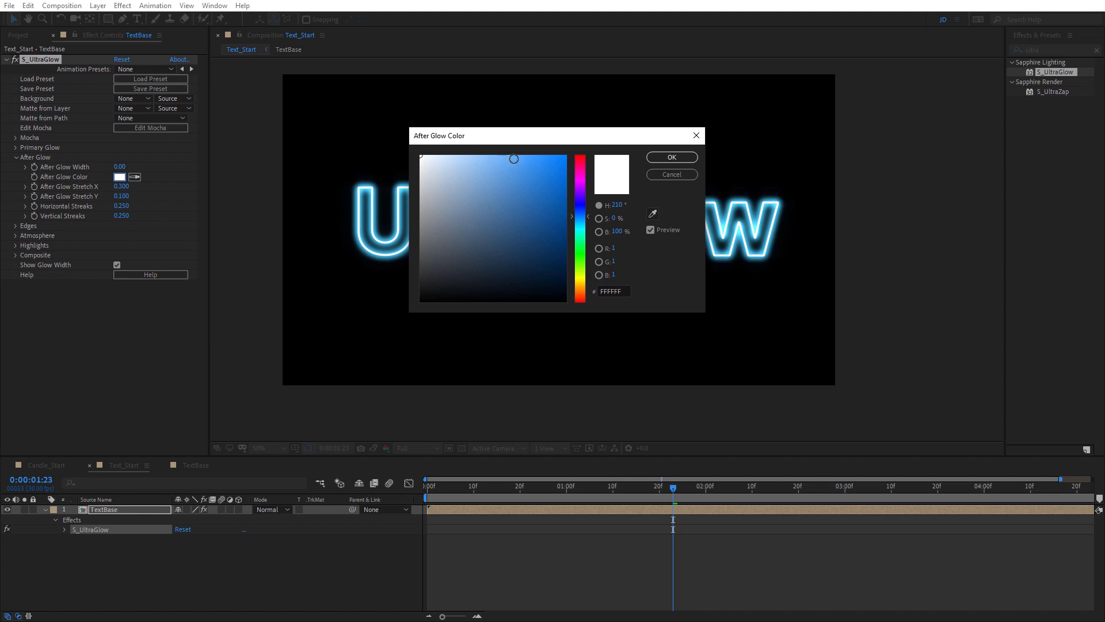
click(530, 155)
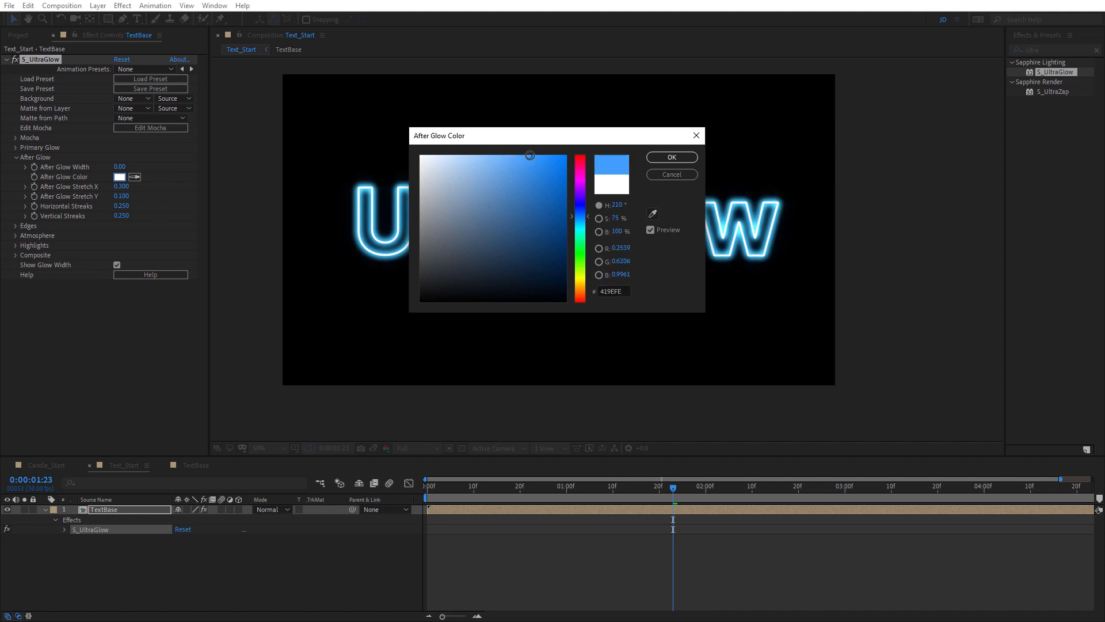
click(536, 154)
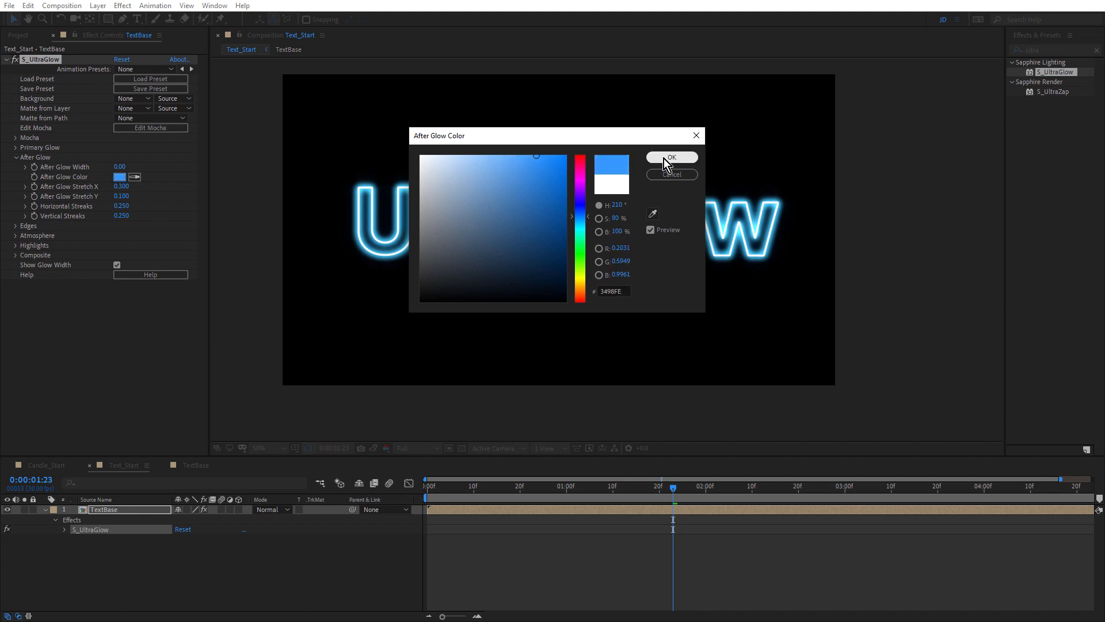
click(670, 157)
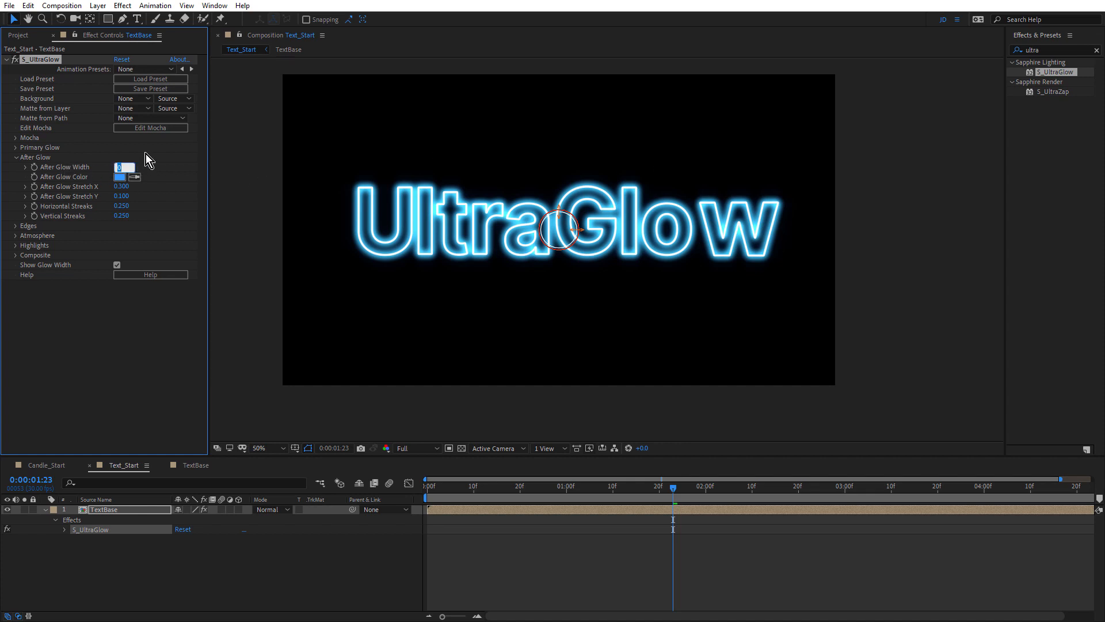
Set After Glow Width 200, Stretch X and Y 0, and Horizontal Streaks 2
text(200.00)
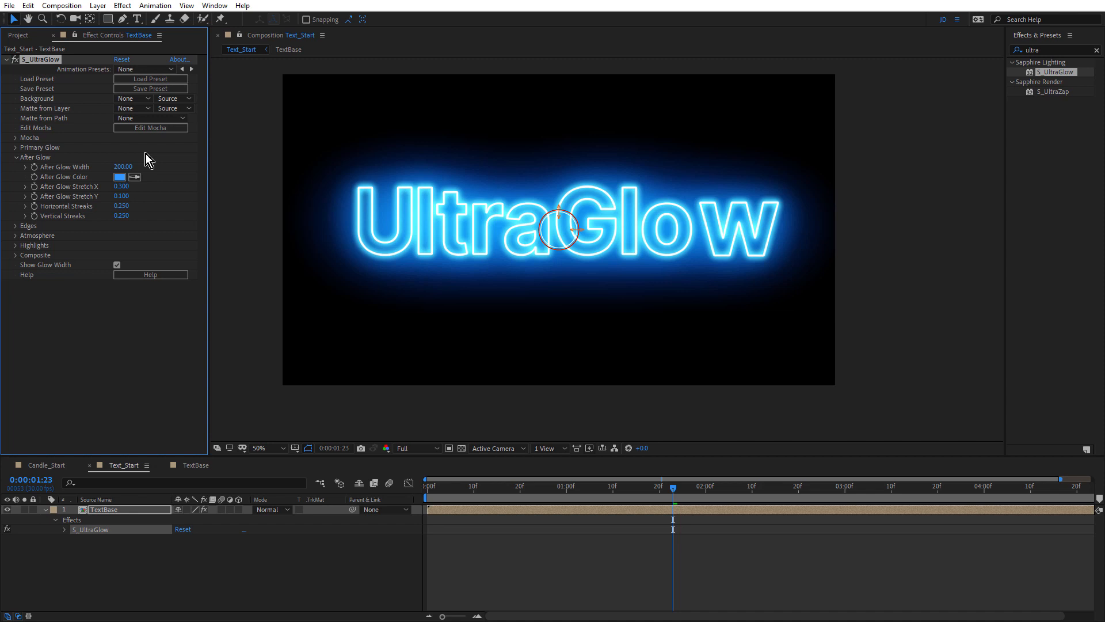
click(121, 186)
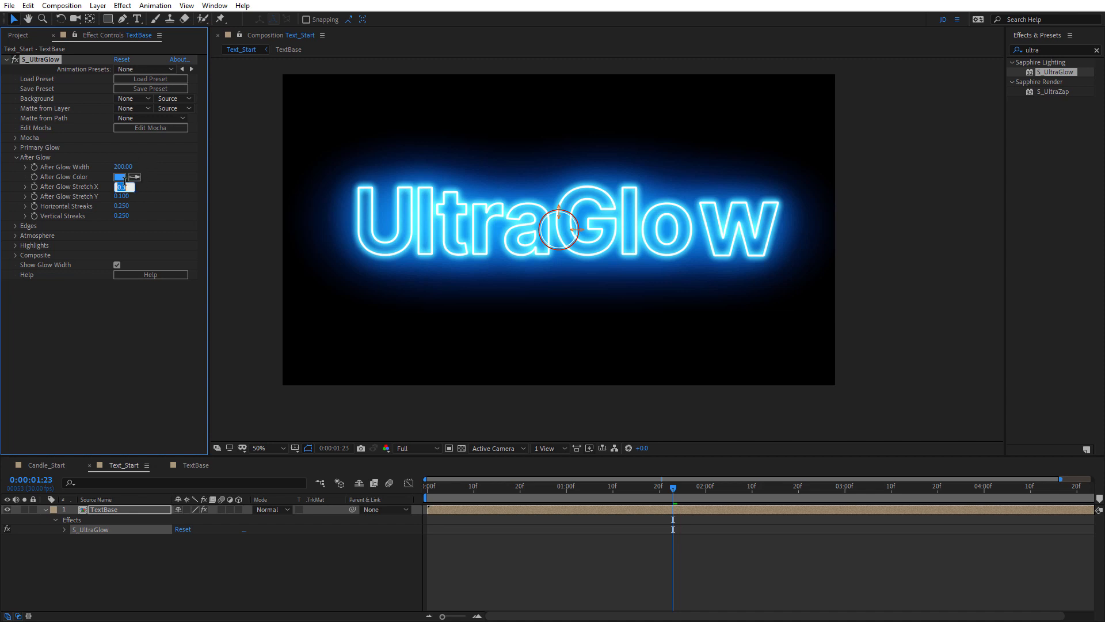
text(0.000)
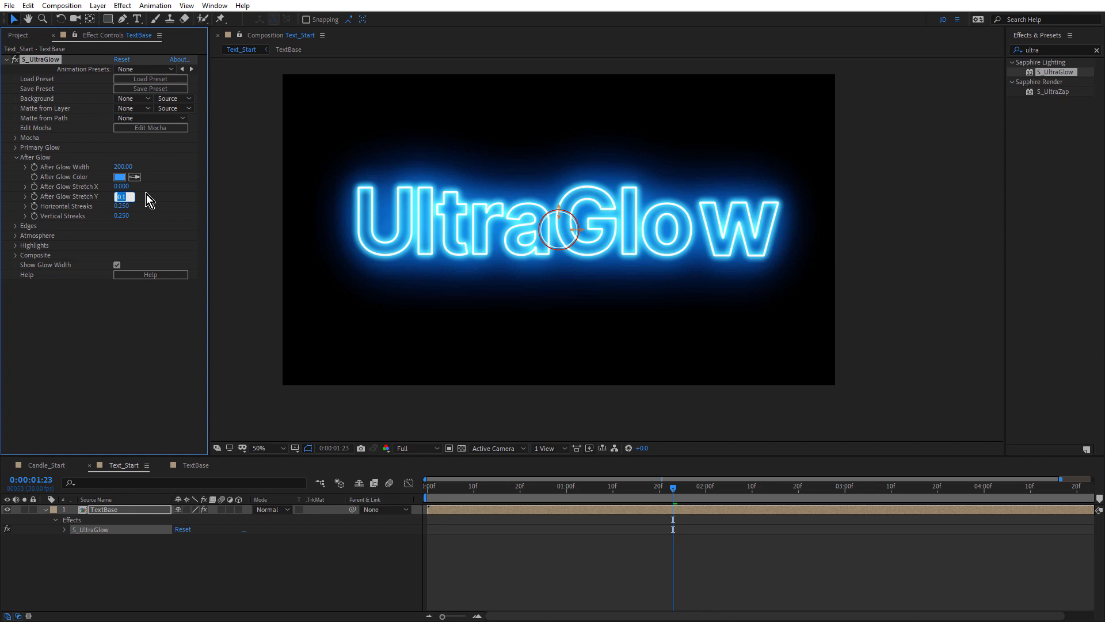
text(0.000)
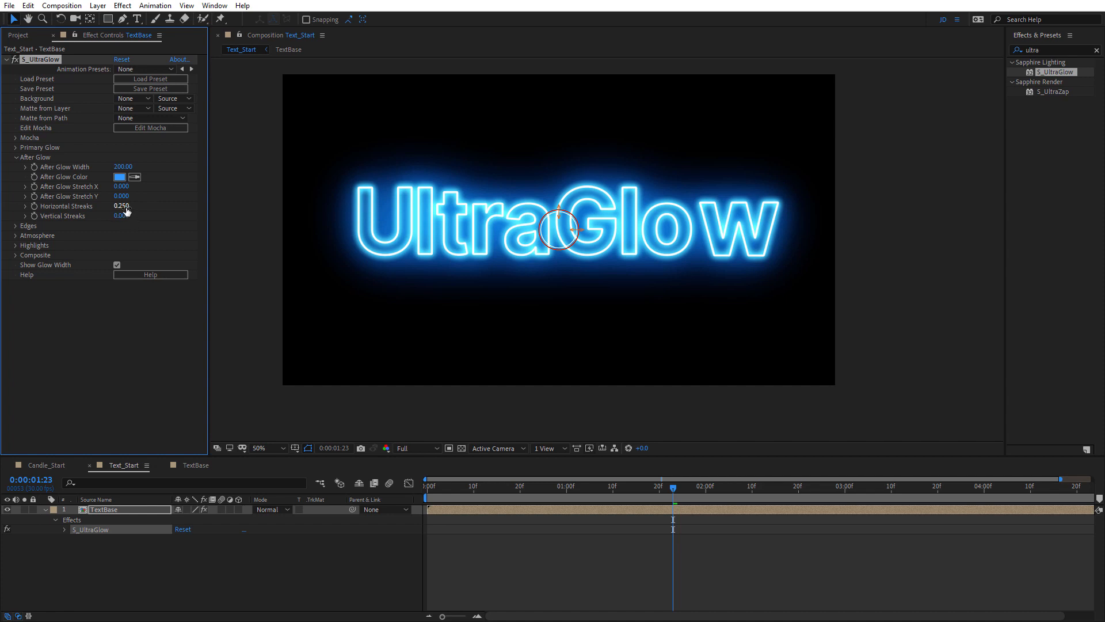
click(123, 206)
text(2.000)
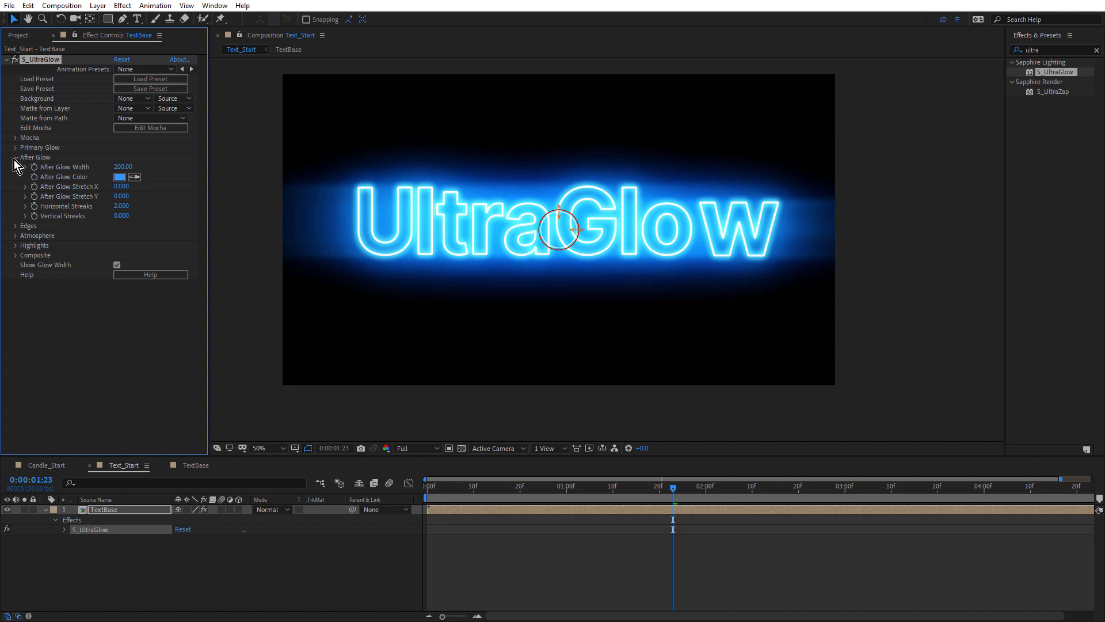
Preview the moving highlights, then set UltraGlow Highlights Threshold to 0.4500 and collapse Highlights
click(15, 156)
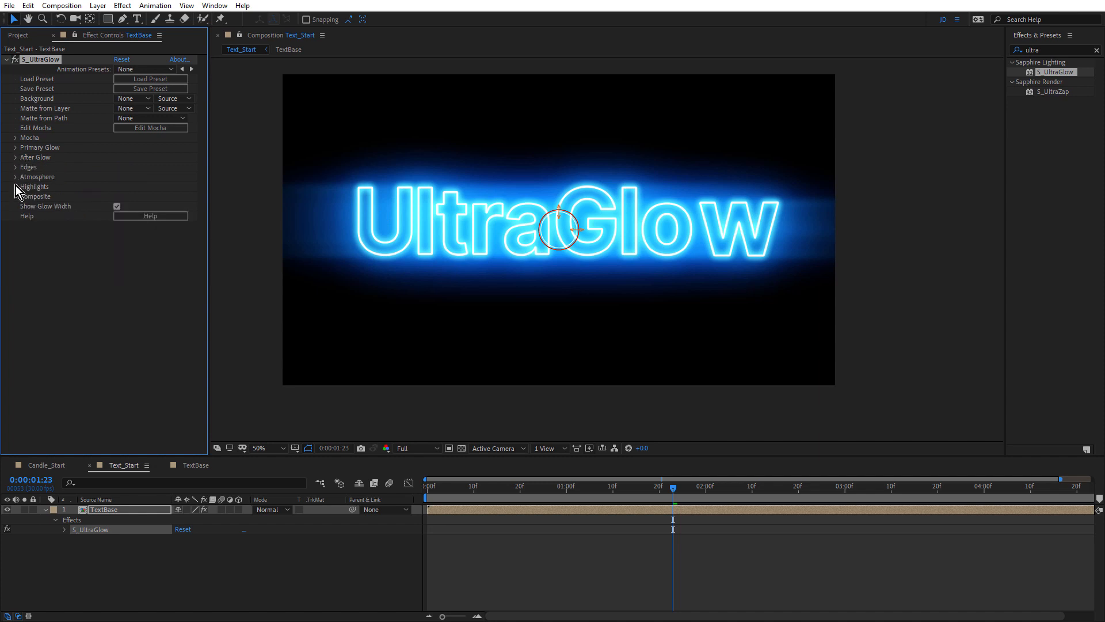
click(15, 186)
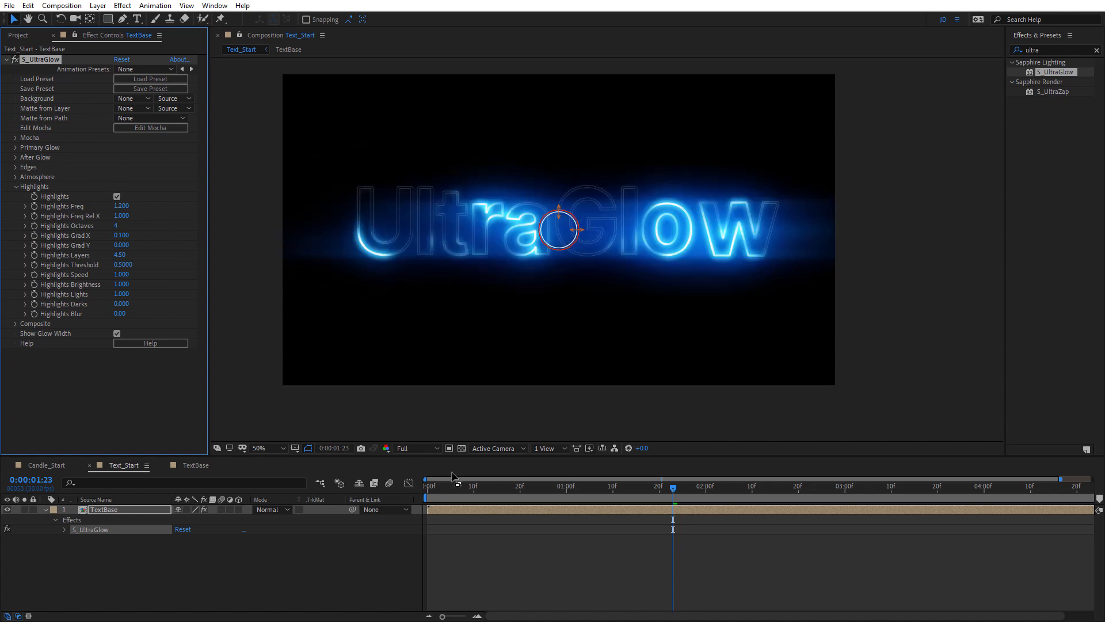
click(515, 486)
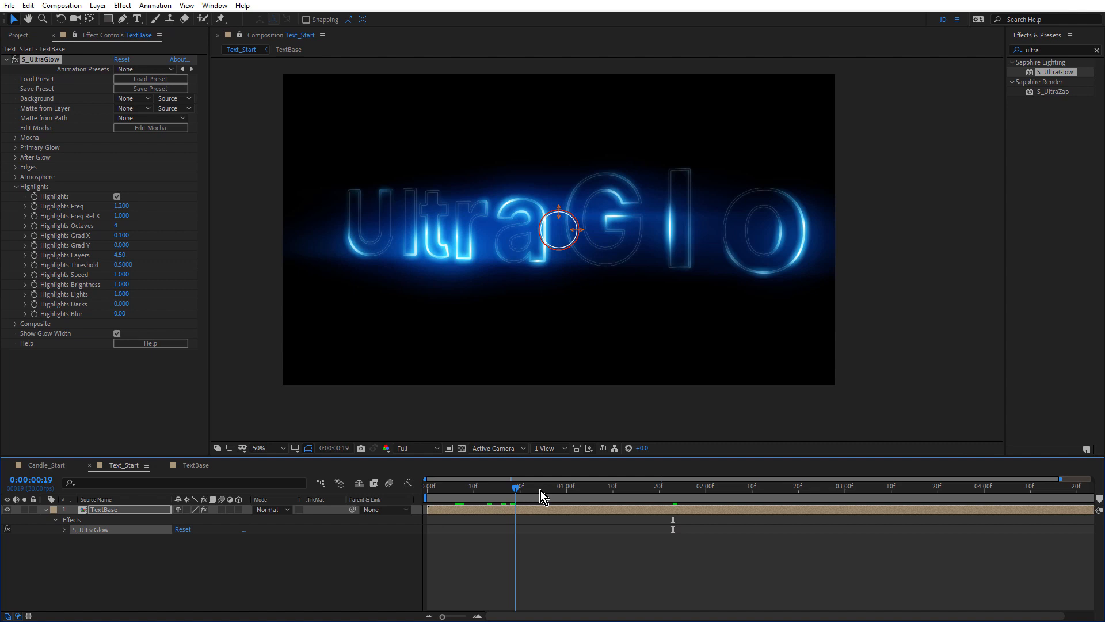
drag(515, 487, 500, 487)
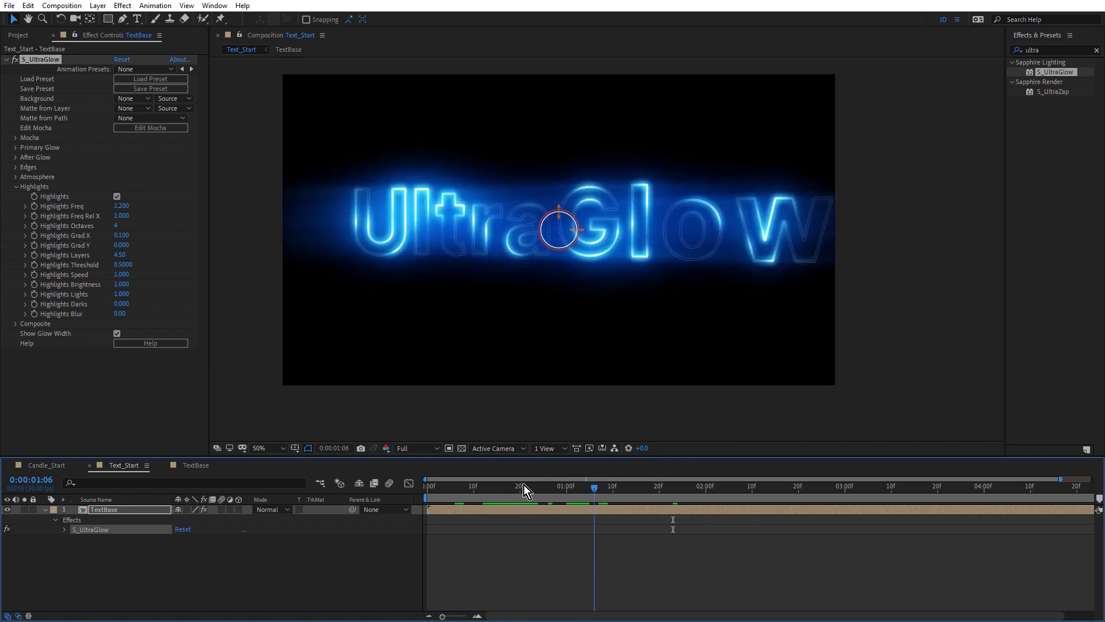
drag(594, 486, 608, 487)
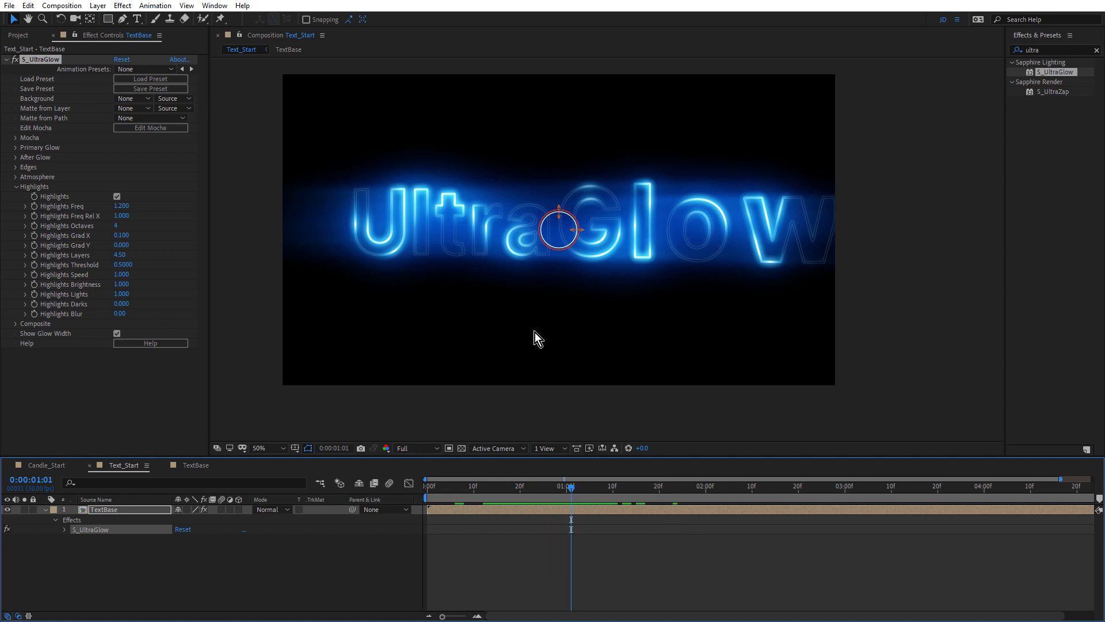
mouse_move(49, 282)
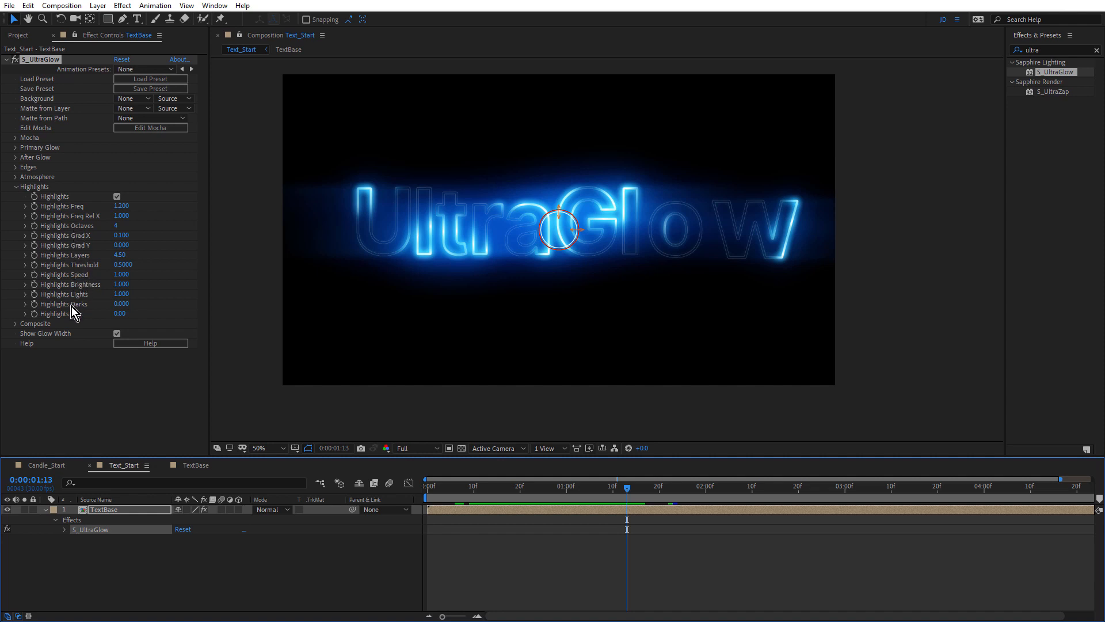
mouse_move(84, 224)
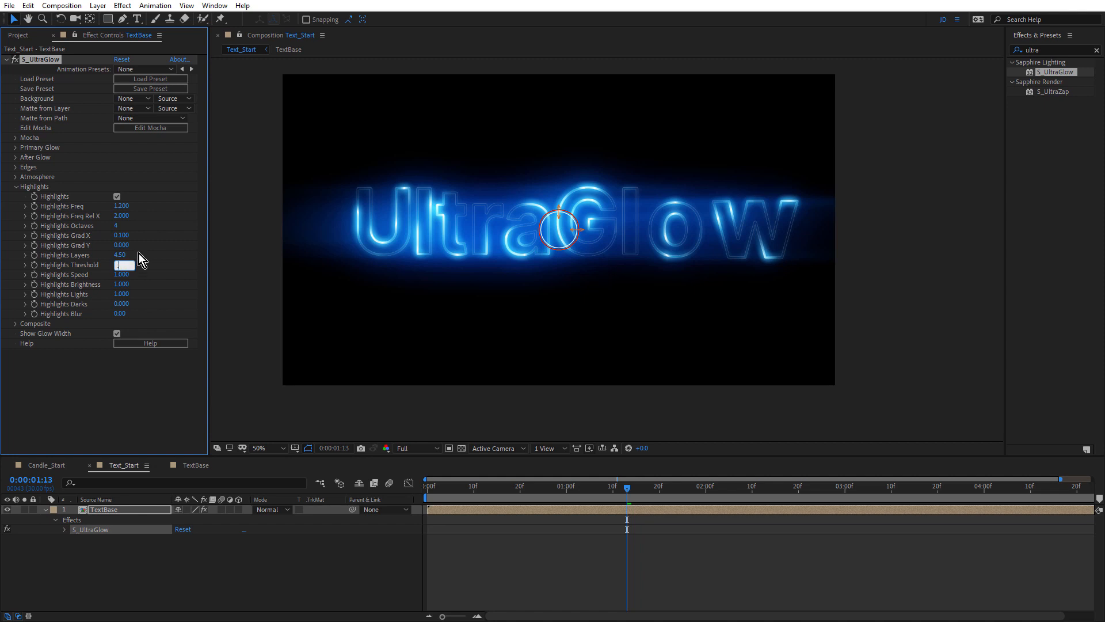
text(0.4500)
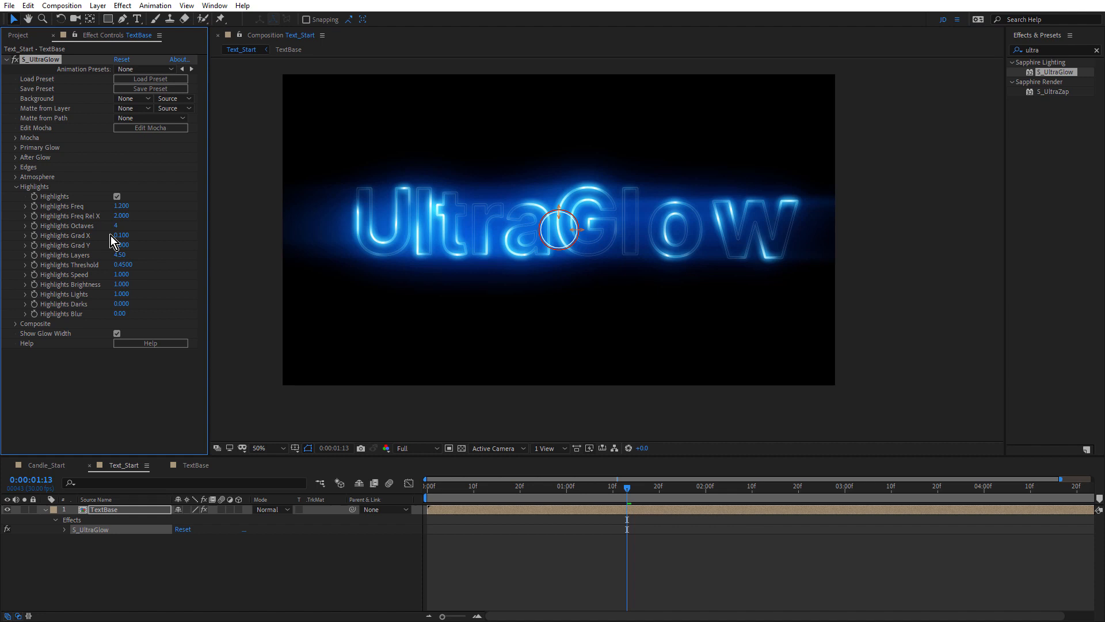
click(16, 186)
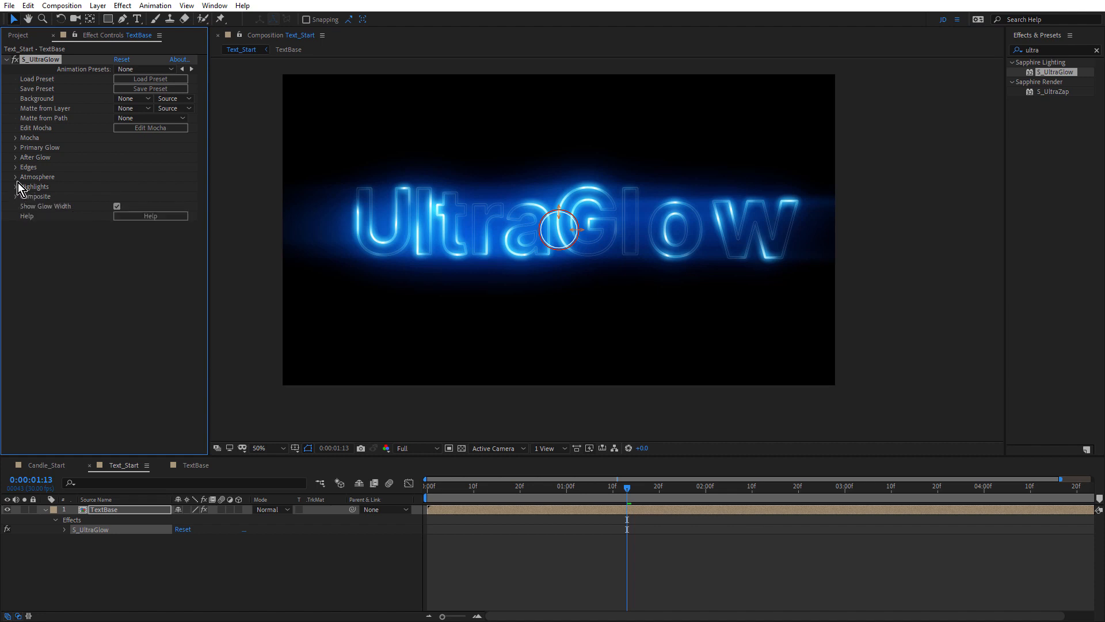
Apply the Sapphire S_Rays effect to the TextBase layer
click(16, 176)
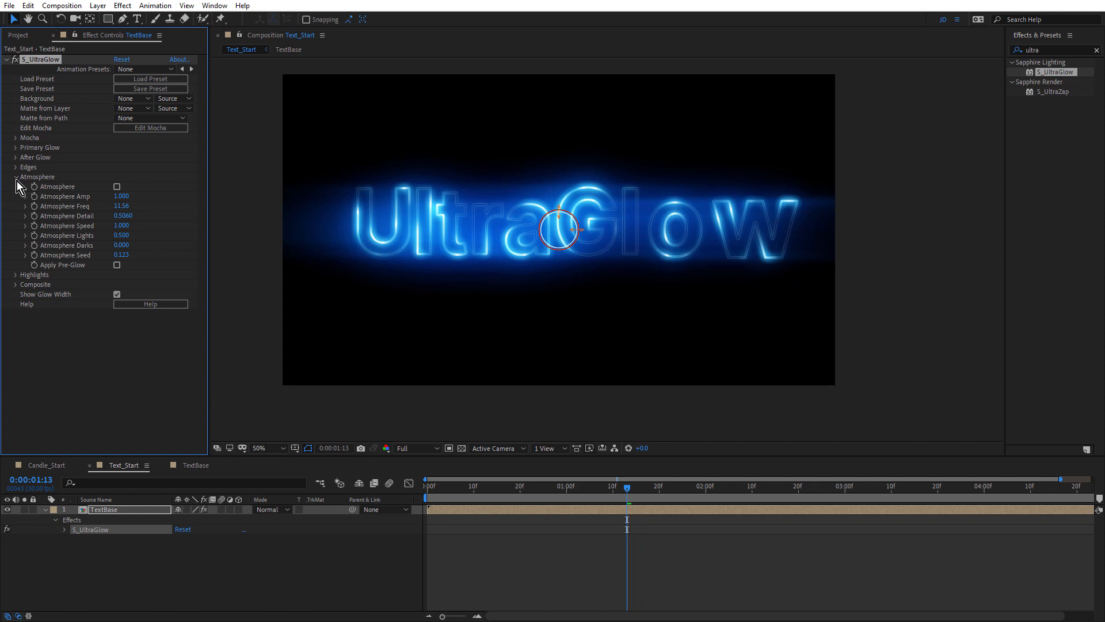
click(15, 176)
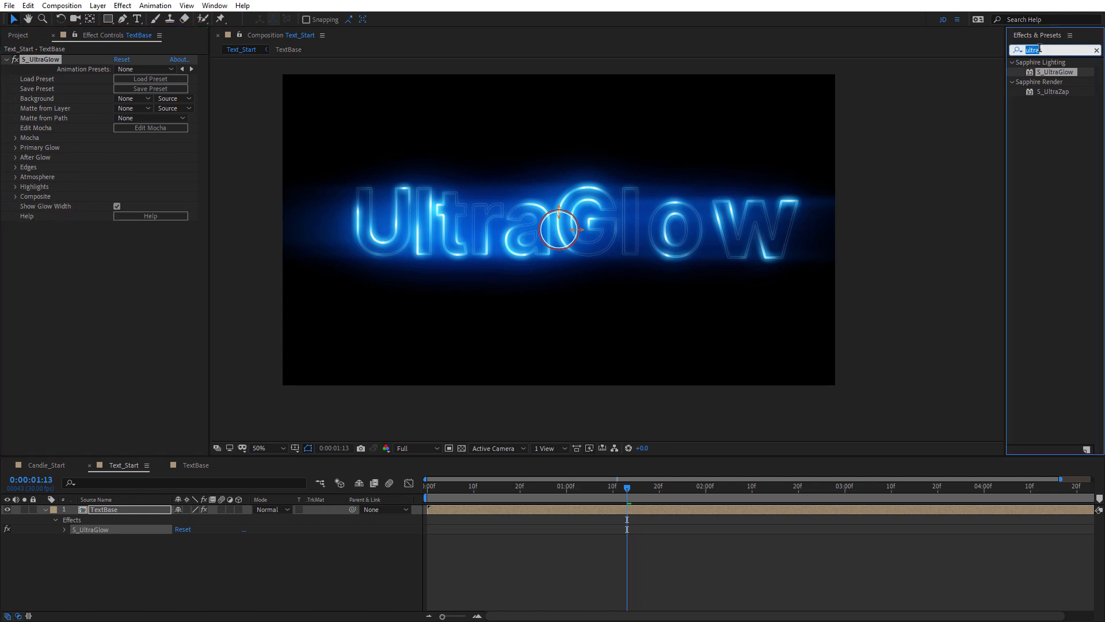
text(s_rays)
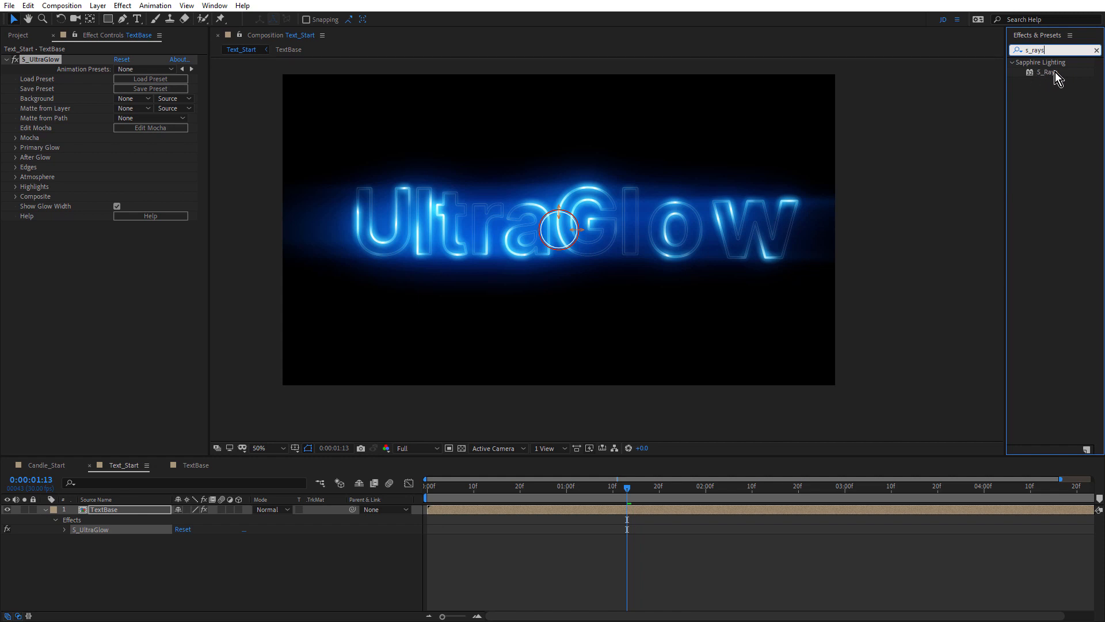
double_click(1050, 72)
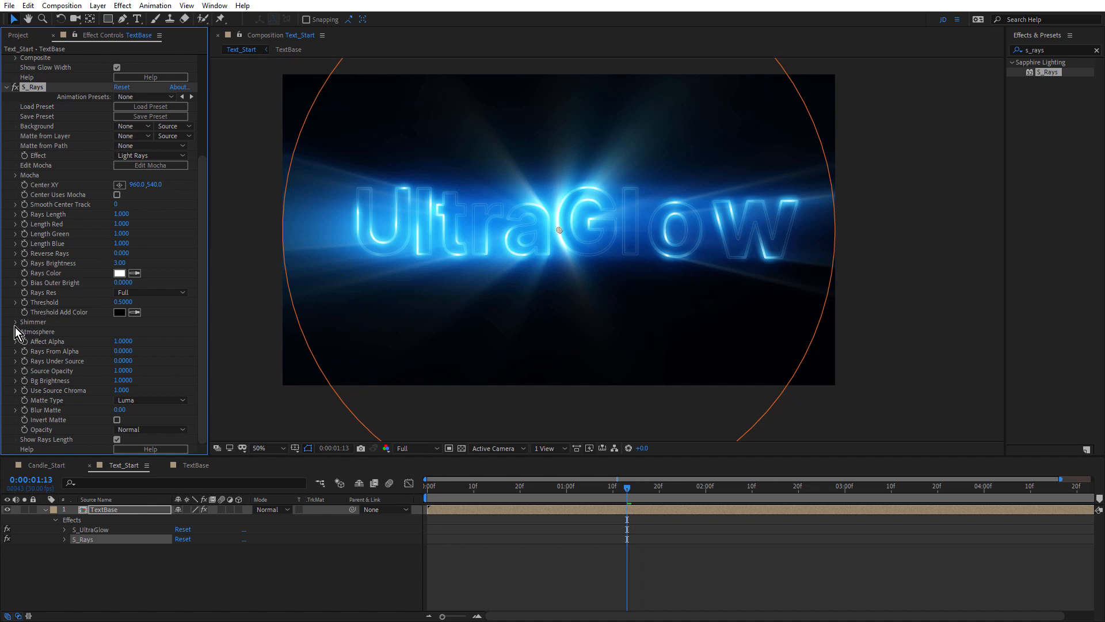
Set S_Rays Atmosphere Amp to 0 and Threshold to 0.87
click(15, 333)
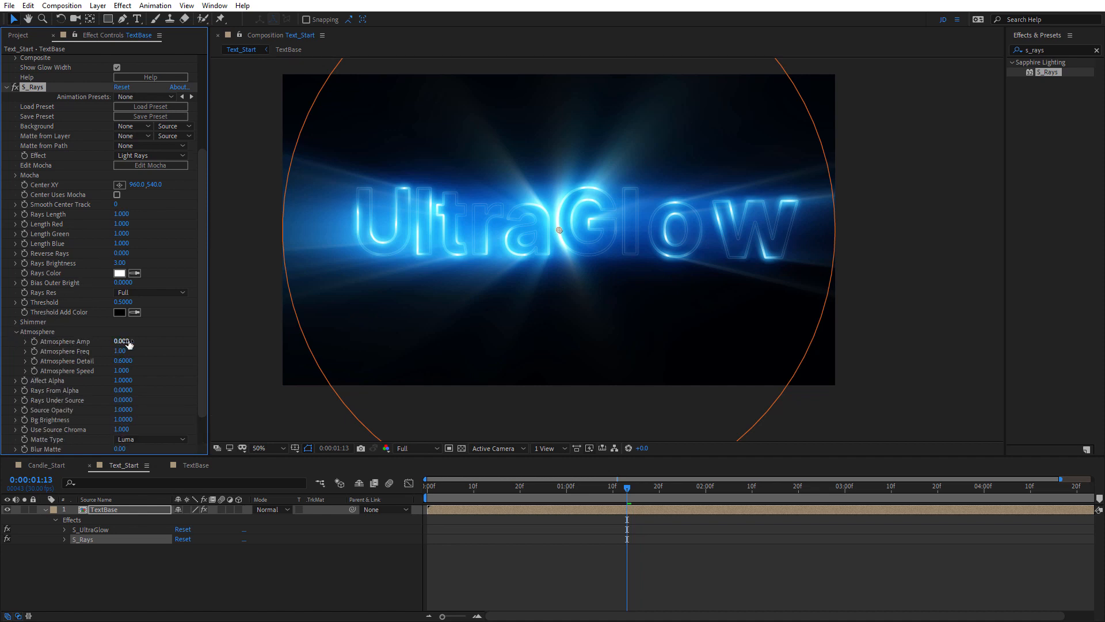
click(121, 341)
text(8.000)
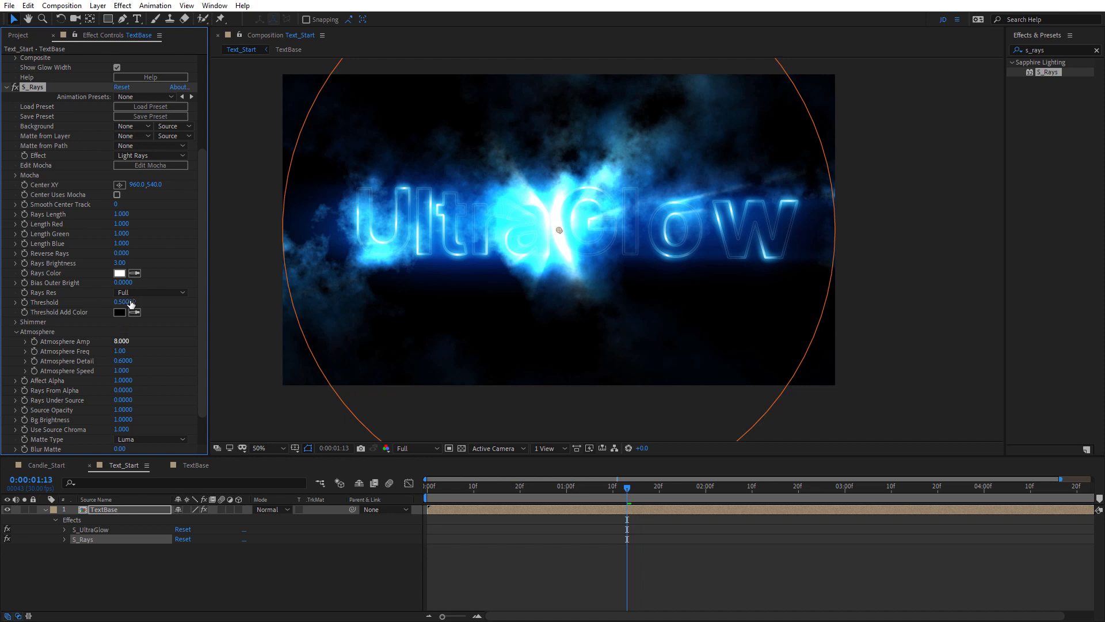
drag(122, 302, 148, 301)
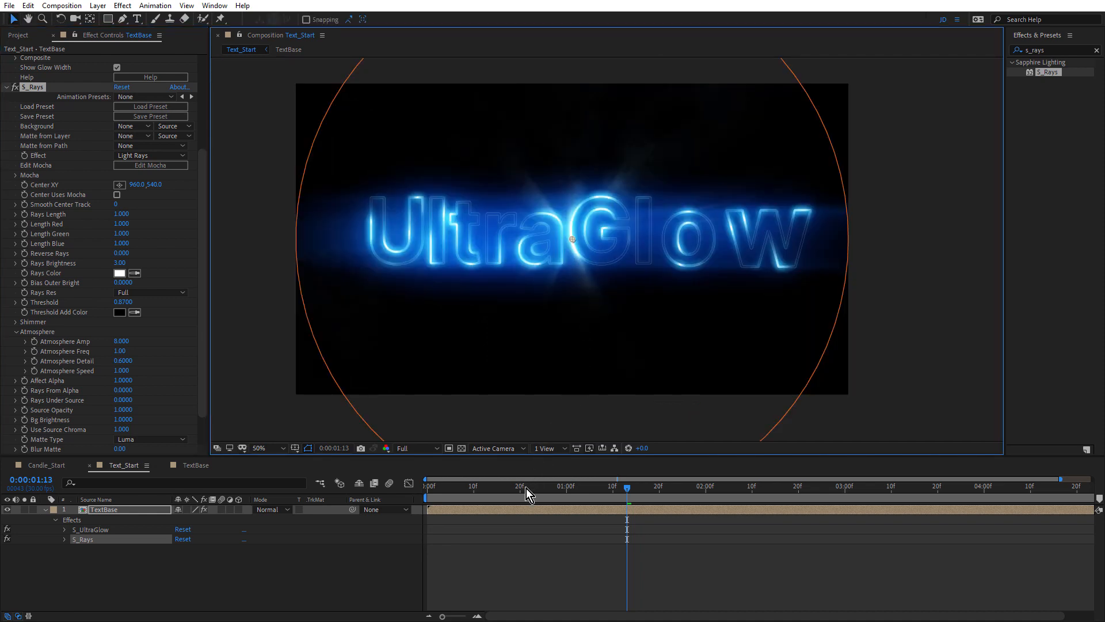
Scrub the timeline to preview the rays, settle at 1:14, and view at 100%
drag(625, 486, 524, 487)
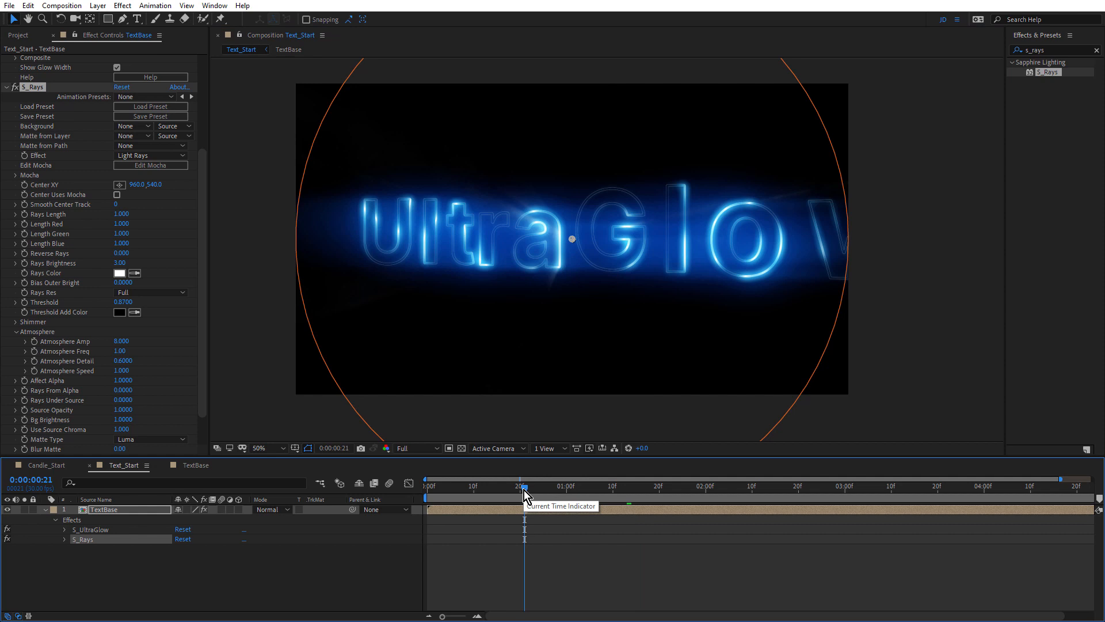
drag(524, 488, 608, 487)
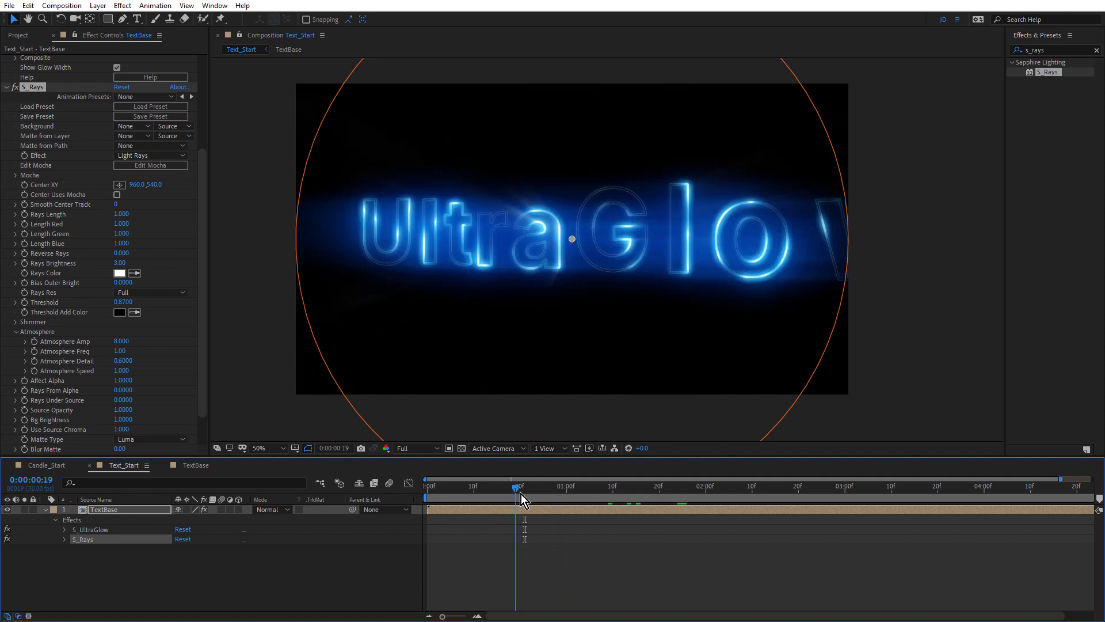
drag(516, 487, 640, 487)
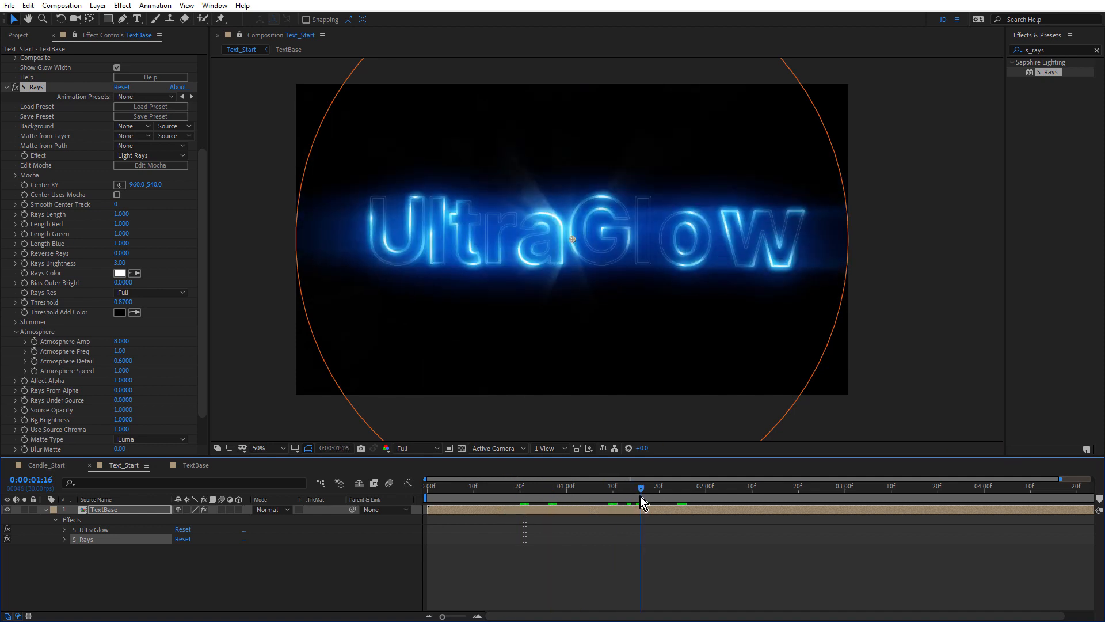
drag(641, 487, 630, 487)
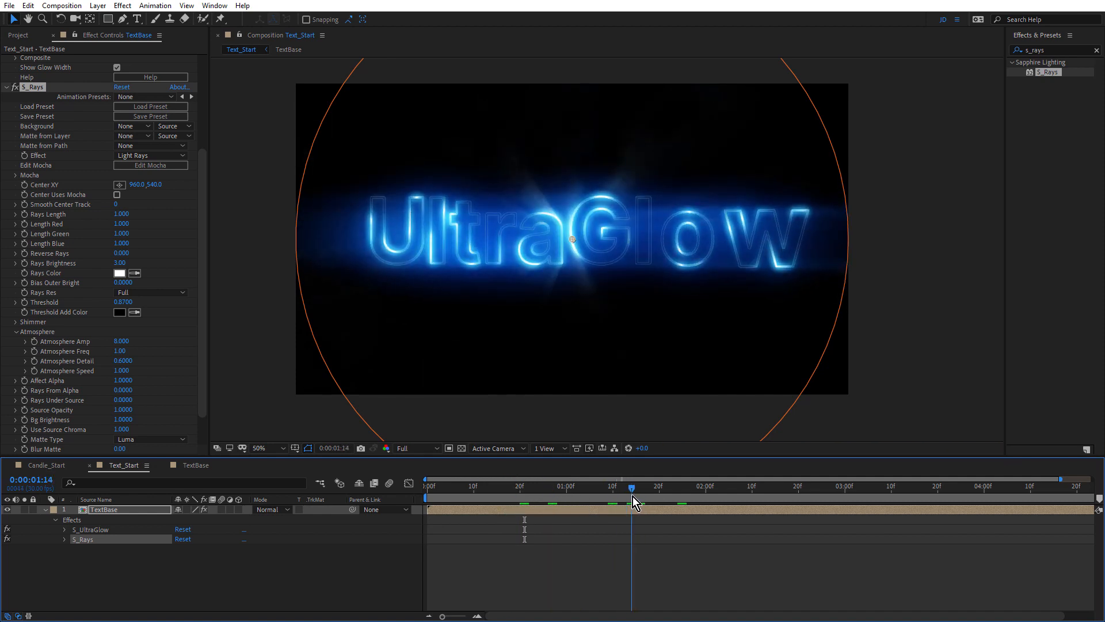
click(258, 448)
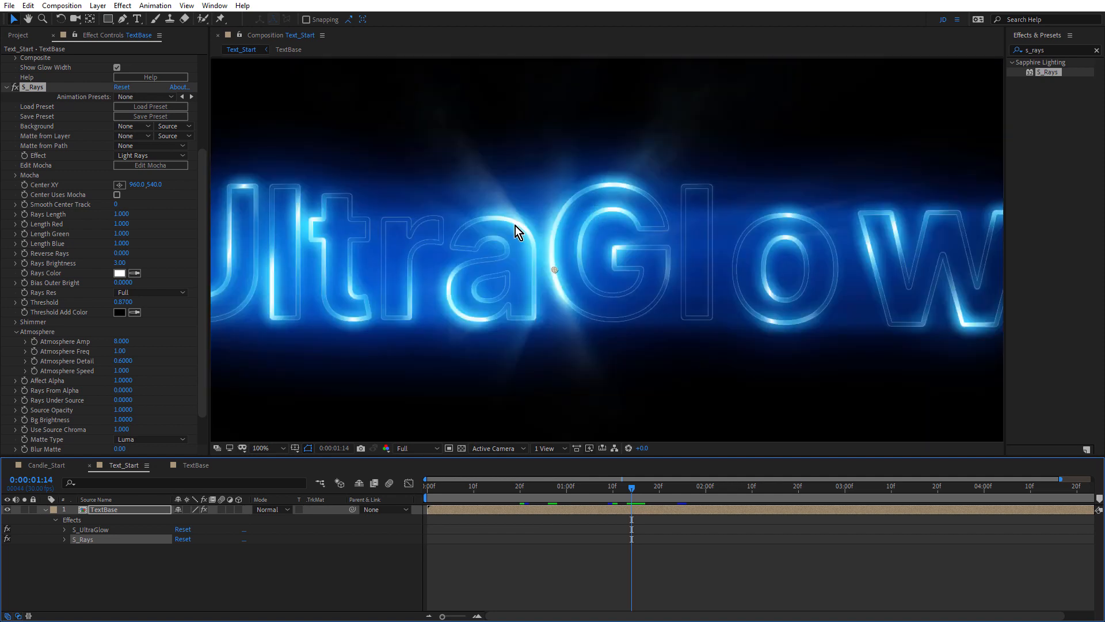
mouse_move(513, 235)
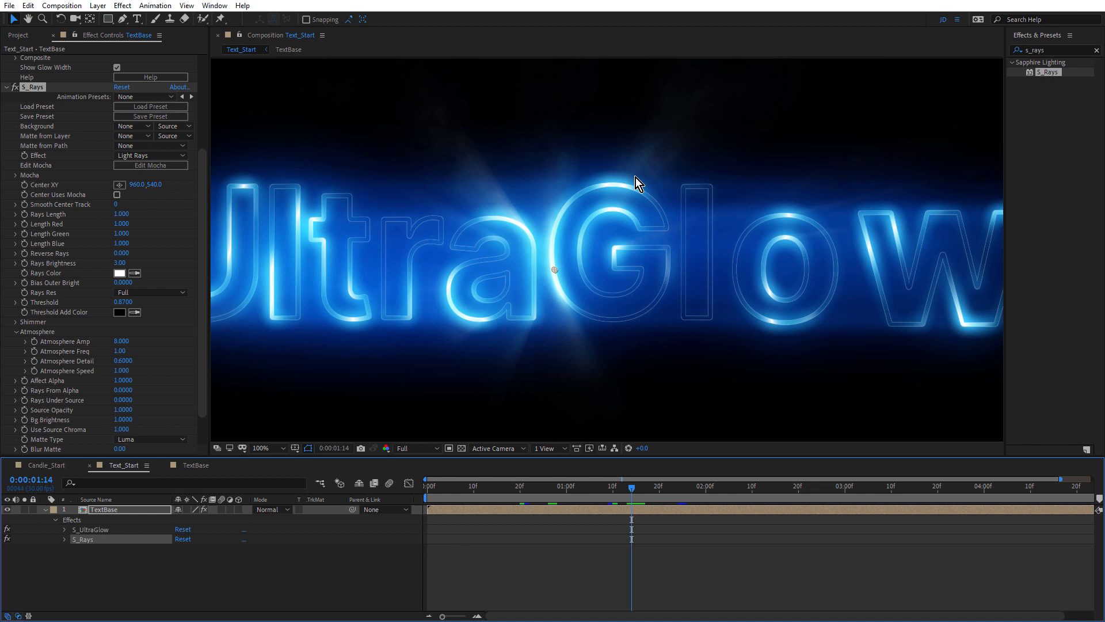
Give the lower TextBase duplicate a black Fill effect, then reselect the top TextBase layer
click(260, 448)
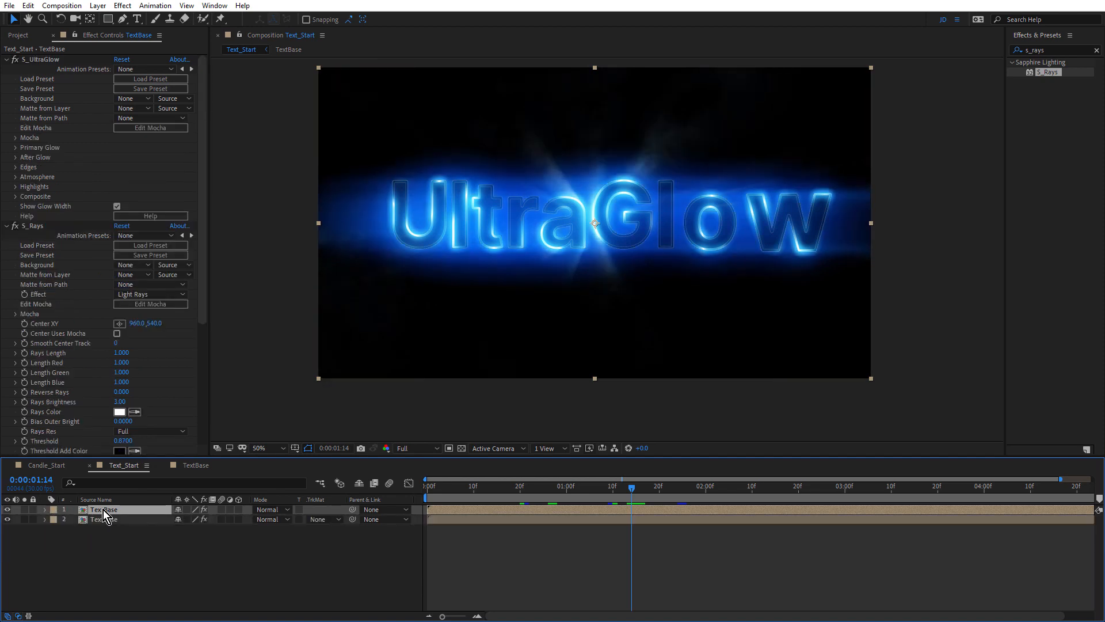
click(105, 519)
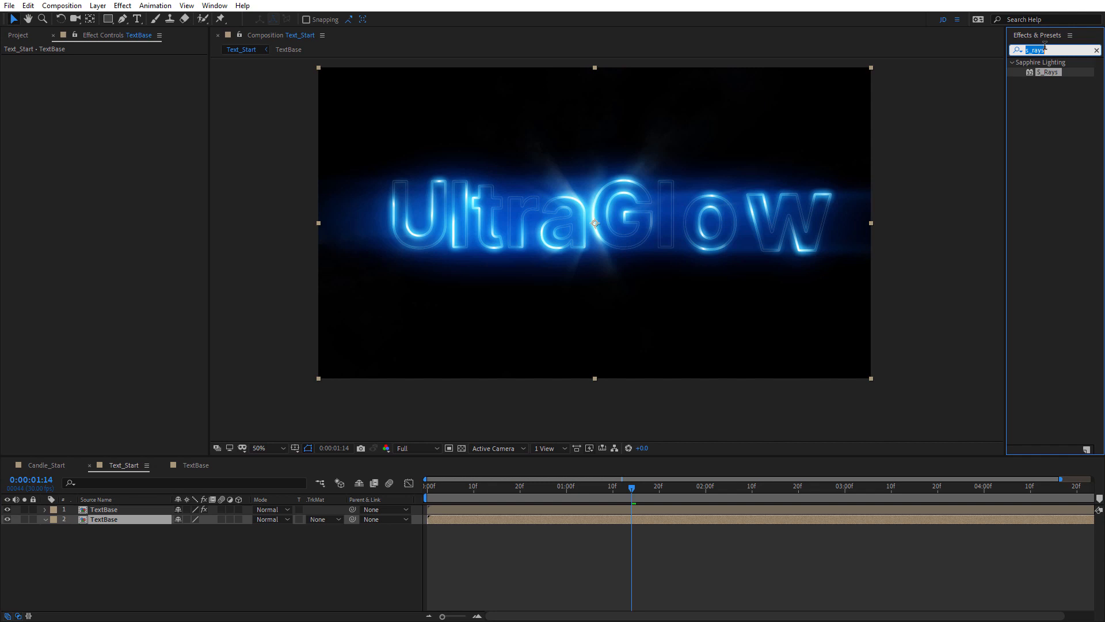
text(fill)
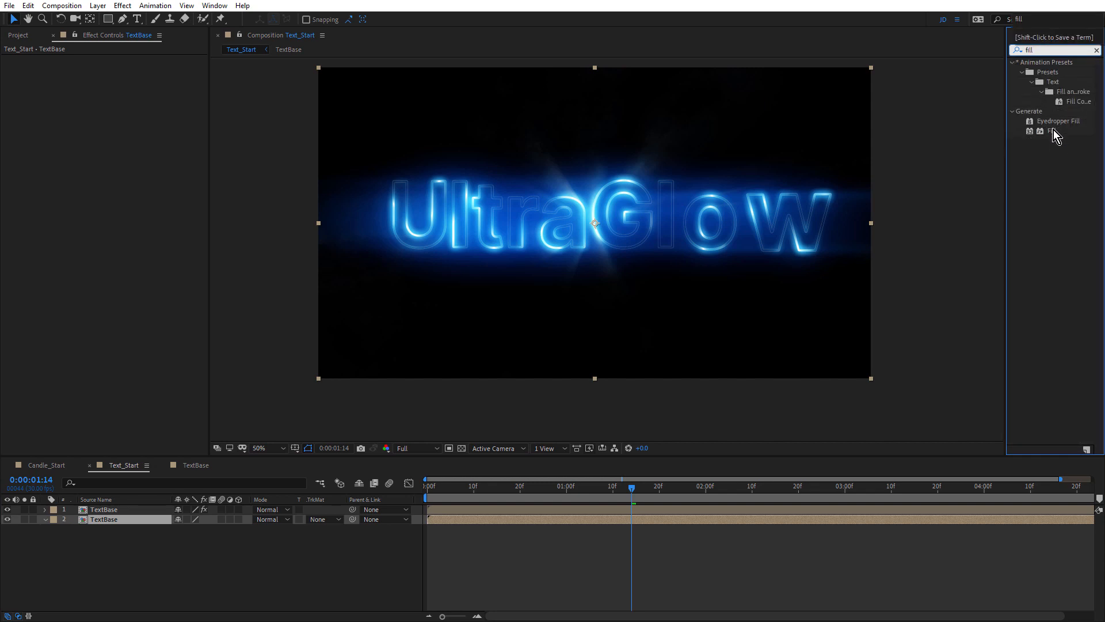
double_click(1052, 131)
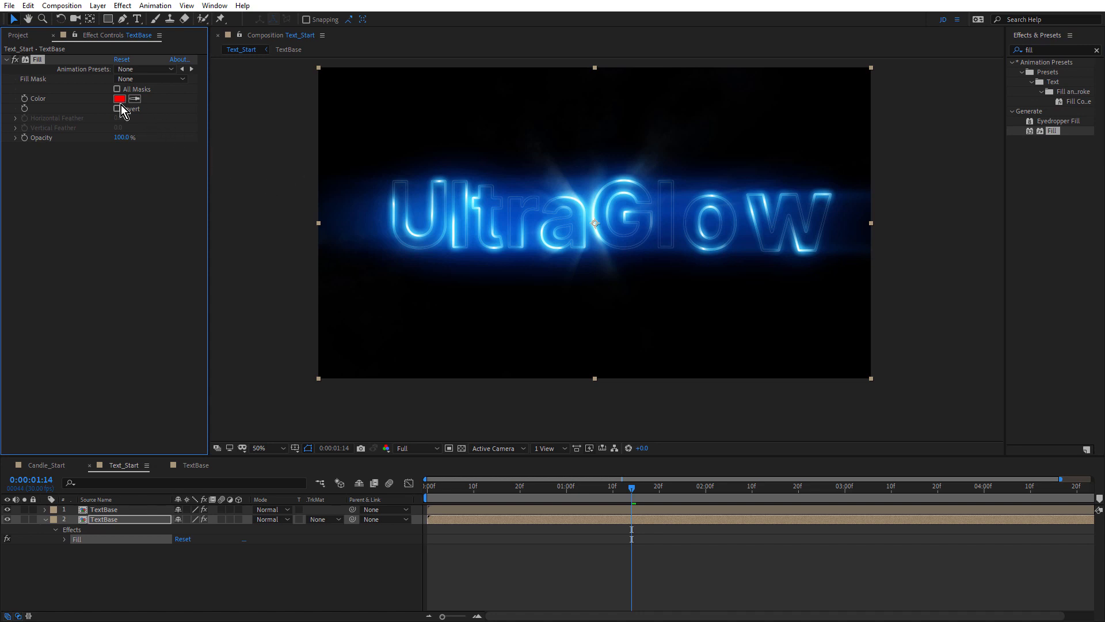
click(119, 98)
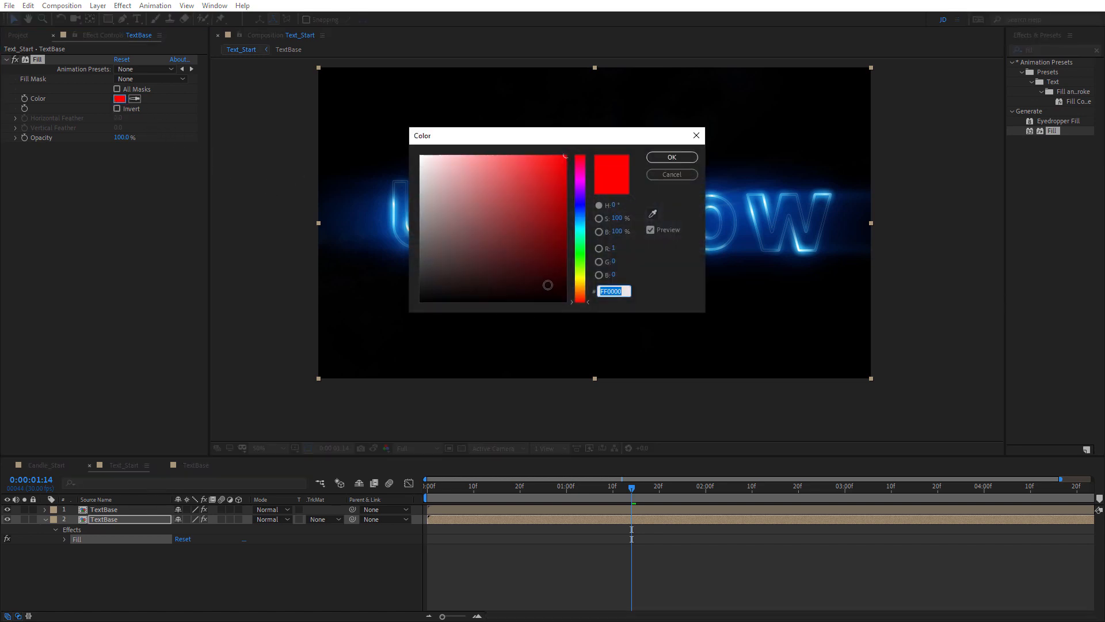
click(670, 157)
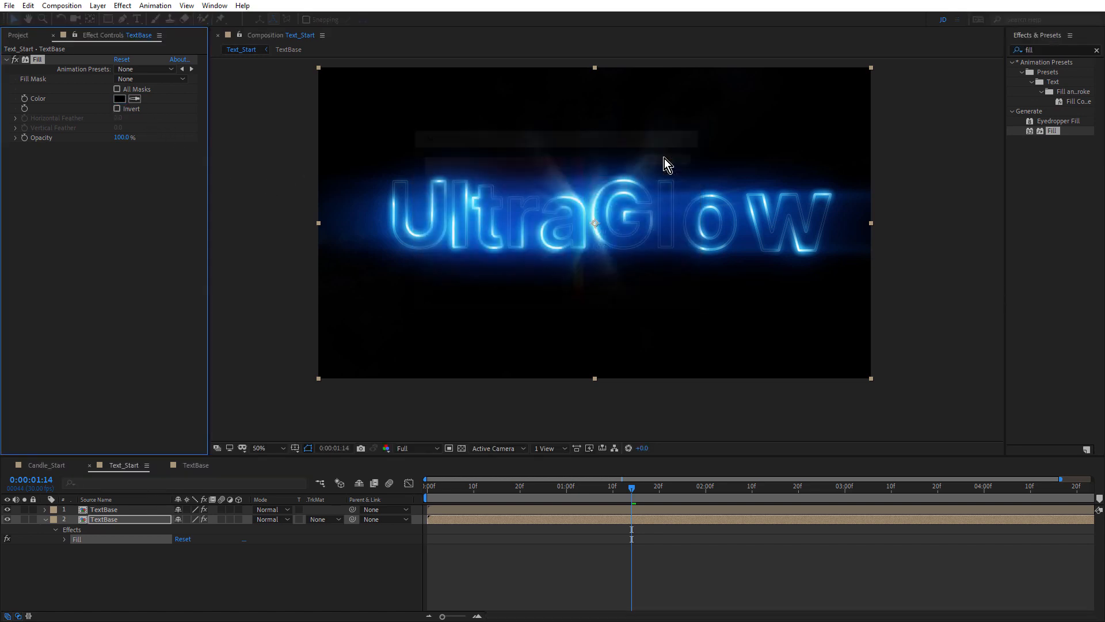
click(103, 509)
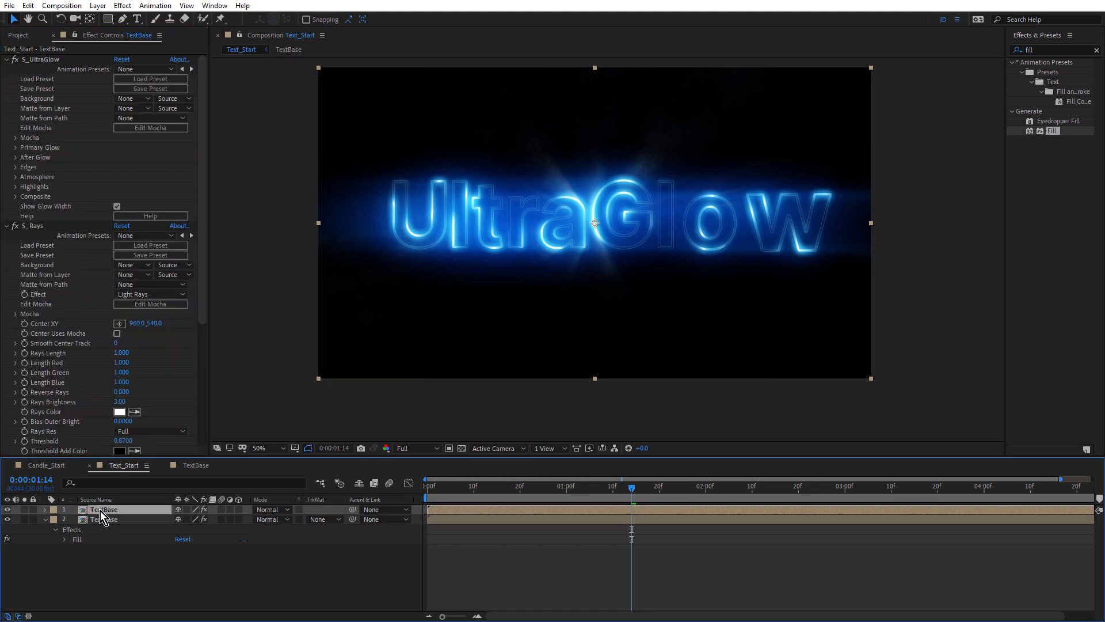
click(271, 509)
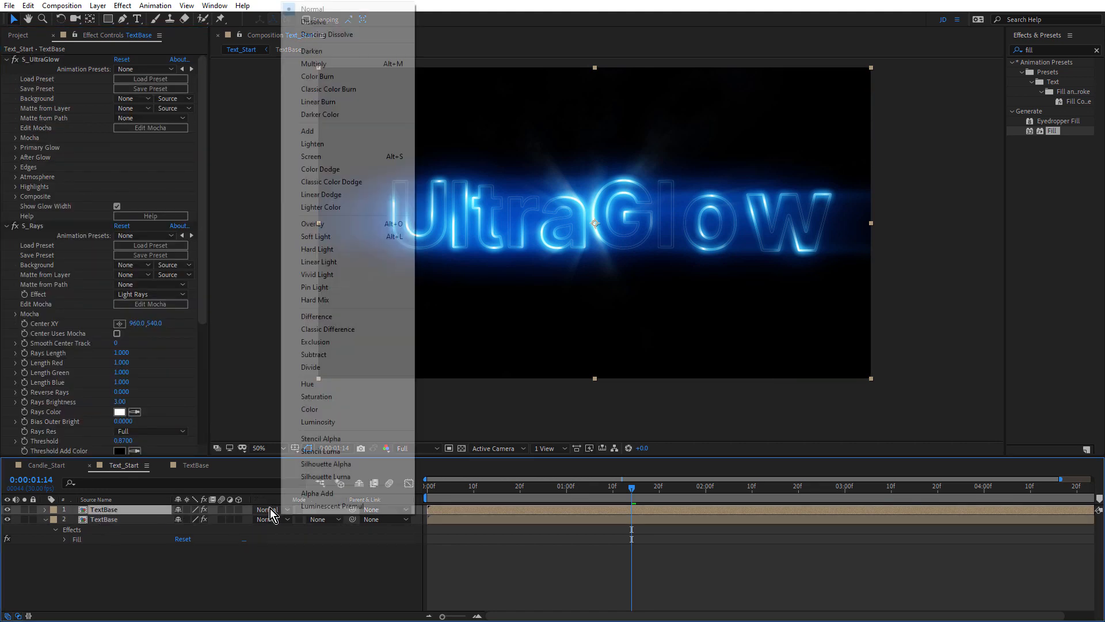
click(313, 63)
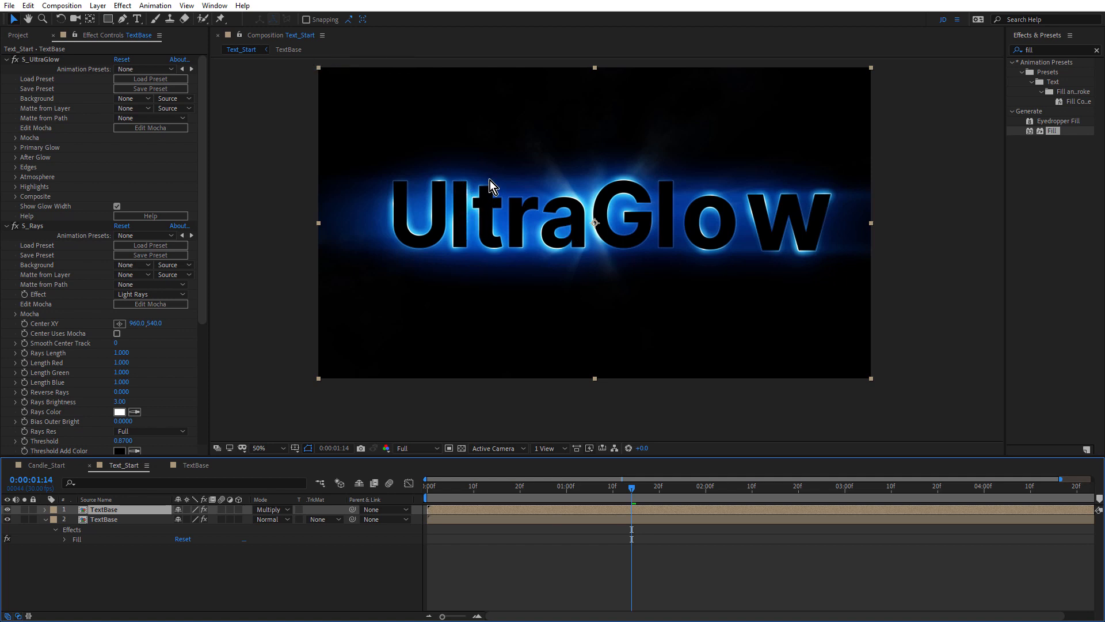
mouse_move(608, 215)
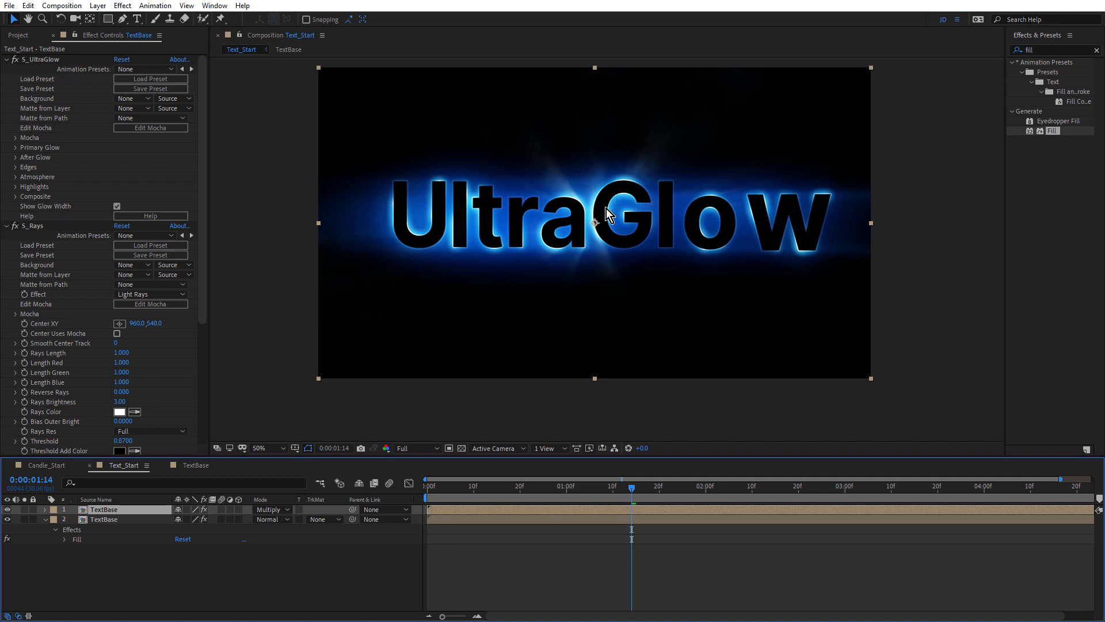
mouse_move(641, 227)
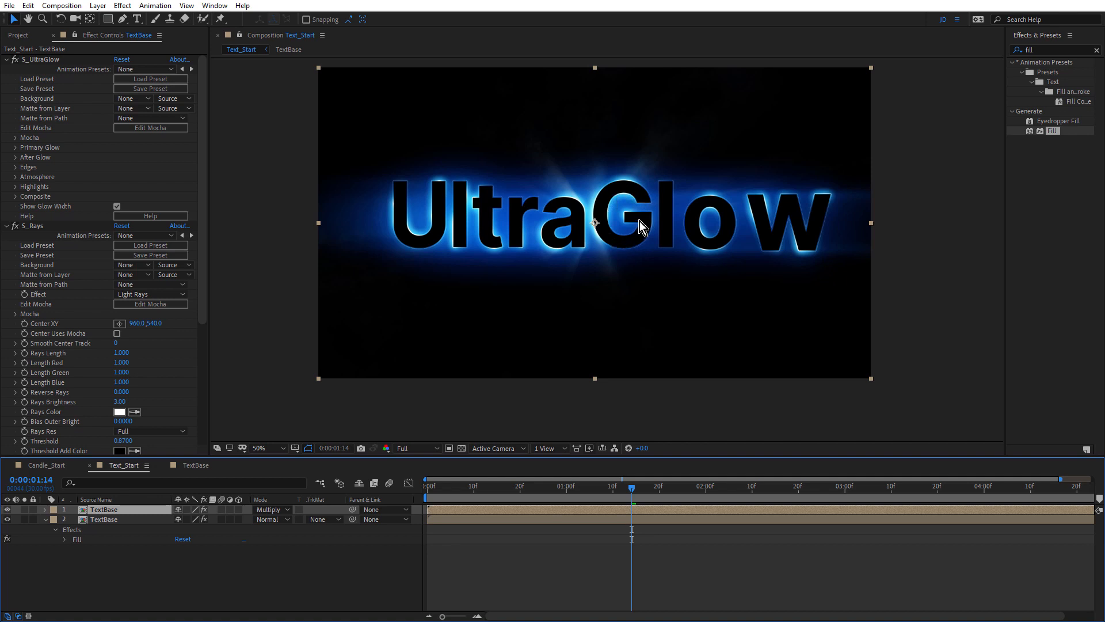
mouse_move(643, 226)
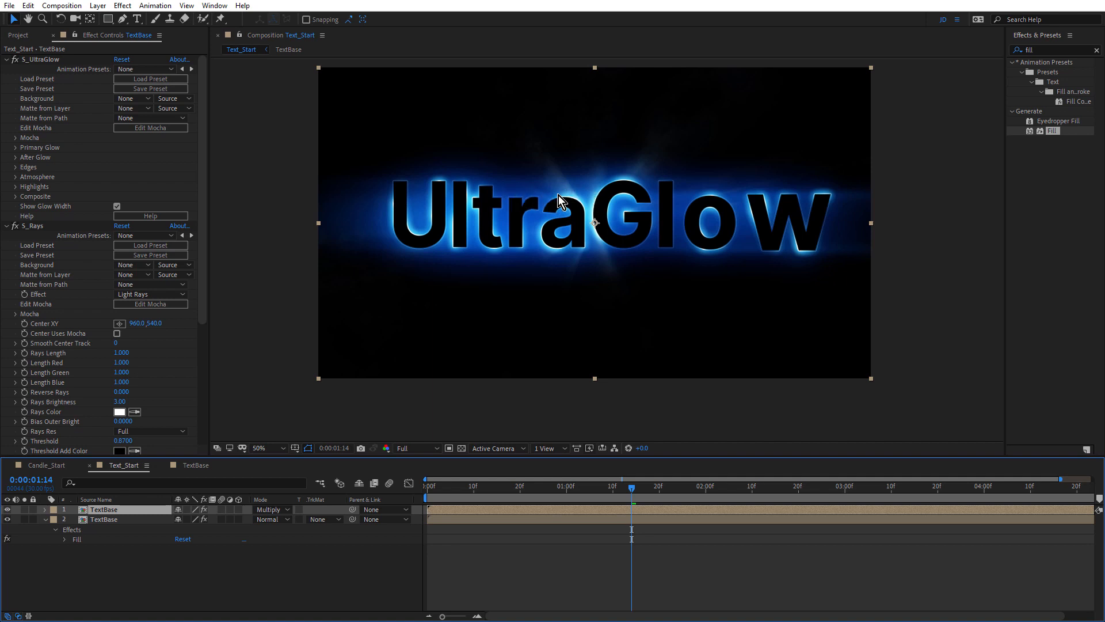
mouse_move(588, 207)
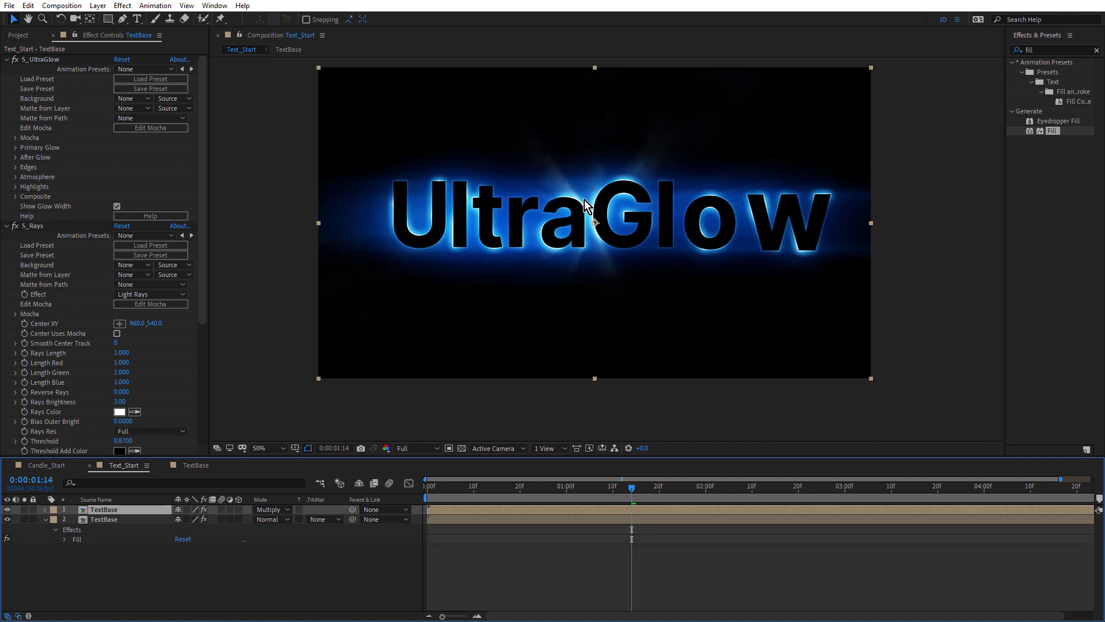
mouse_move(611, 204)
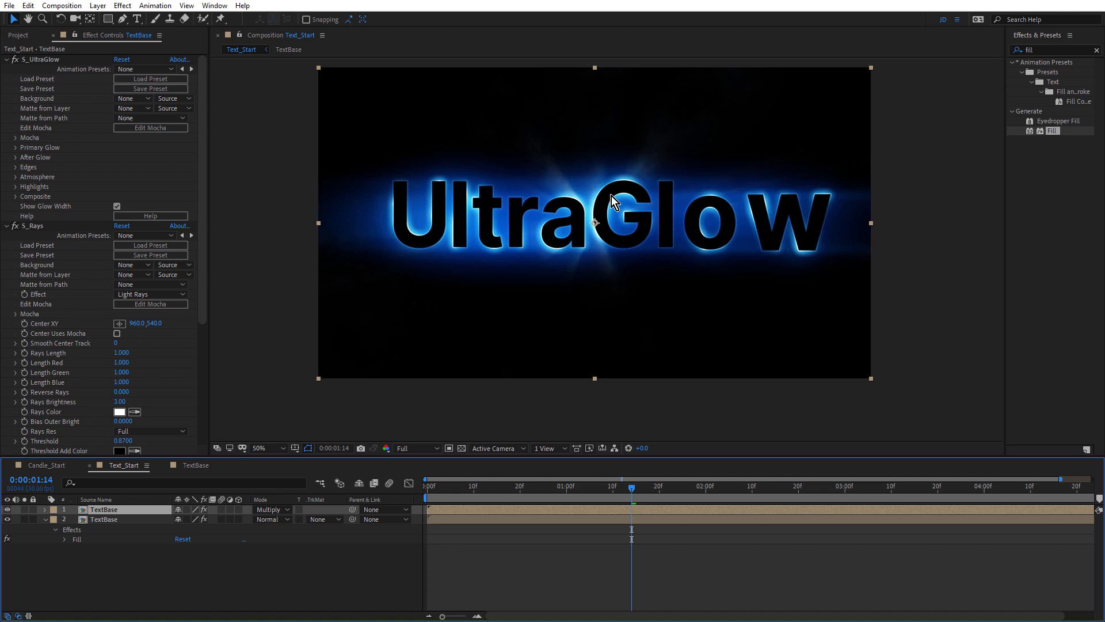
mouse_move(608, 217)
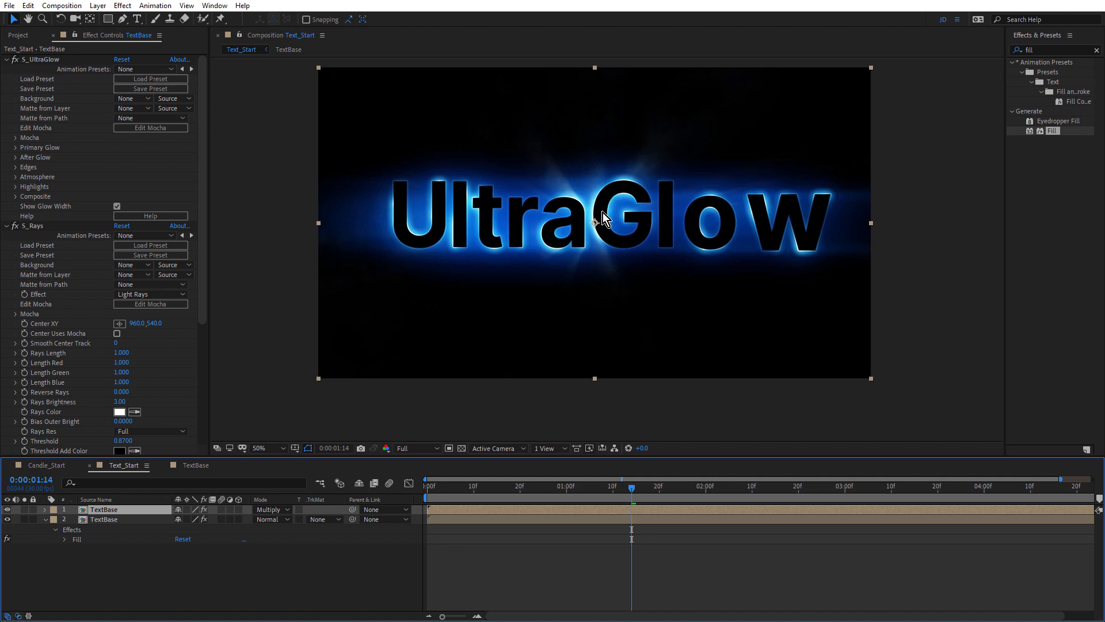
click(259, 447)
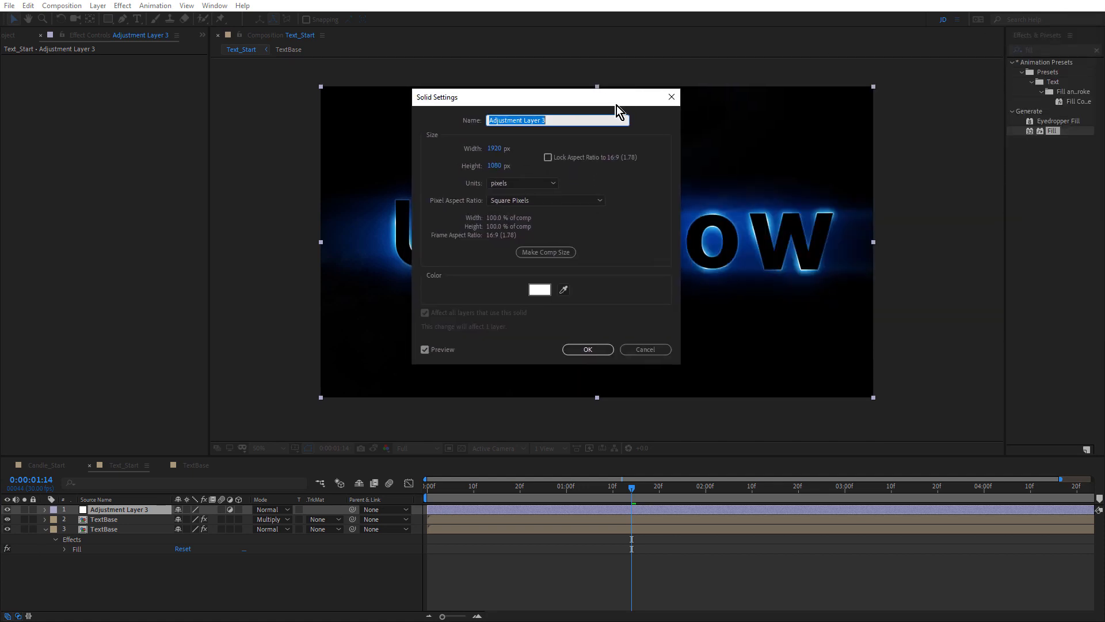
Name the new adjustment layer UltraGlow_Rays and apply Sapphire S_UltraGlow to it
text(Ult)
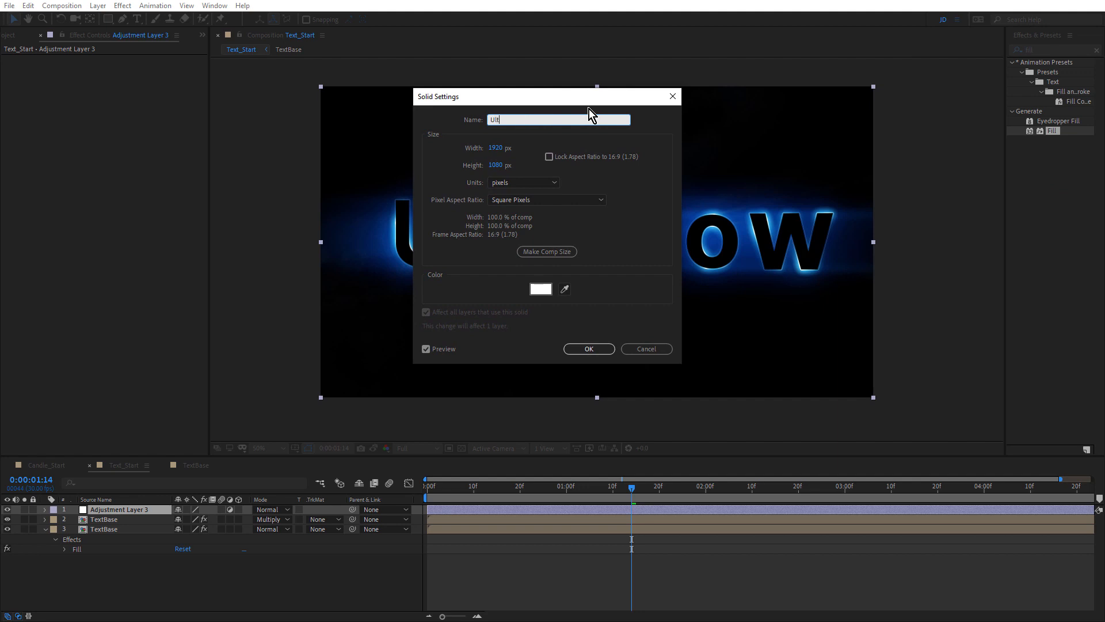
click(588, 348)
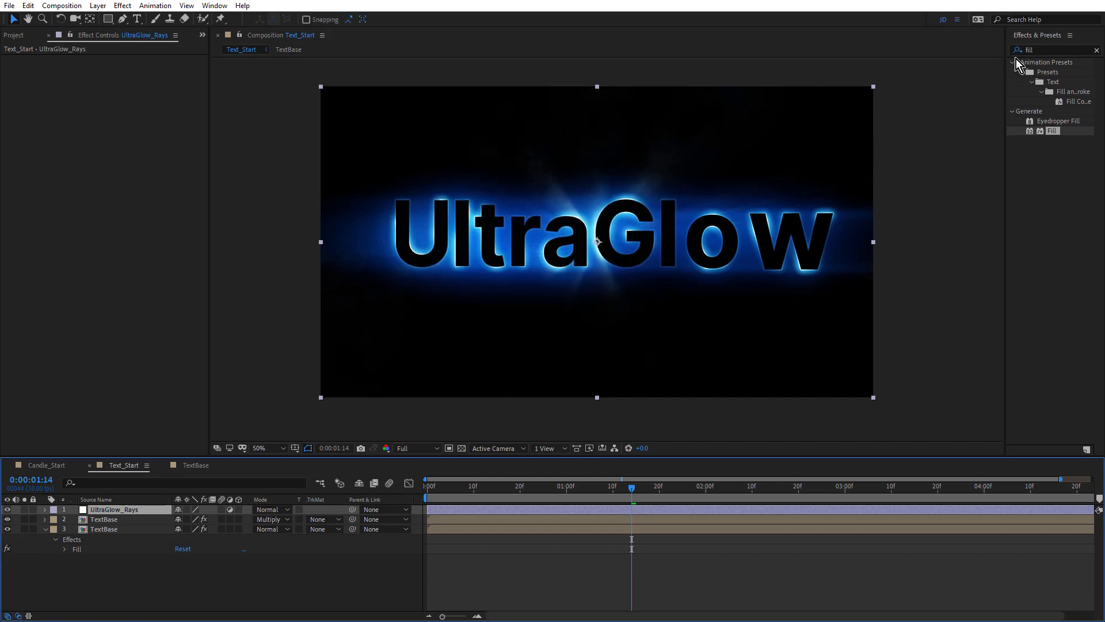
text(ultrag)
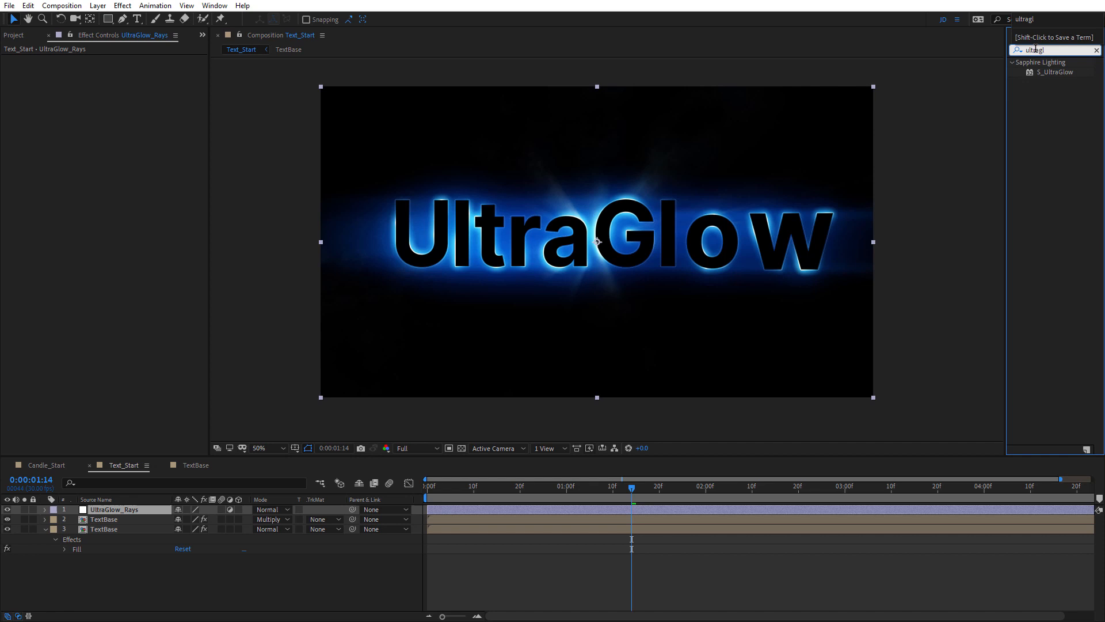
double_click(1056, 72)
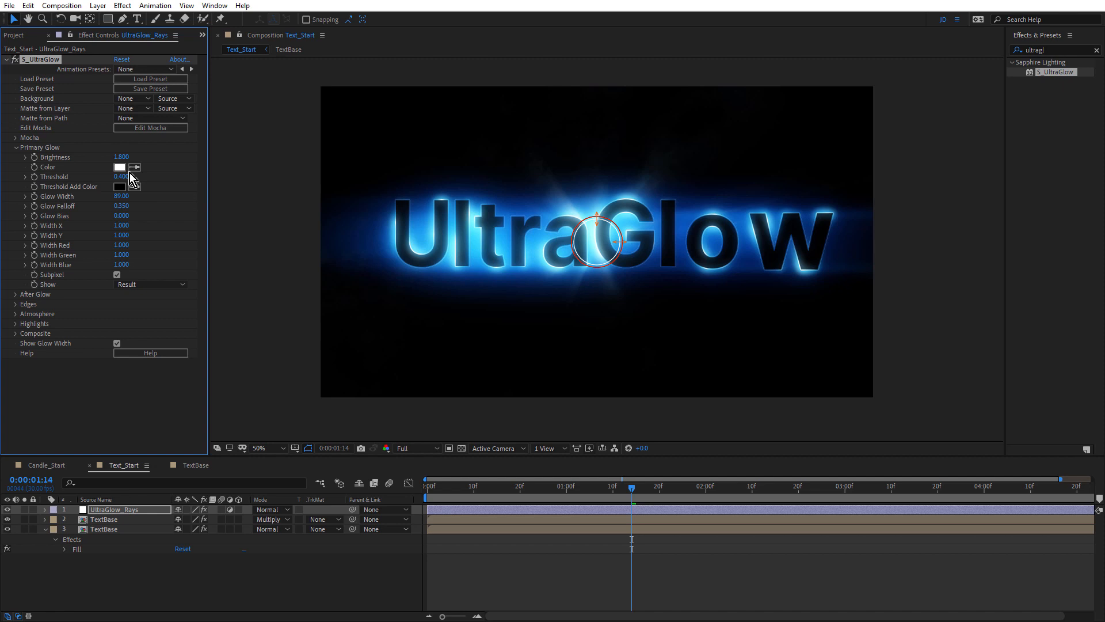
Set the glow colour to pink (DCA3FD) and threshold to 0.25, then expand After Glow
click(119, 167)
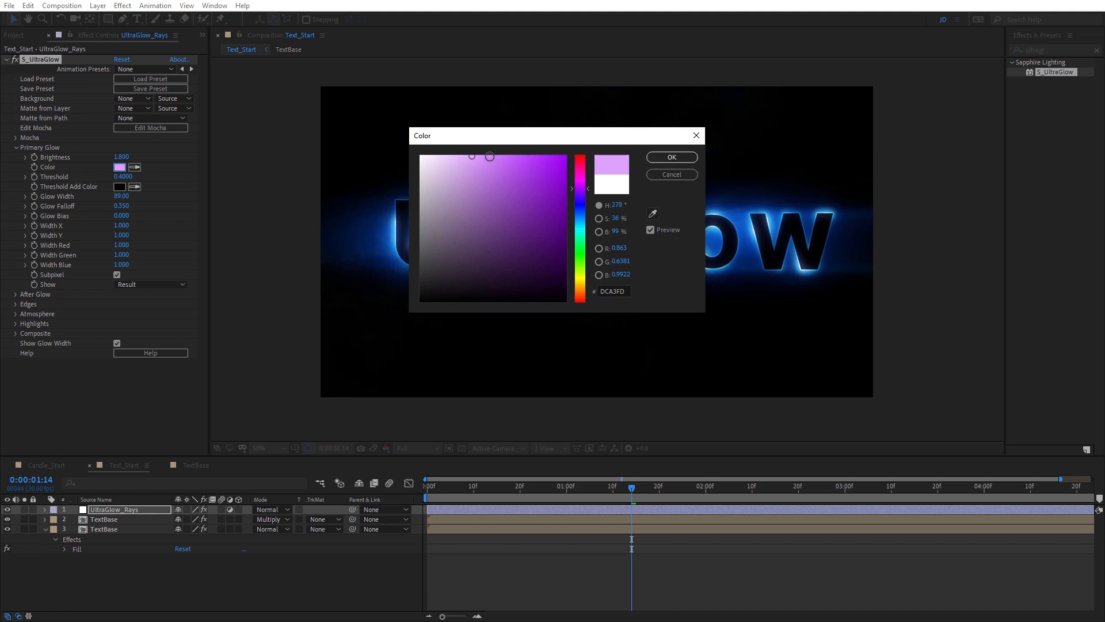
click(670, 156)
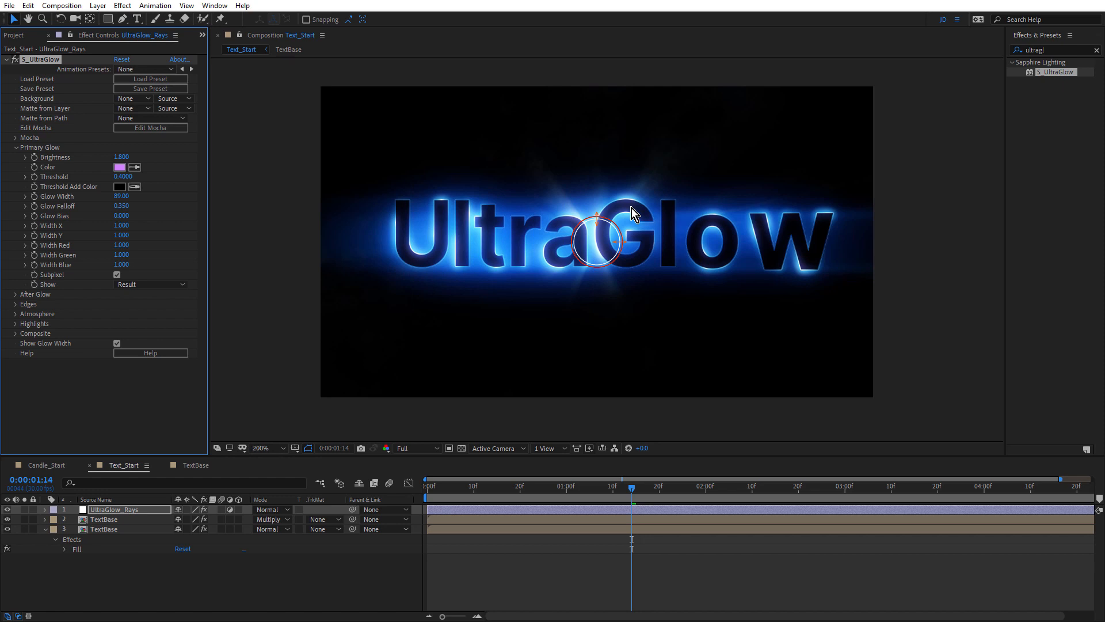
click(242, 447)
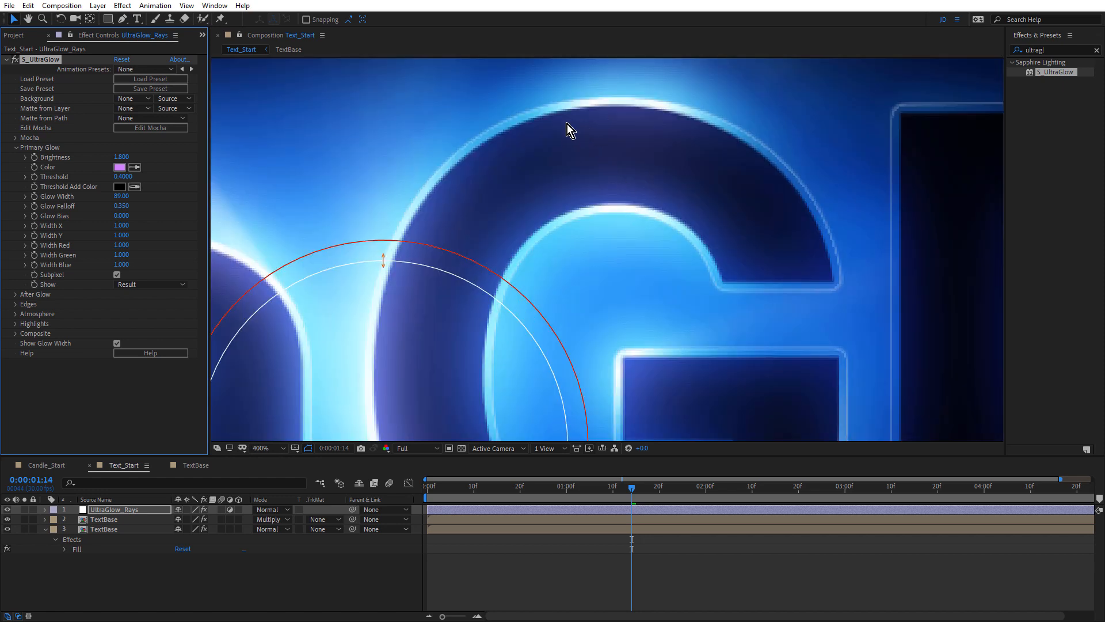
mouse_move(661, 155)
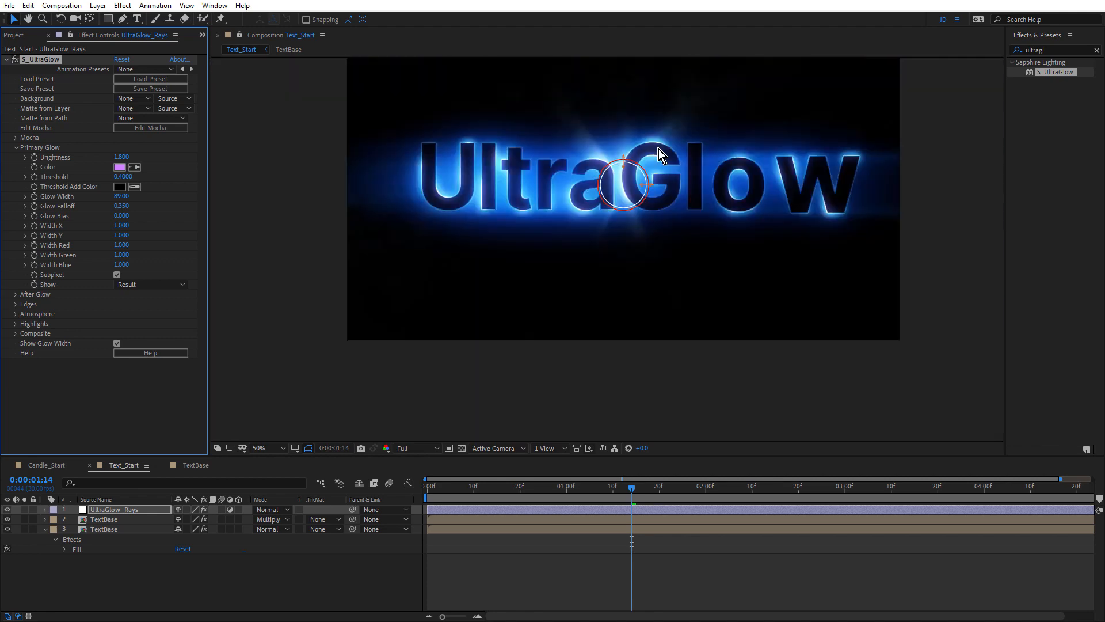
mouse_move(629, 160)
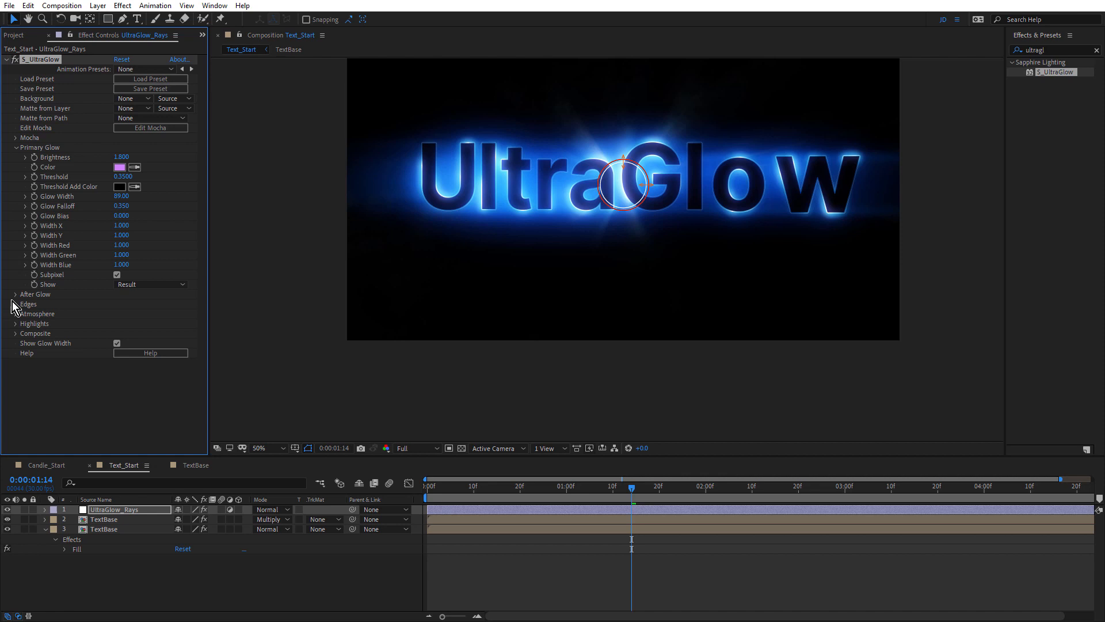
click(16, 294)
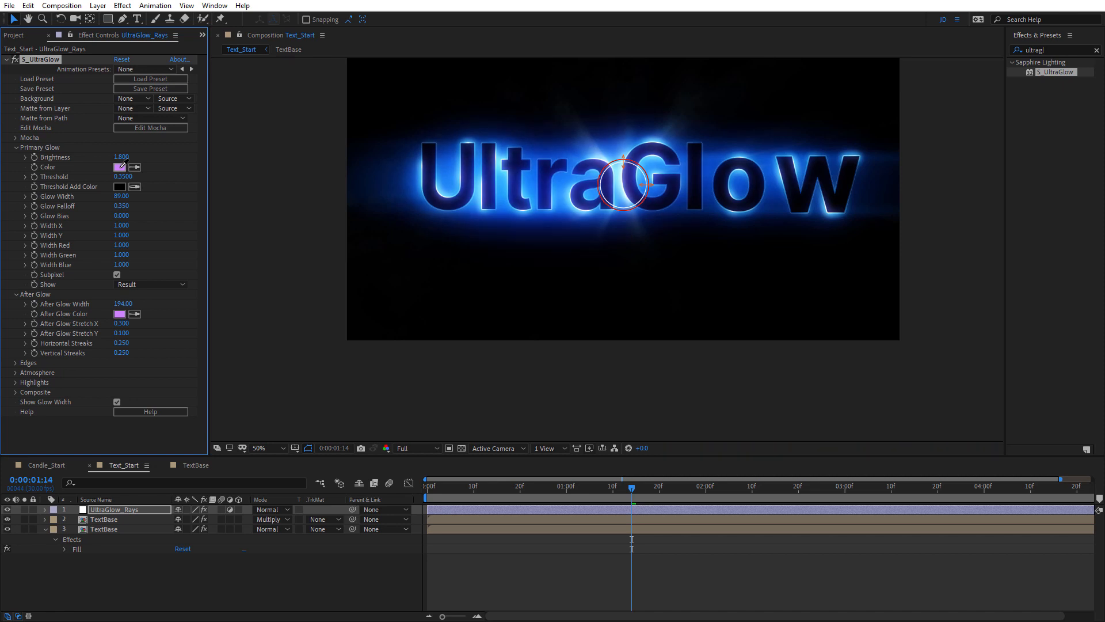
click(258, 448)
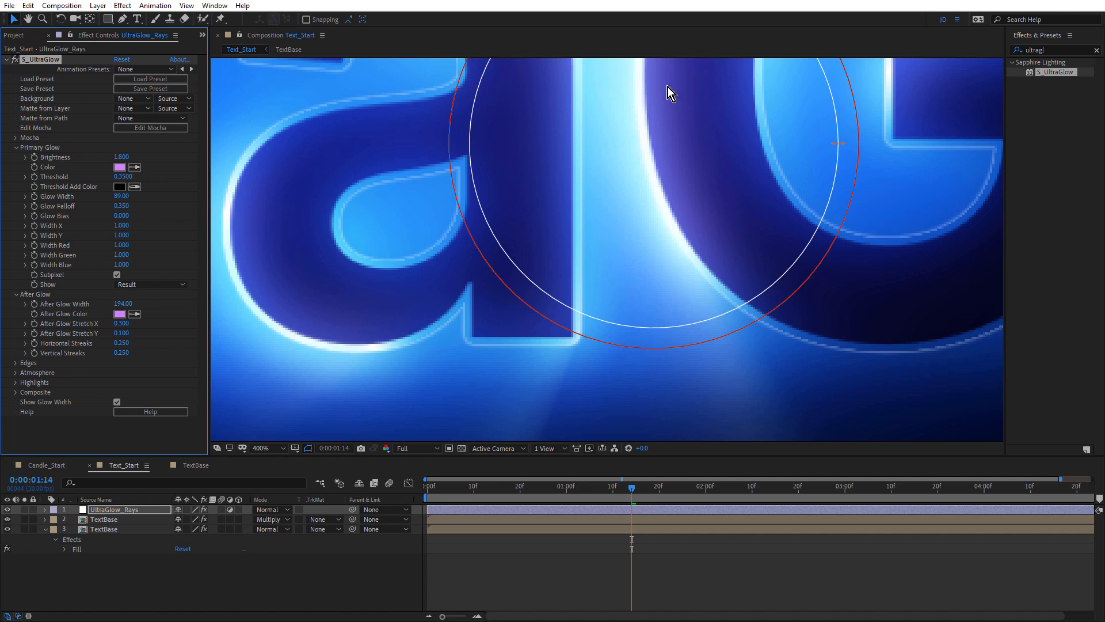
click(273, 447)
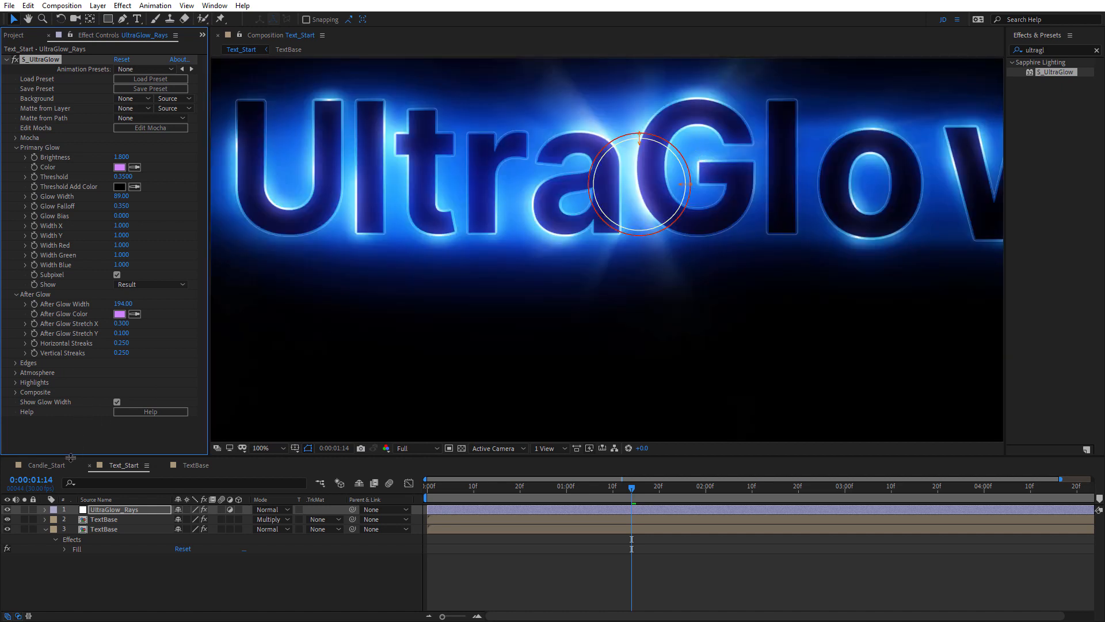
Paste S_Rays from TextBase onto UltraGlow_Rays and set its Threshold to 0.95
click(104, 519)
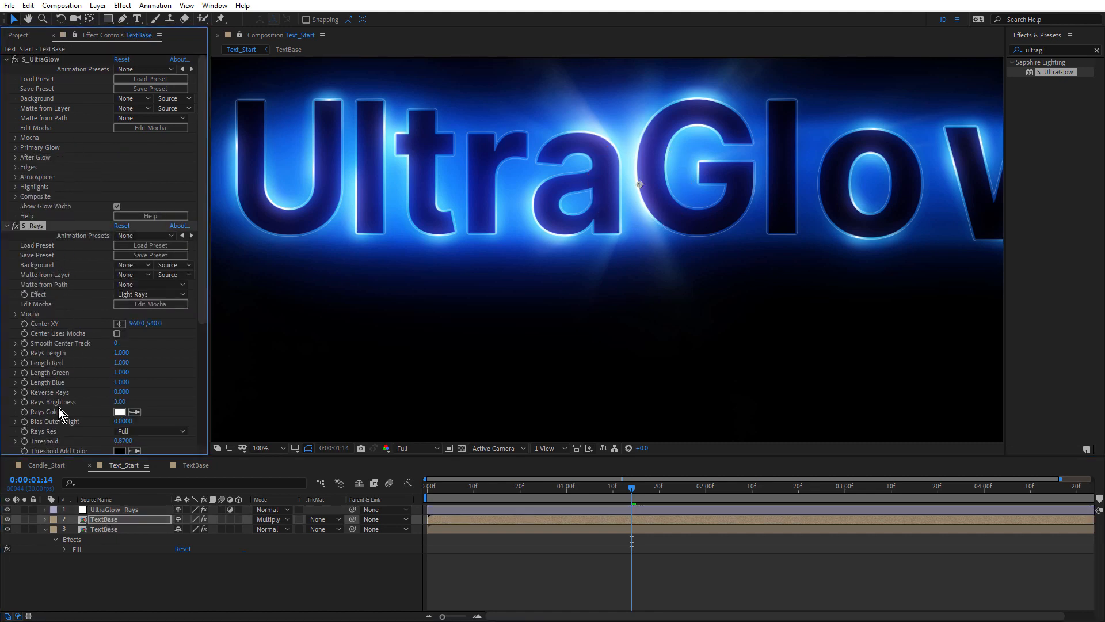
click(113, 509)
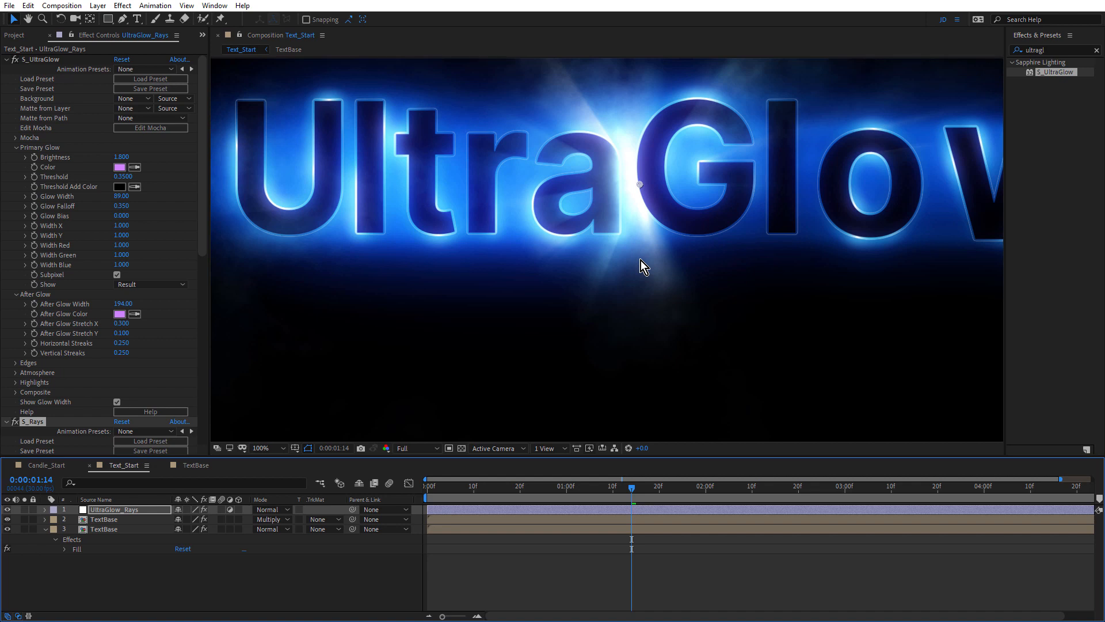
click(260, 448)
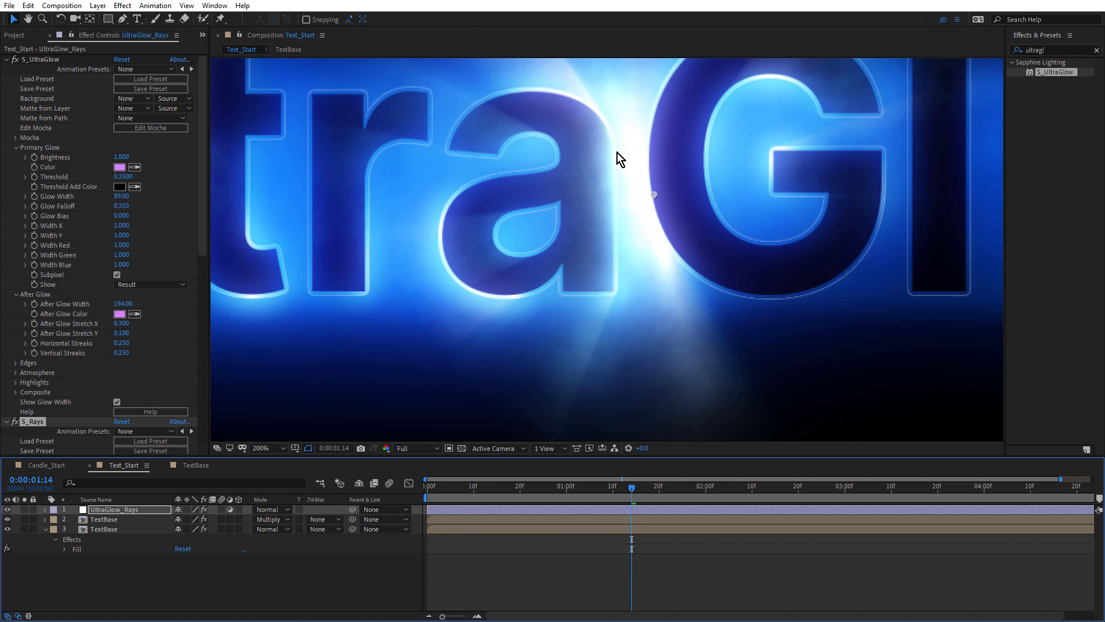
mouse_move(541, 141)
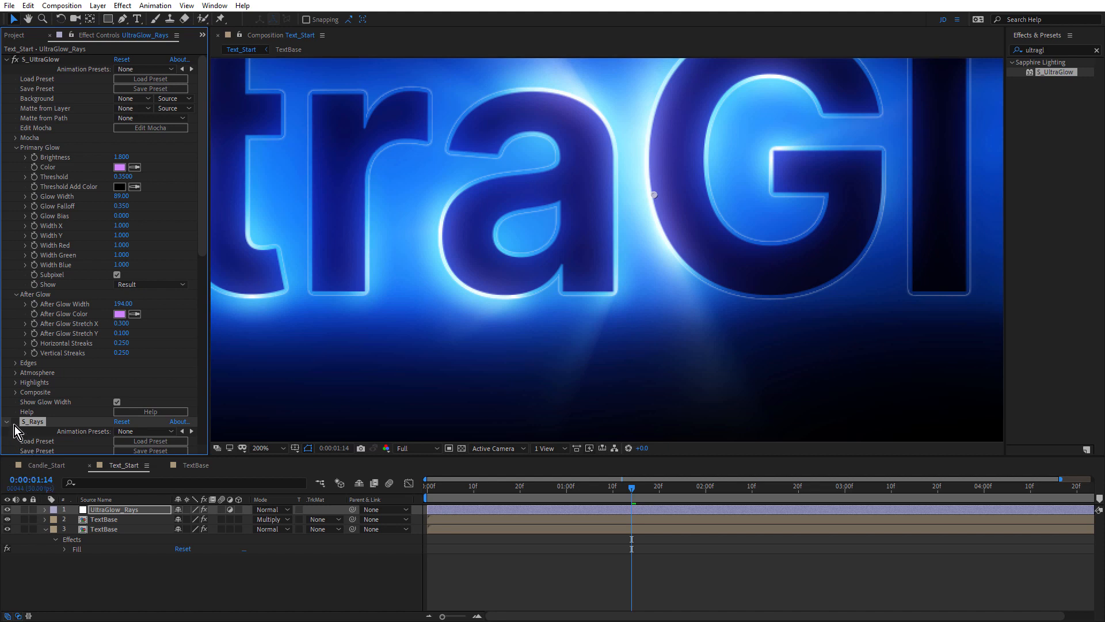
scroll(down, 3)
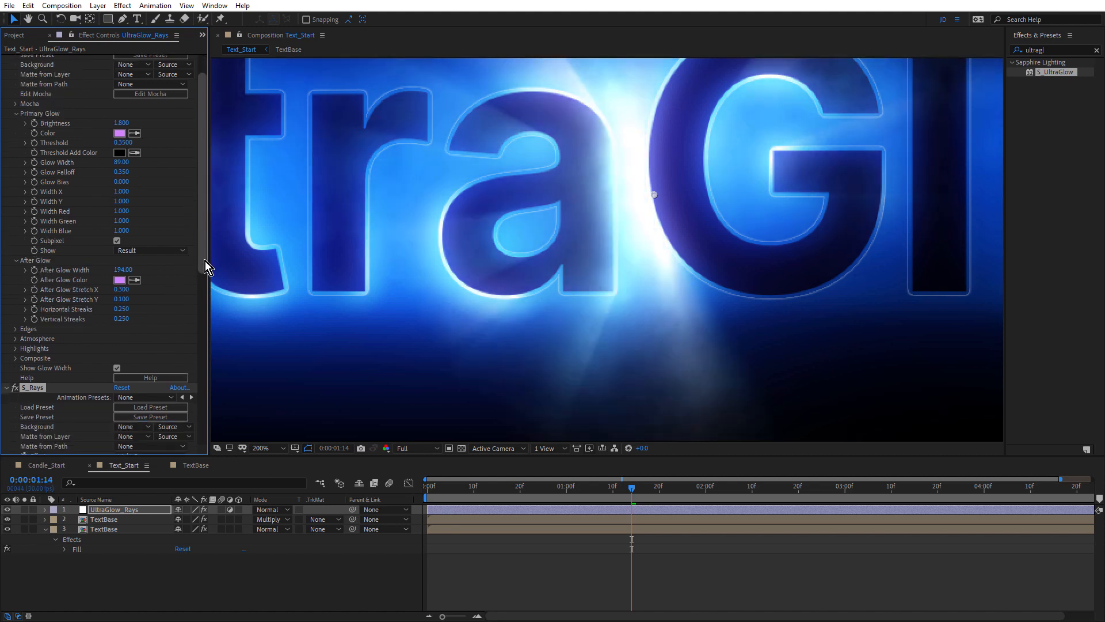
scroll(down, 3)
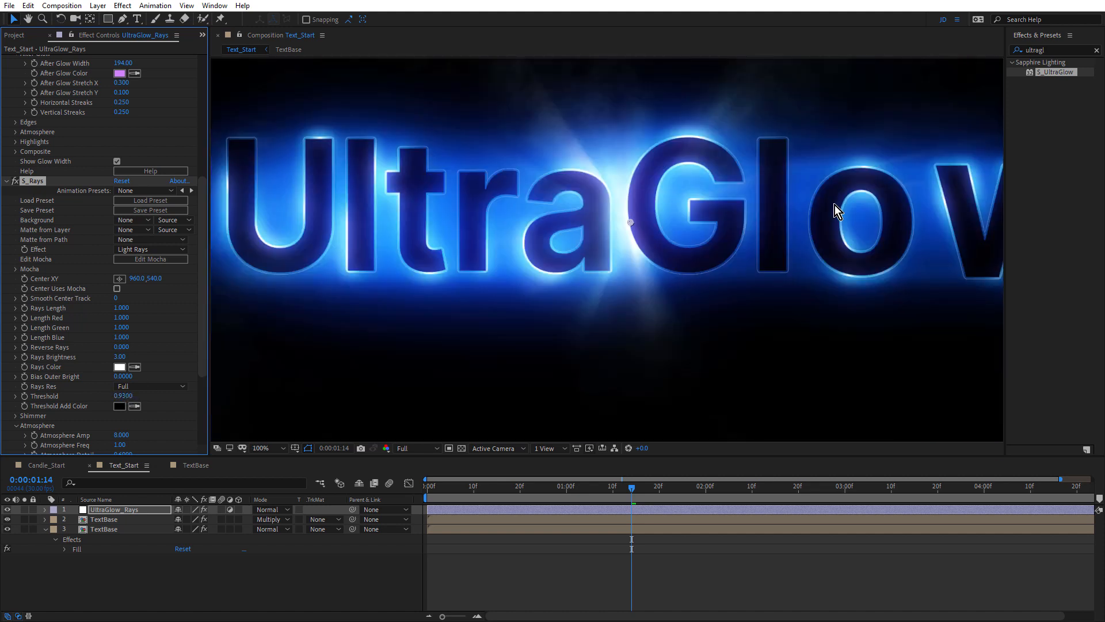
click(258, 448)
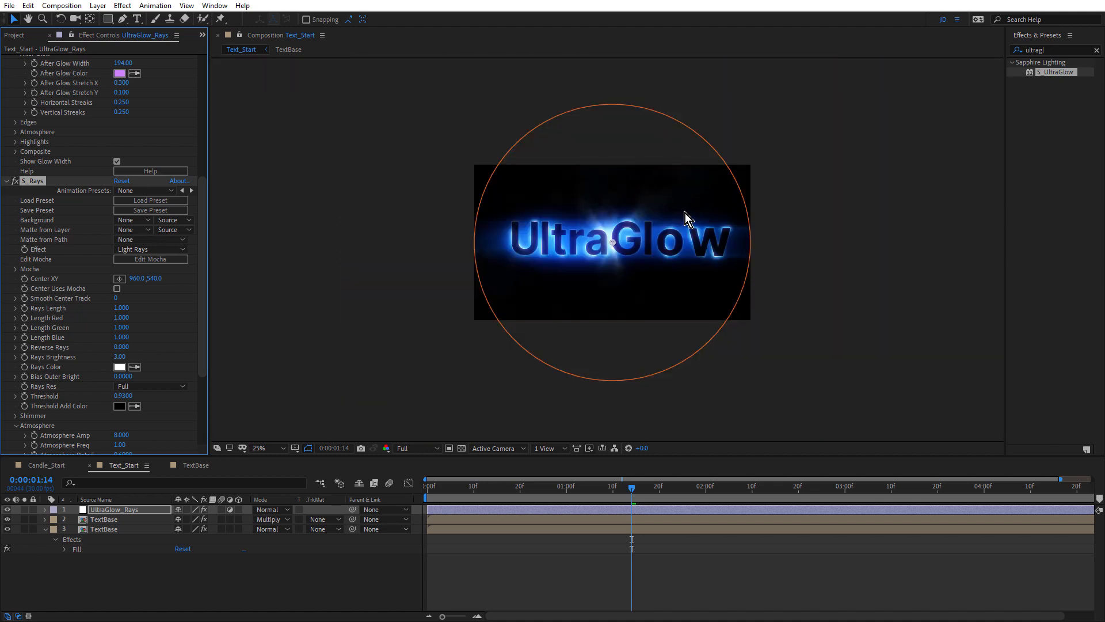